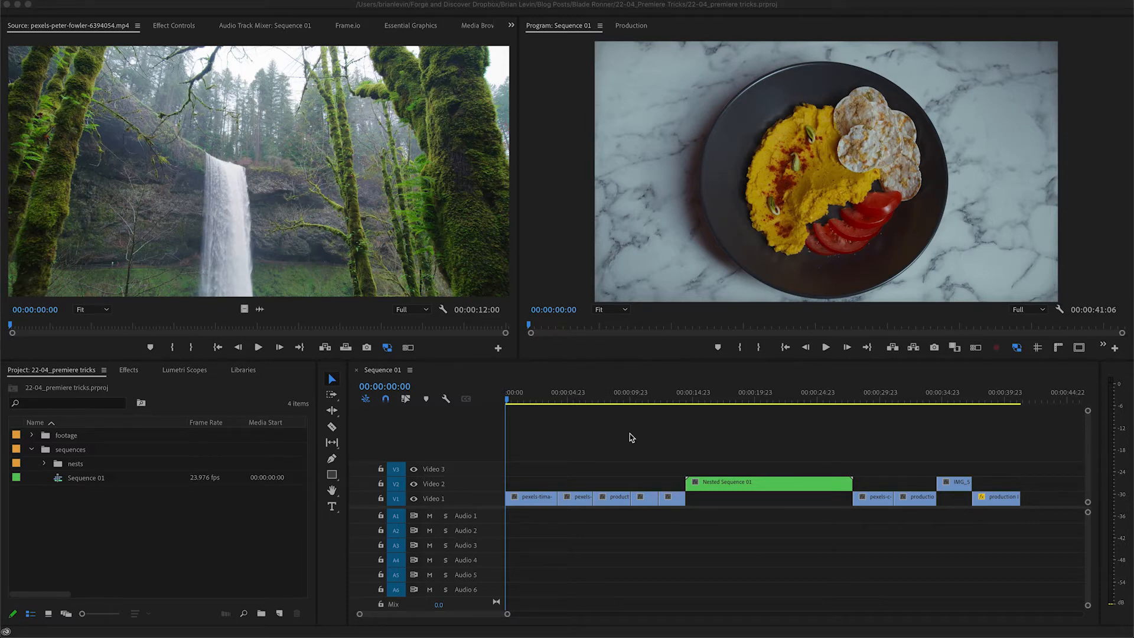
mouse_move(92, 534)
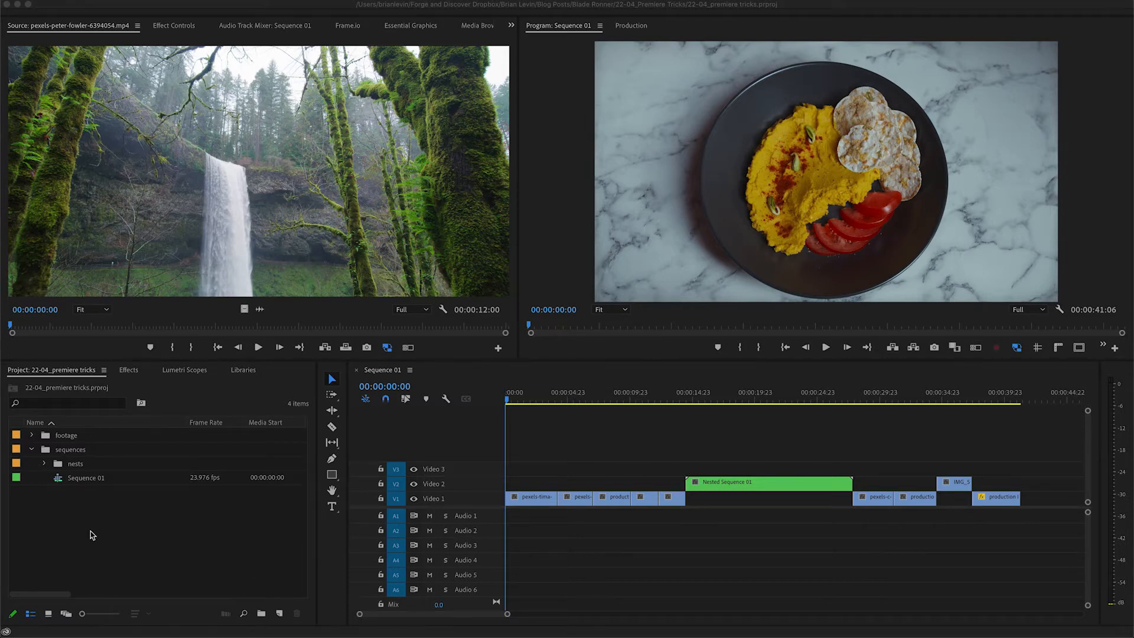
mouse_move(219, 542)
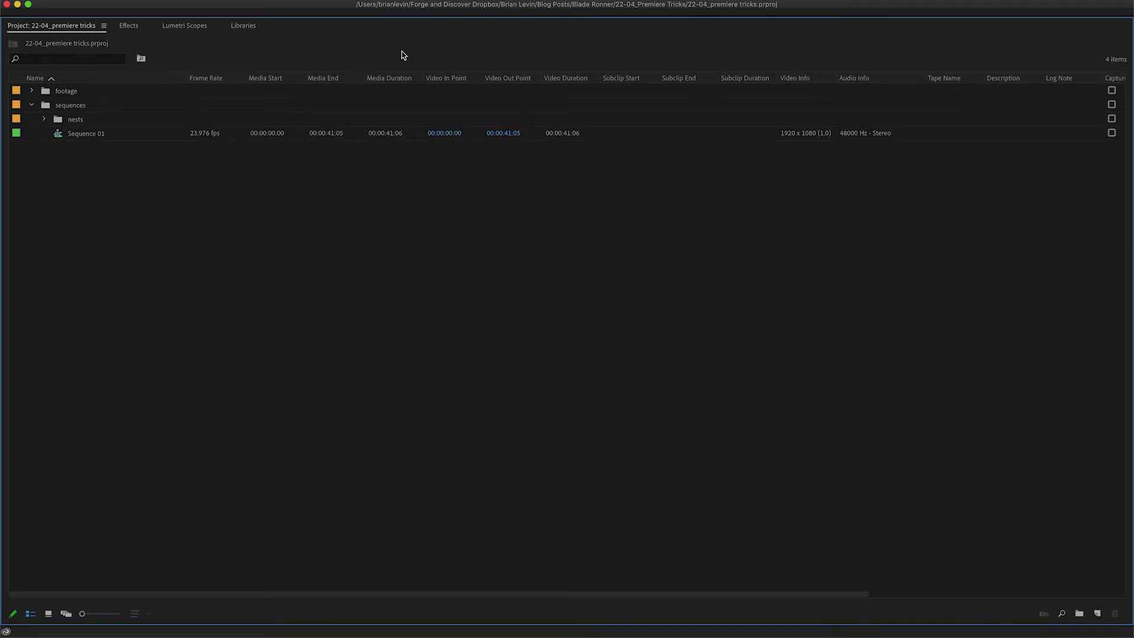
mouse_move(328, 126)
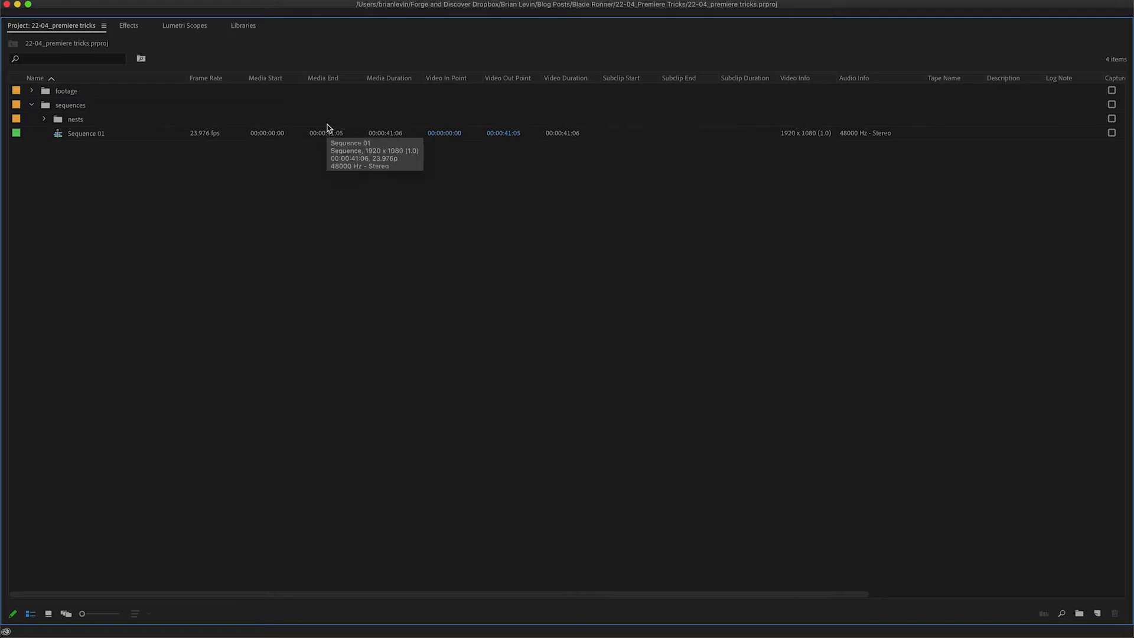
mouse_move(328, 81)
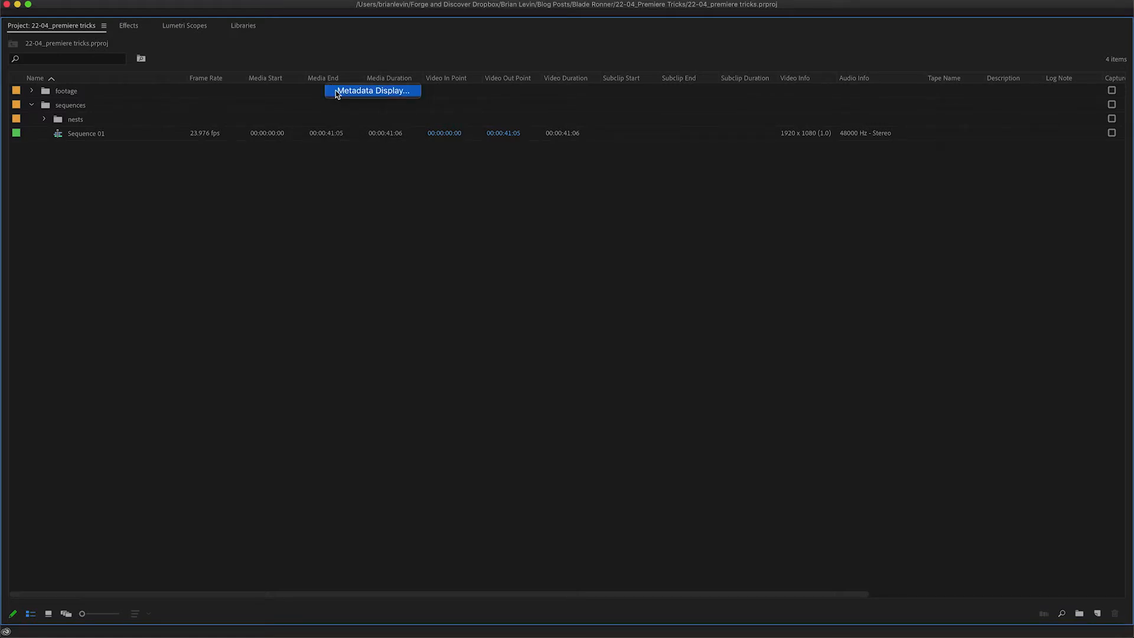
Open Metadata Display, expand Premiere Pro Project Metadata and search 'us' to list usage properties
left_click(372, 90)
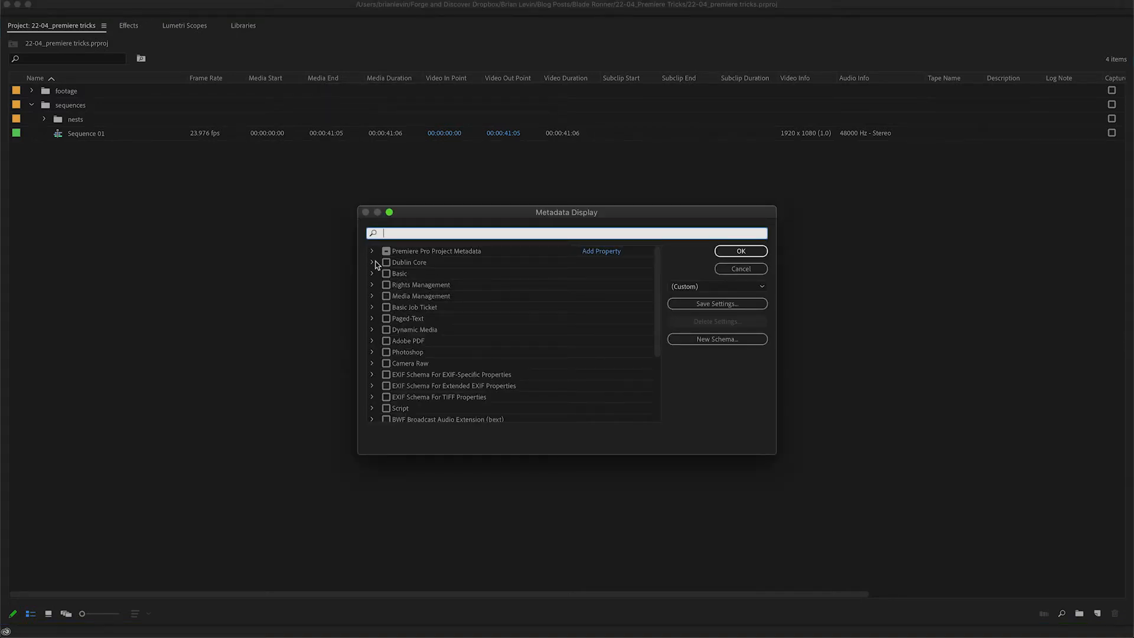
left_click(371, 251)
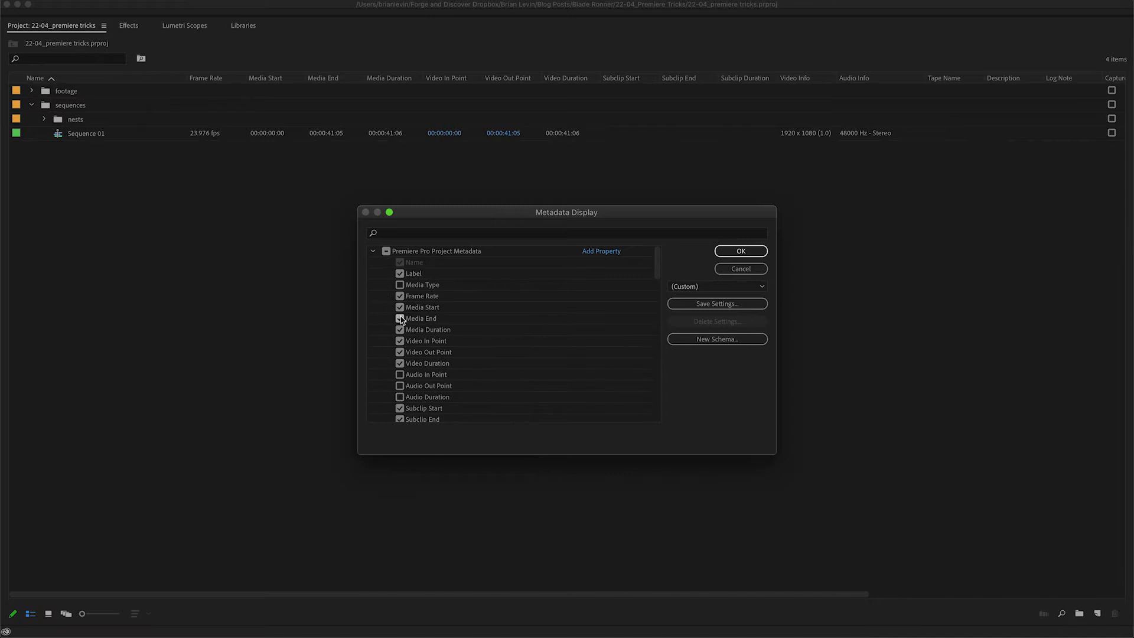
mouse_move(402, 319)
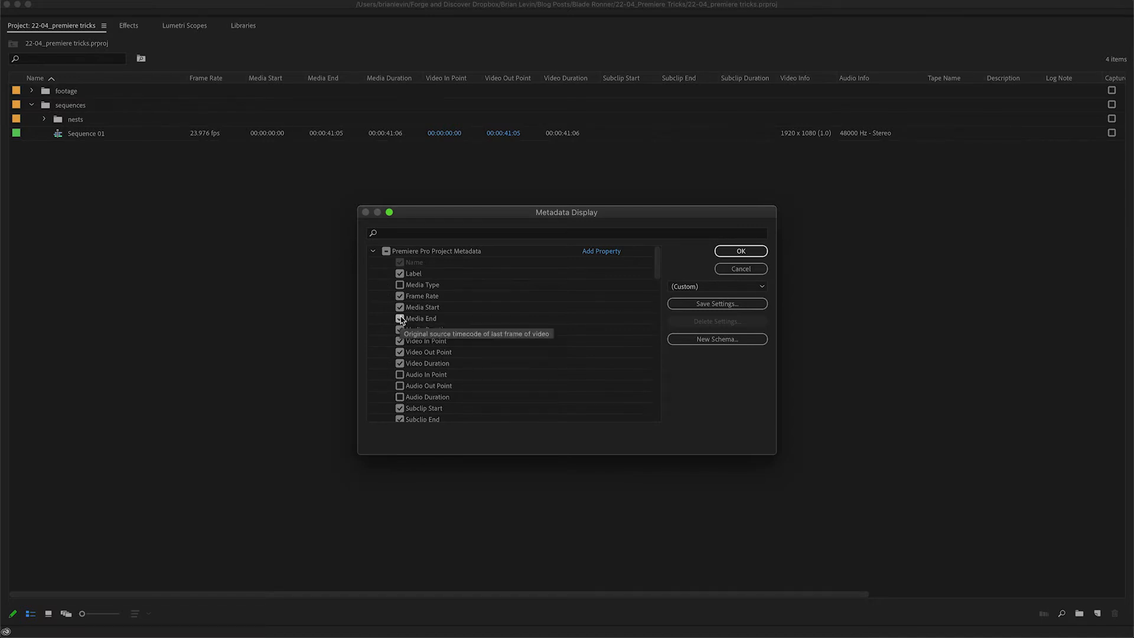
type("usage")
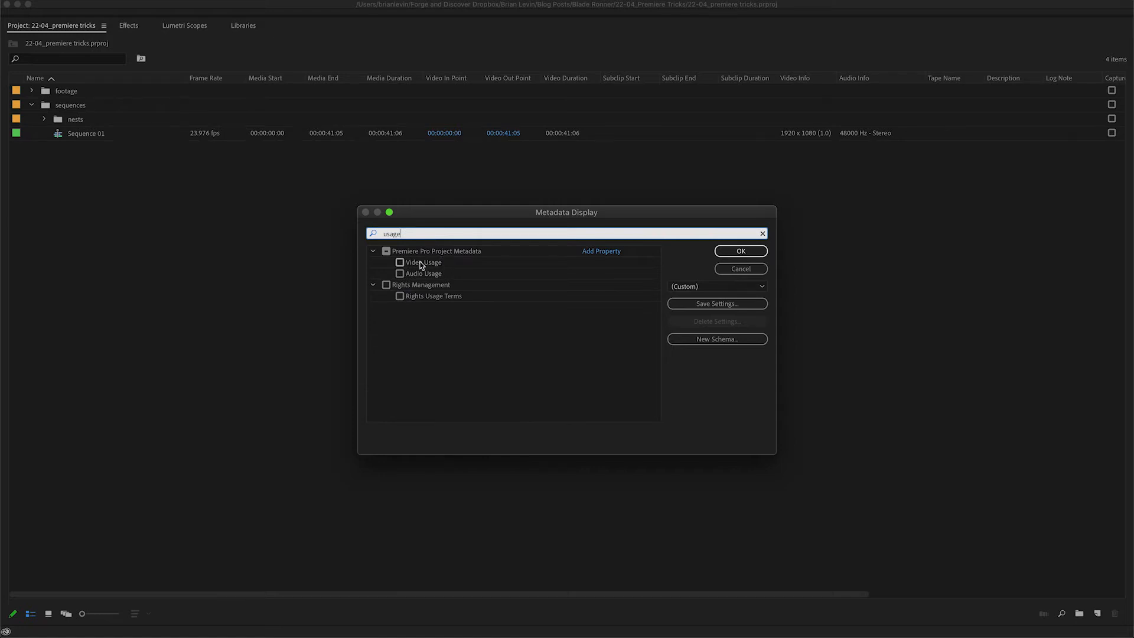
mouse_move(404, 275)
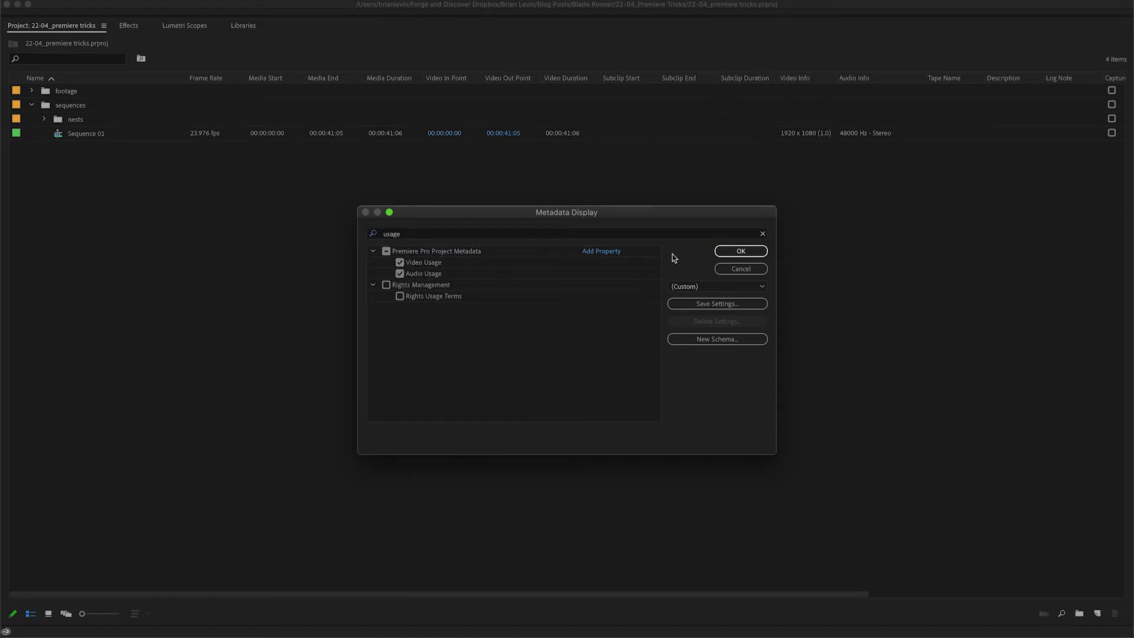
Confirm the metadata display so Video Usage and Audio Usage columns appear in the project panel
left_click(740, 251)
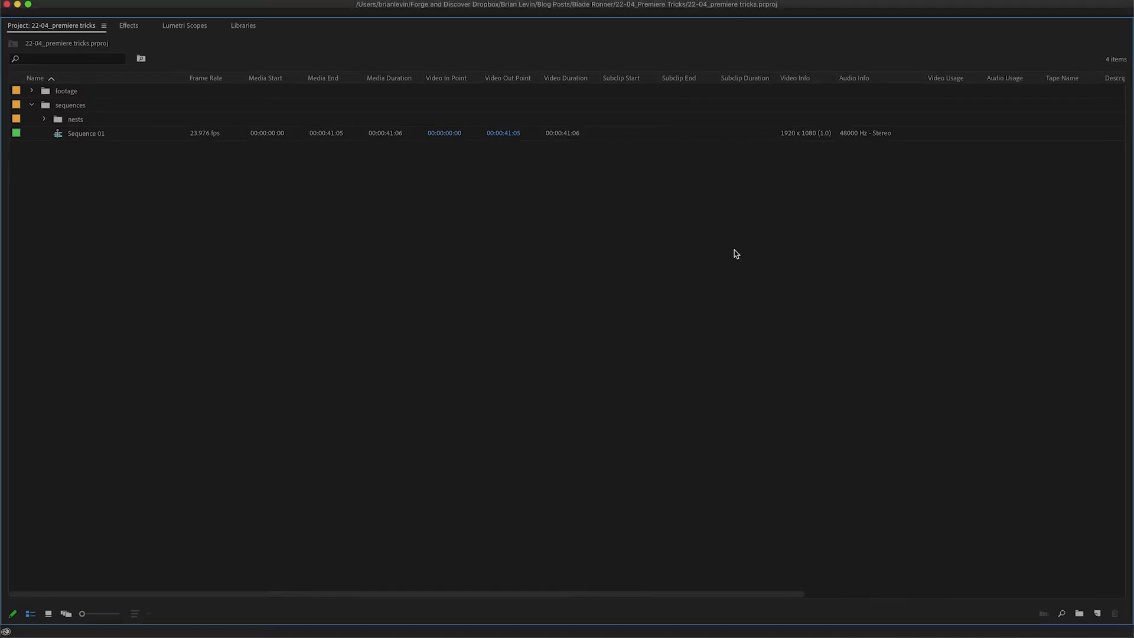
mouse_move(857, 220)
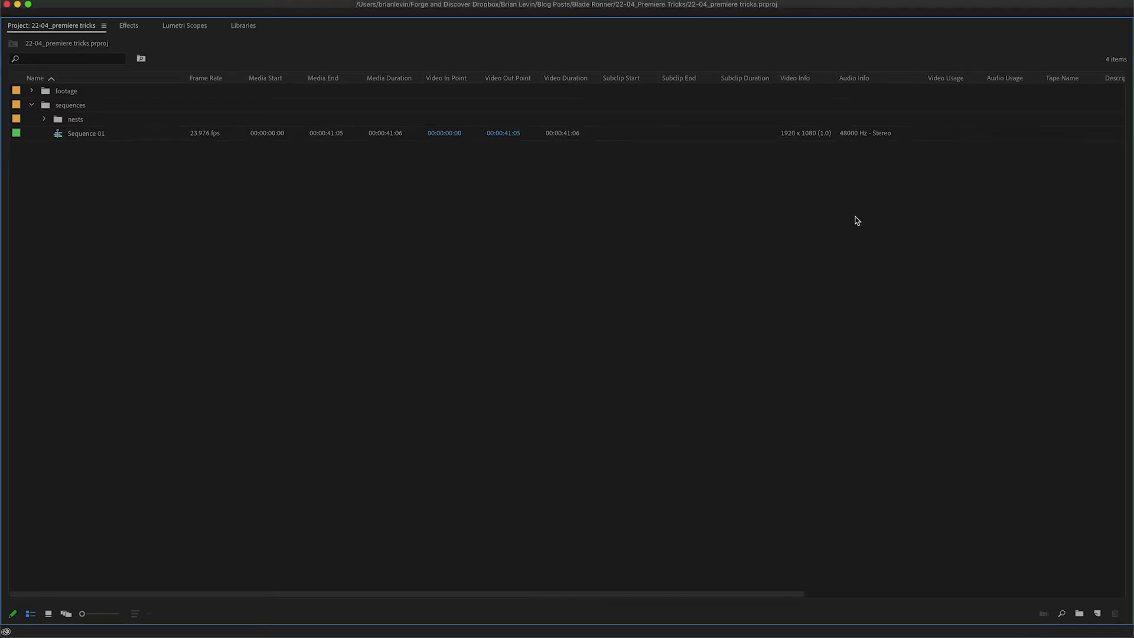
mouse_move(952, 111)
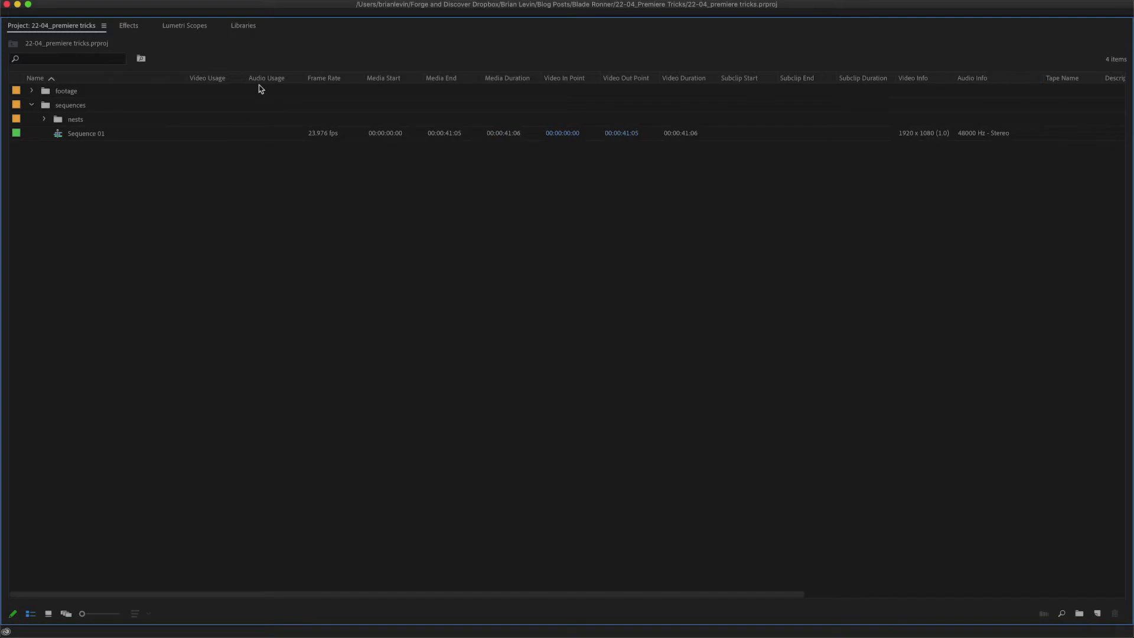
mouse_move(101, 98)
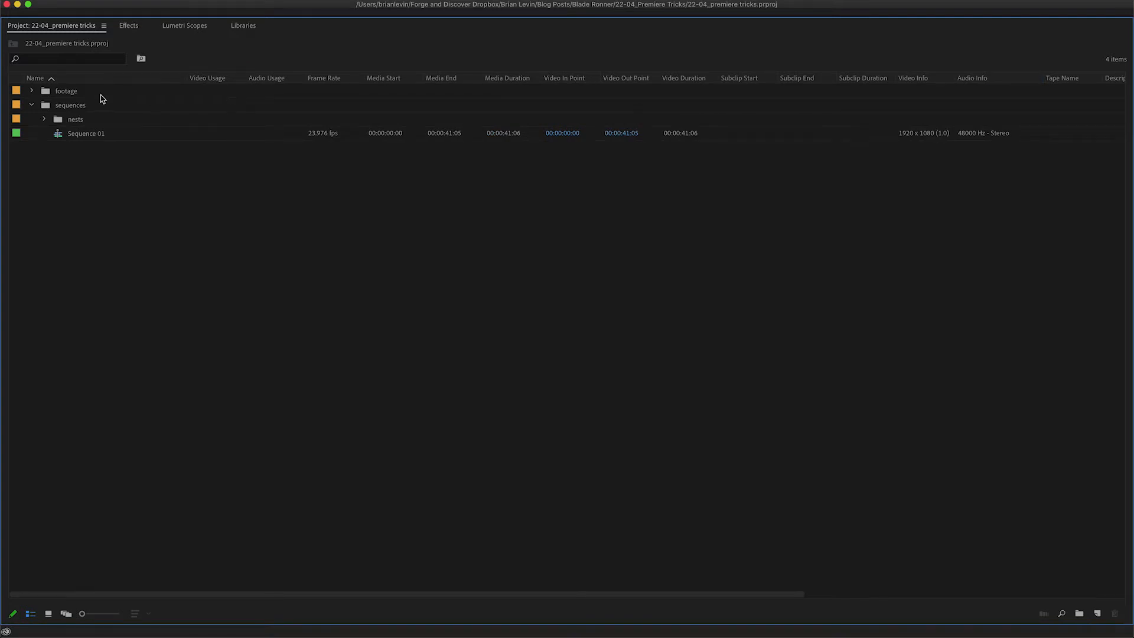
Expand the footage and b-roll folders and select IMG_5161.MOV
left_click(32, 90)
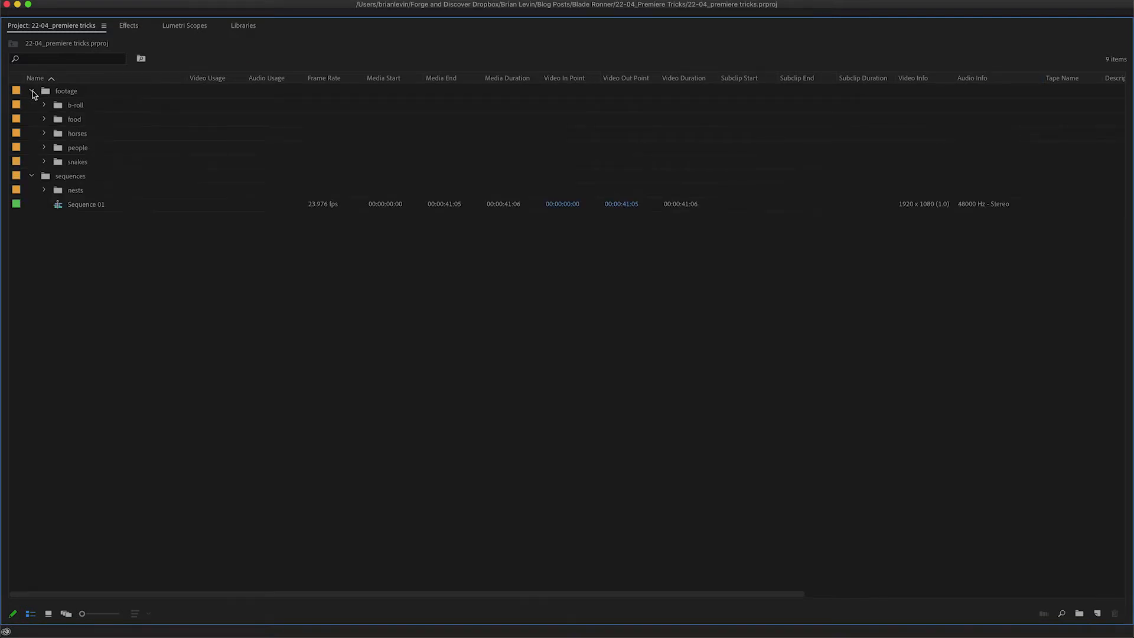
left_click(44, 104)
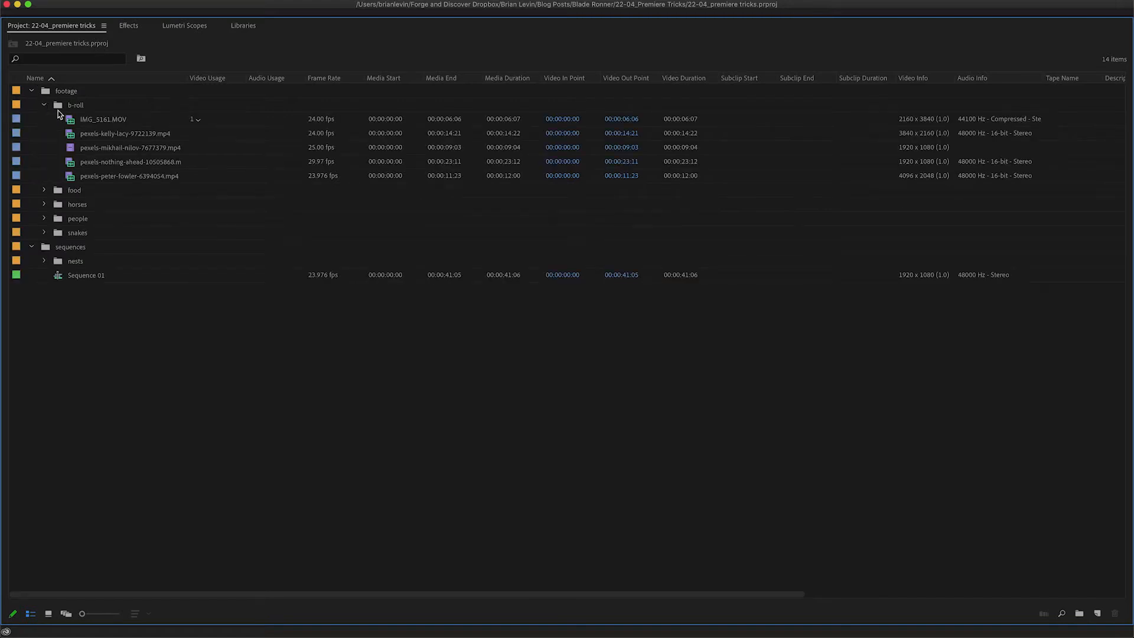
left_click(112, 119)
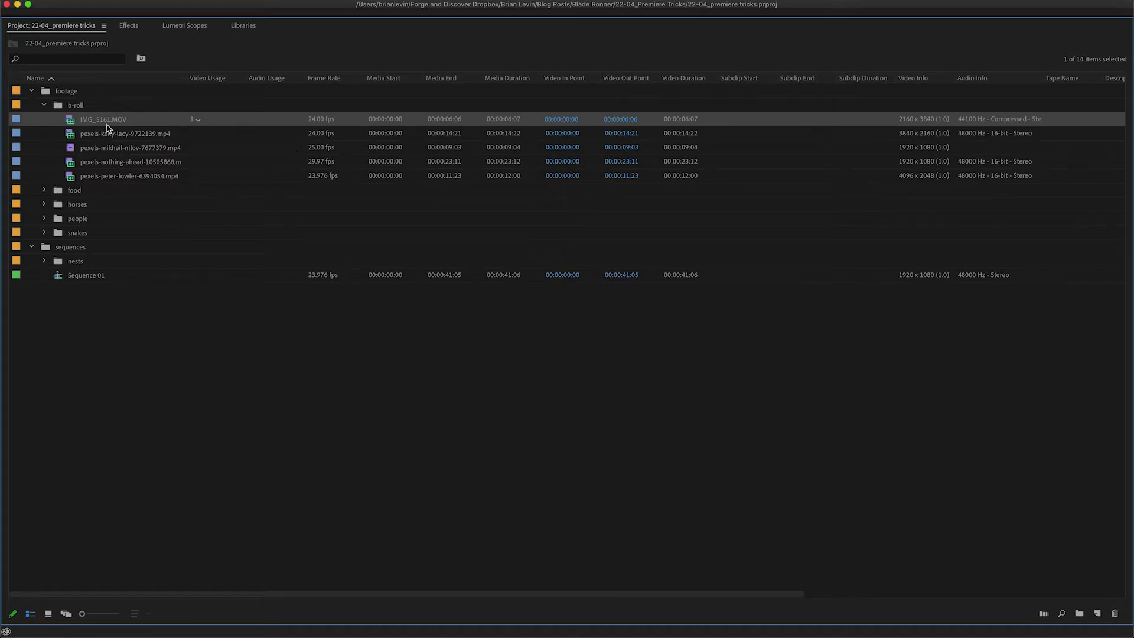
mouse_move(212, 106)
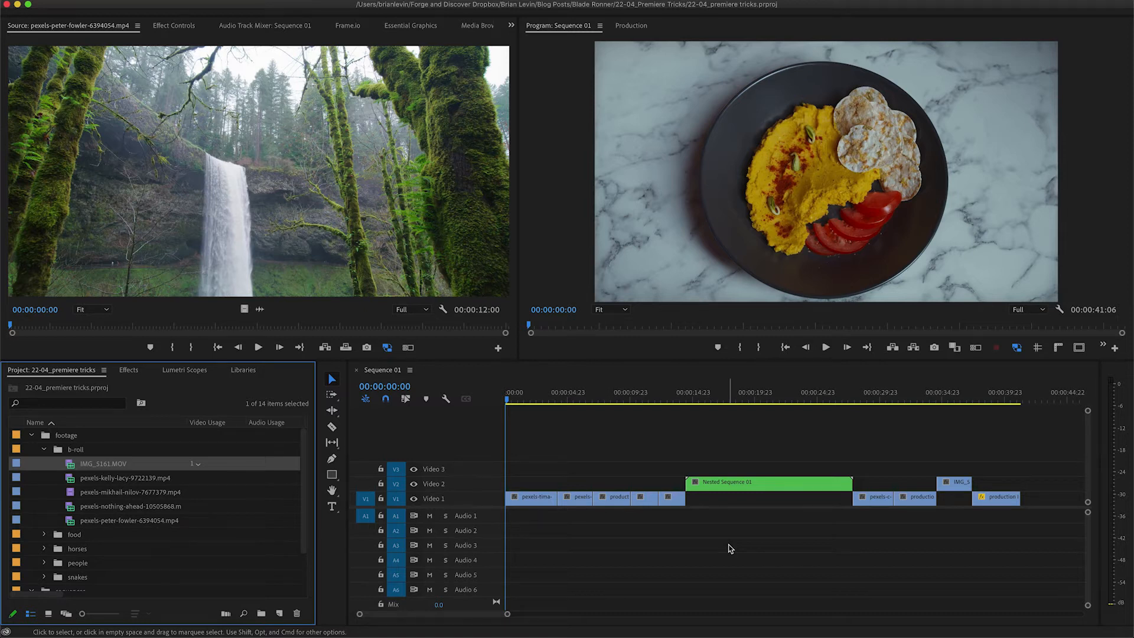
mouse_move(196, 468)
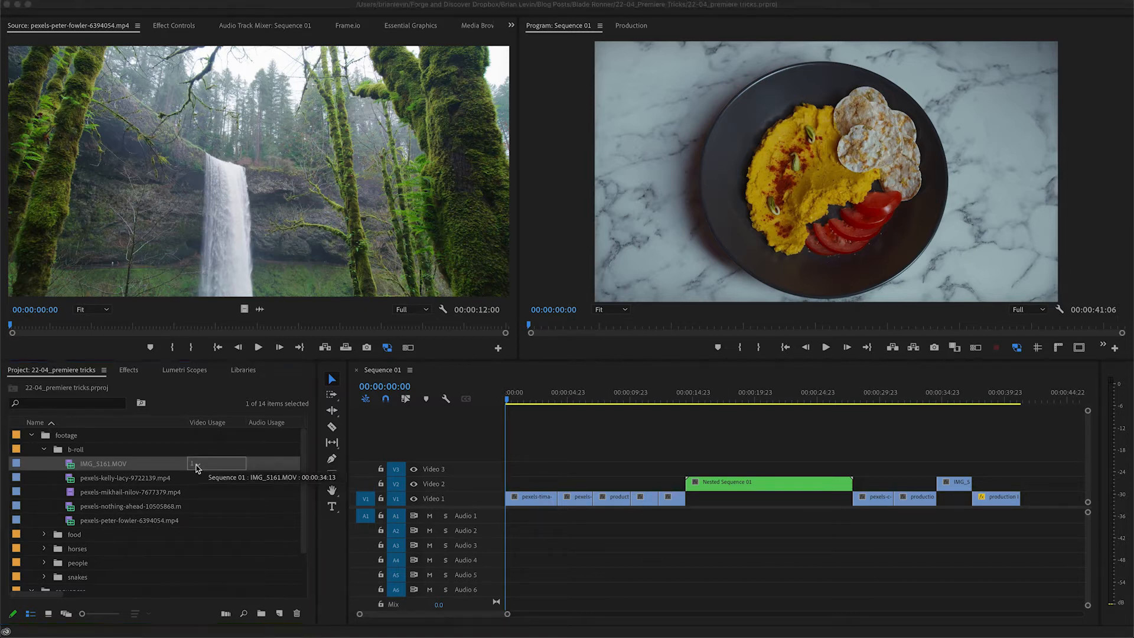
mouse_move(294, 486)
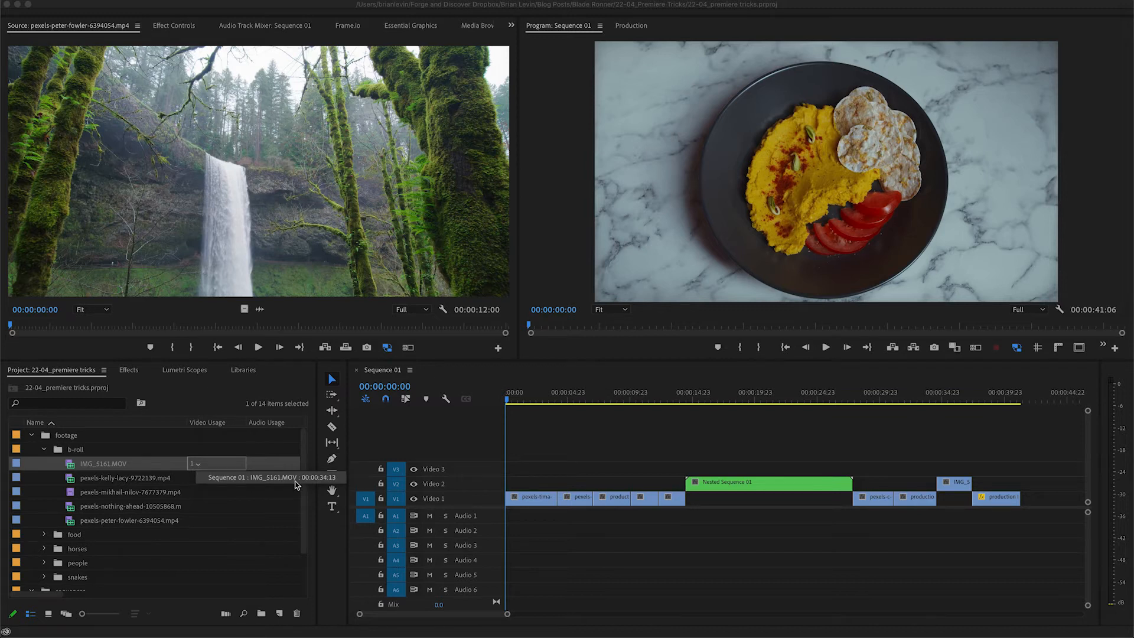
mouse_move(244, 480)
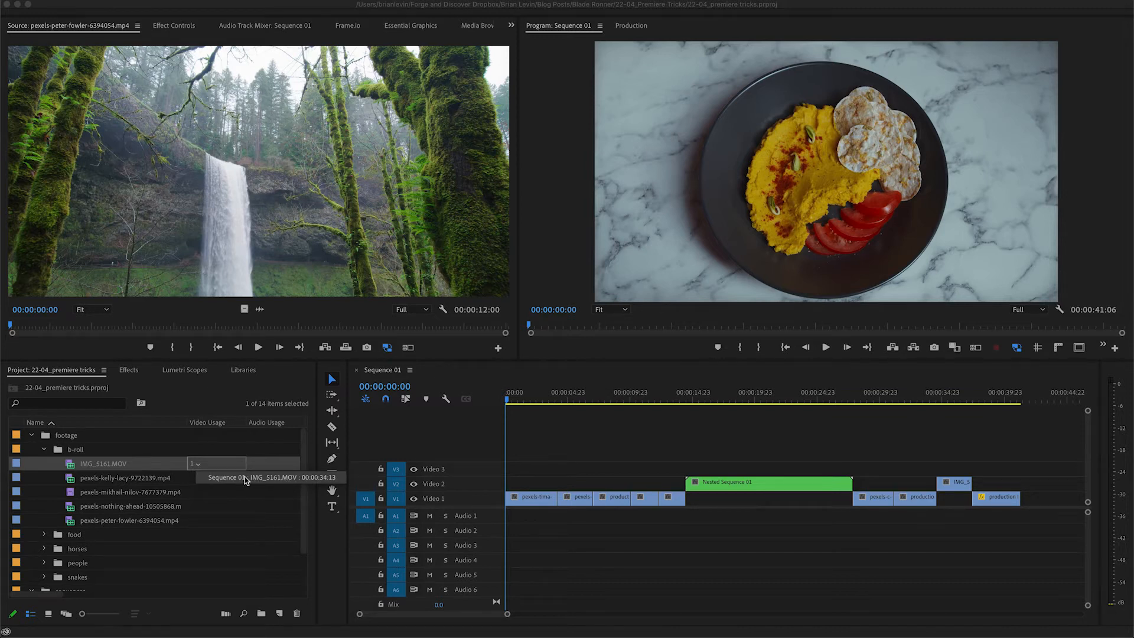
Jump Sequence 01 to 00:00:34:13 using IMG_5161.MOV's Video Usage entry
left_click(936, 400)
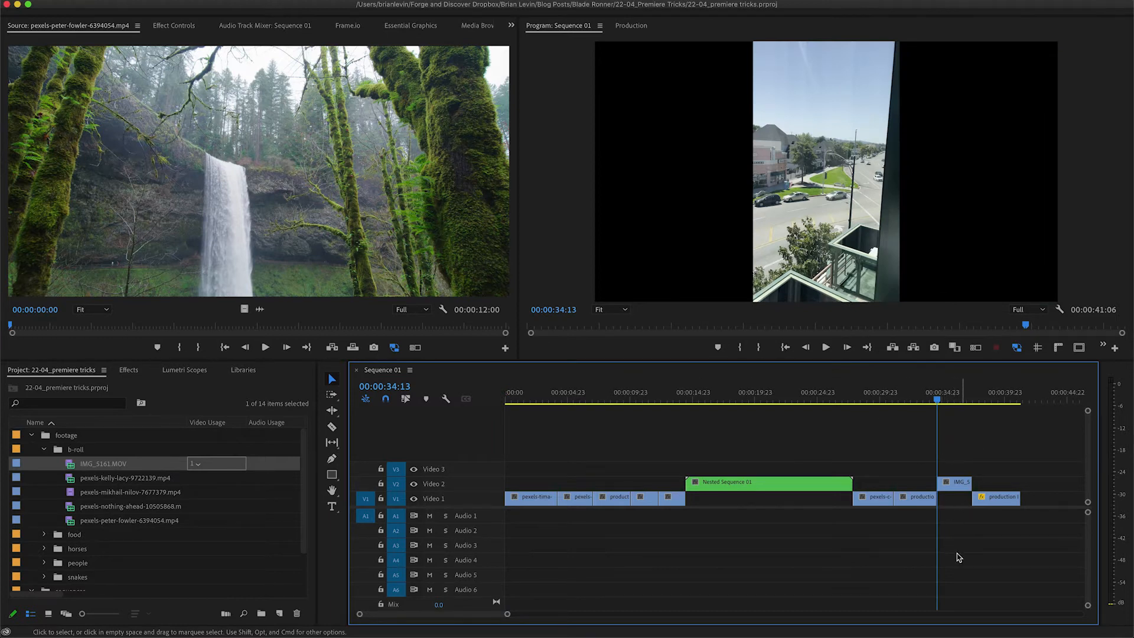
mouse_move(294, 473)
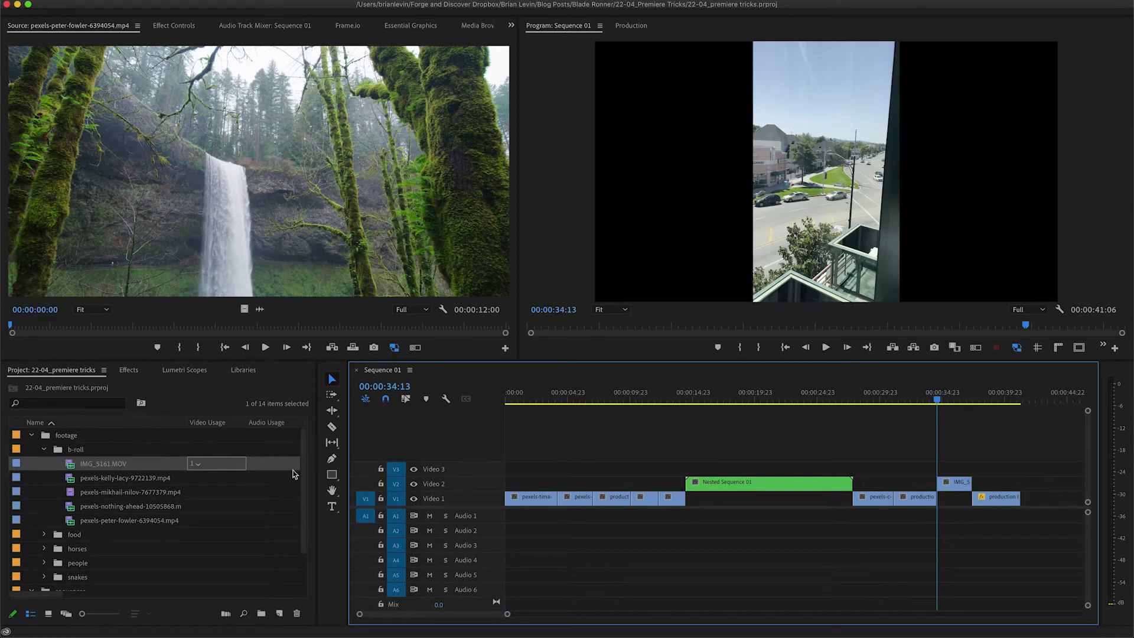
mouse_move(142, 490)
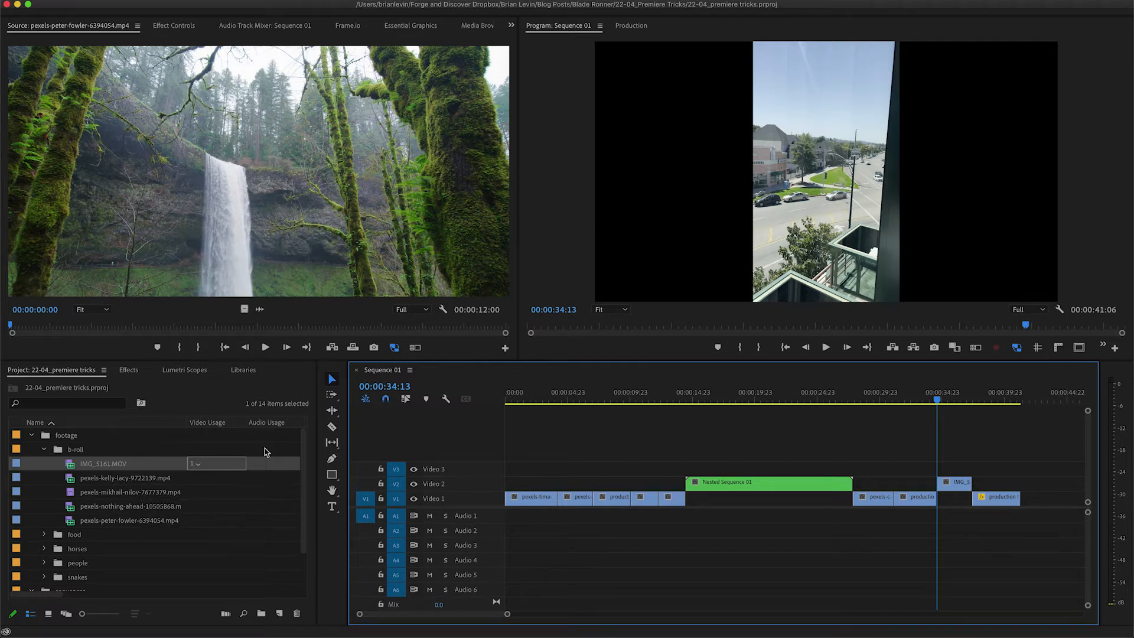
mouse_move(211, 506)
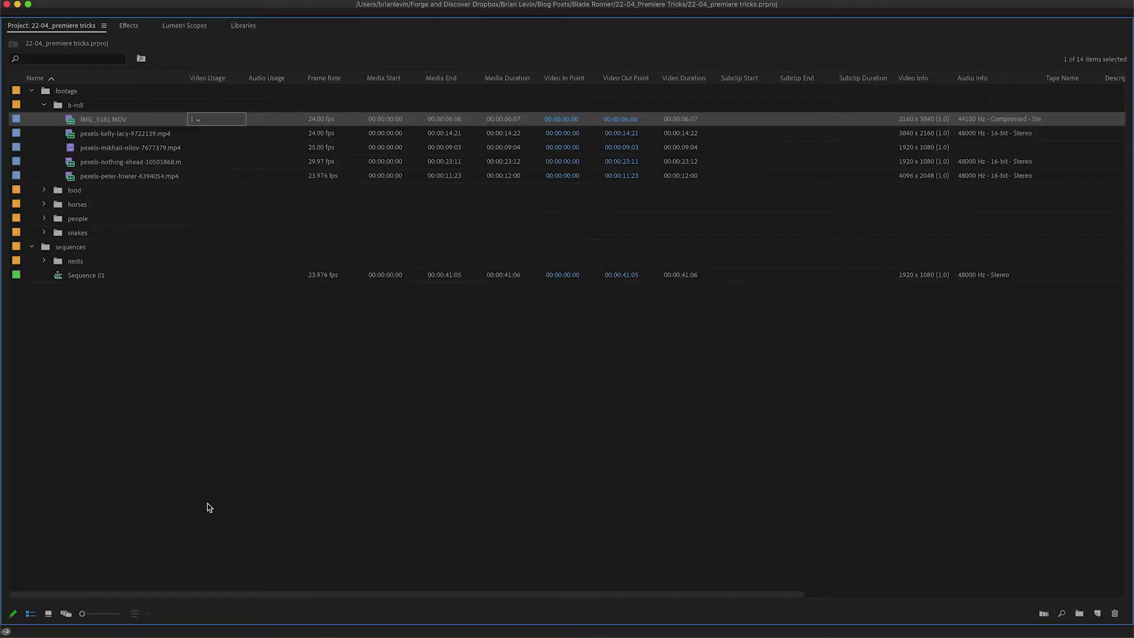
mouse_move(235, 84)
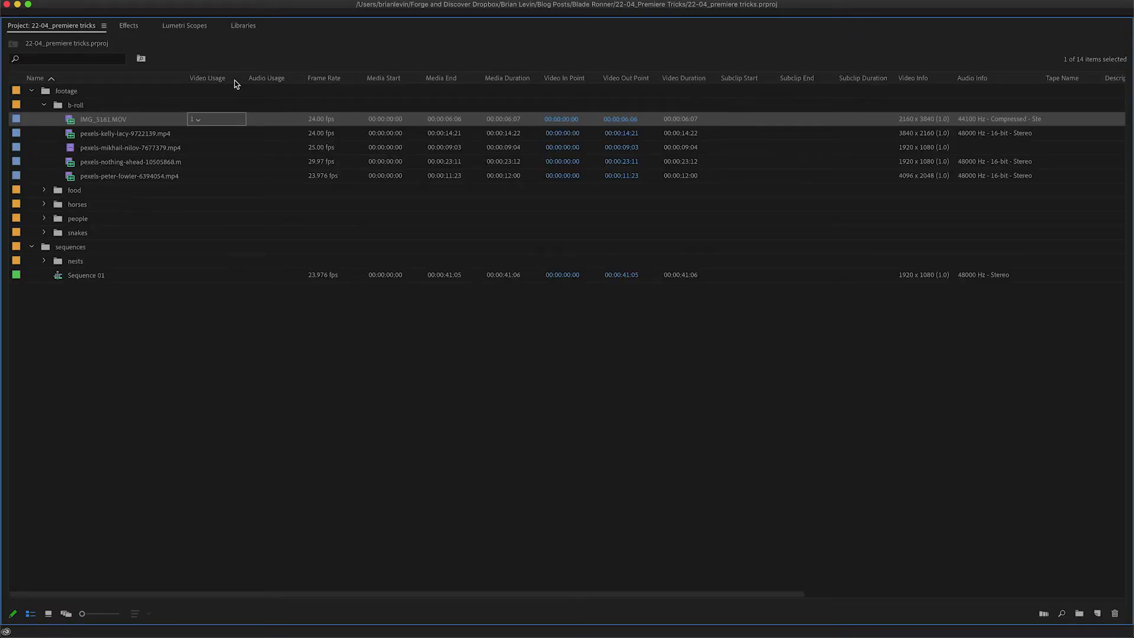
mouse_move(925, 83)
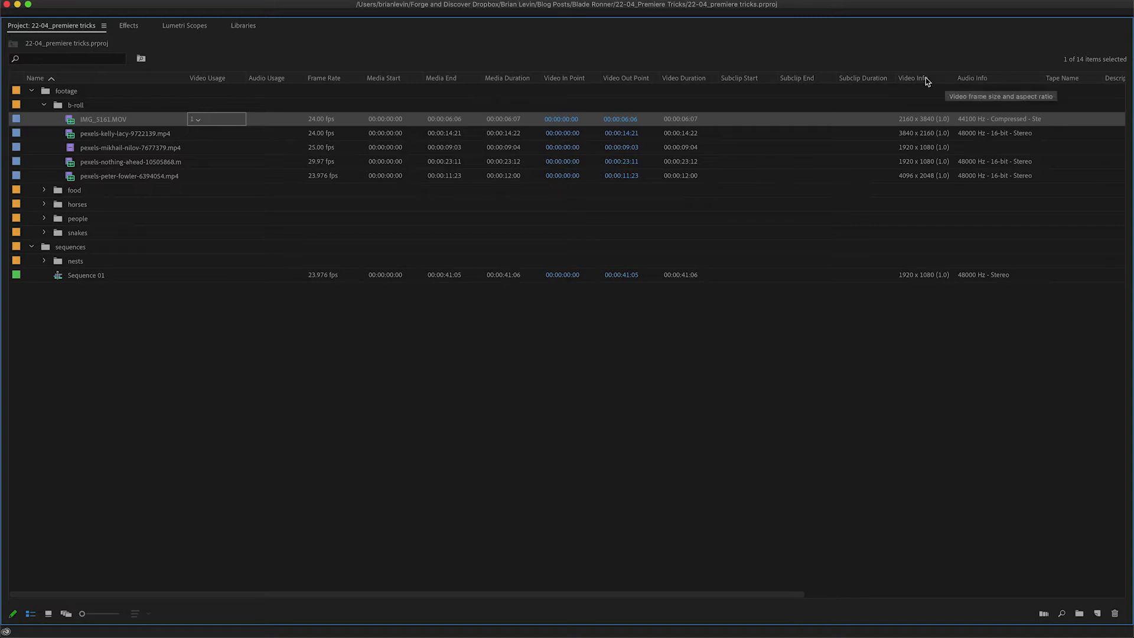
mouse_move(228, 90)
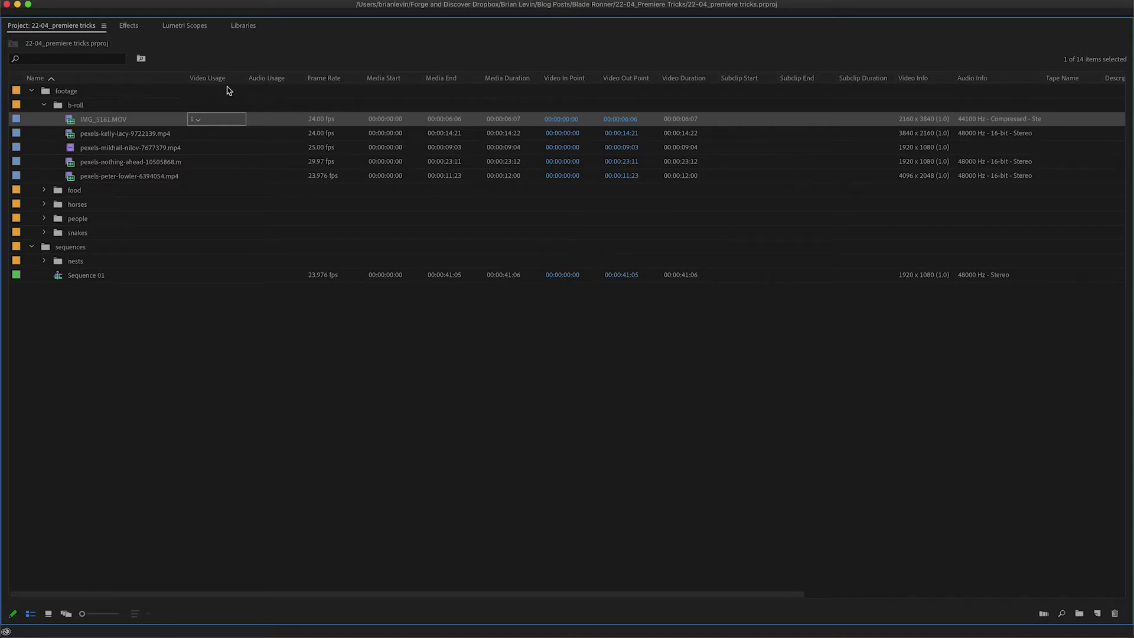
mouse_move(240, 137)
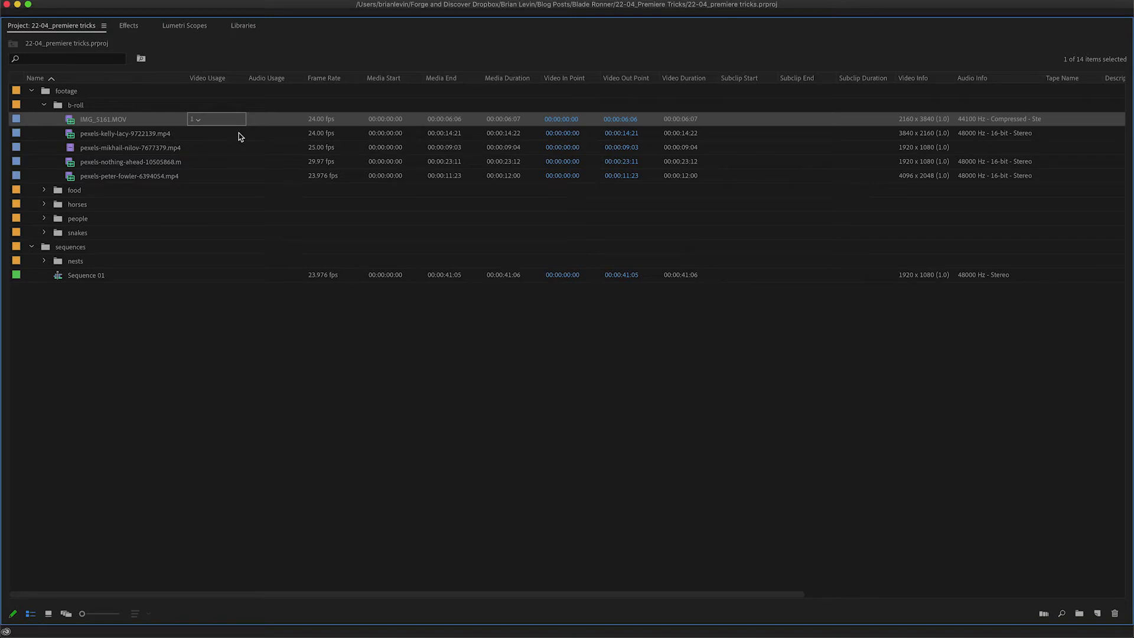
mouse_move(203, 142)
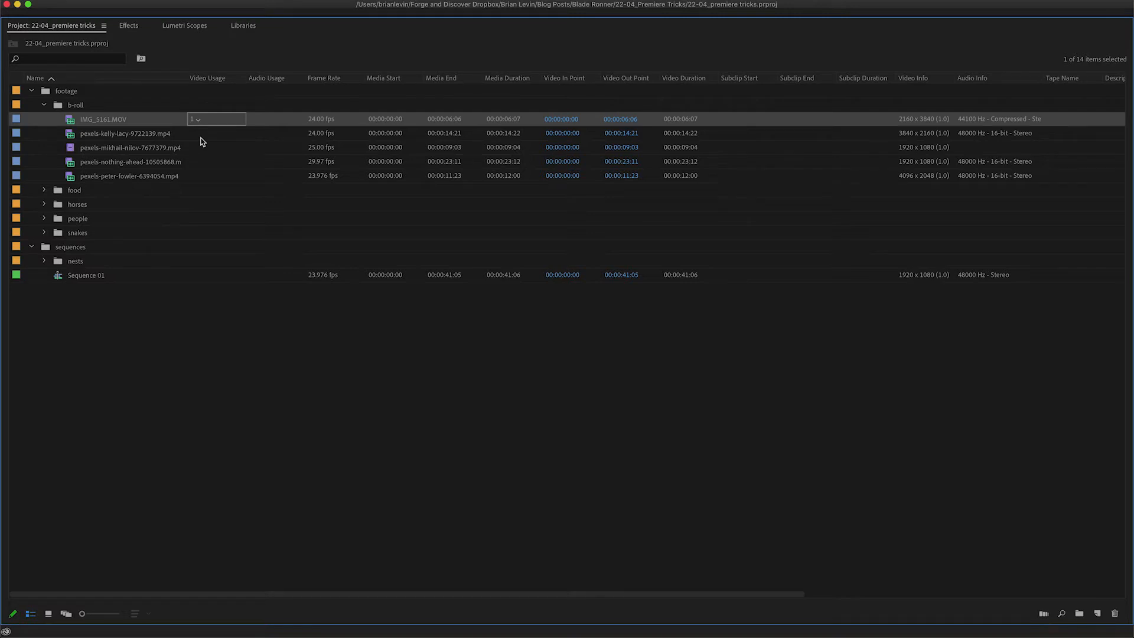
mouse_move(572, 378)
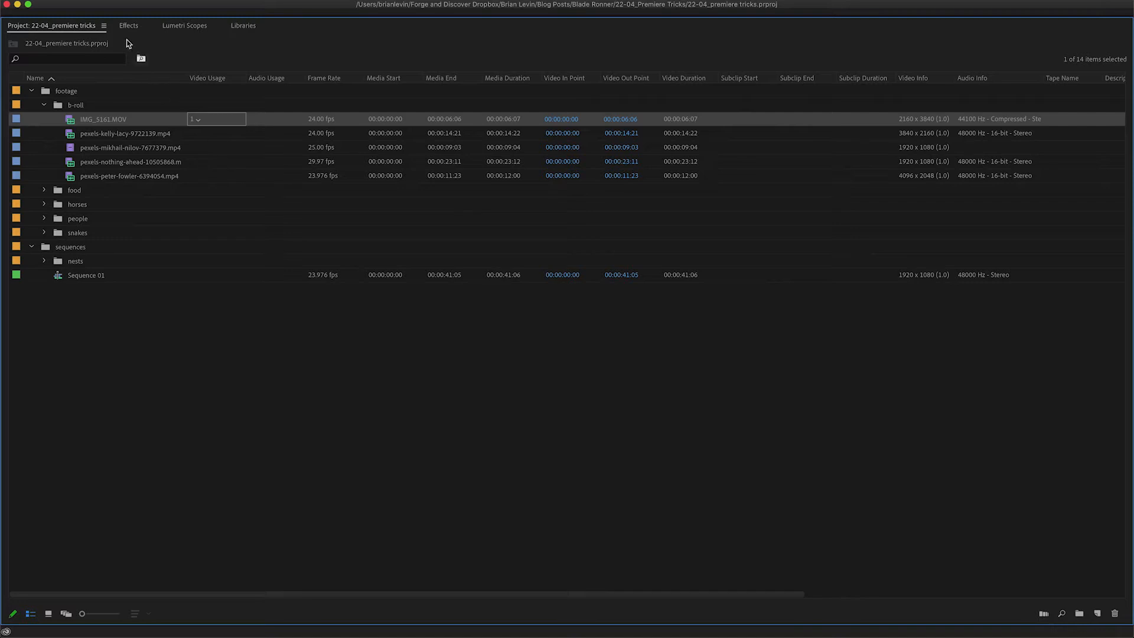
Restore the Usage Slim view preset, then switch the project list to the Proxy preset
left_click(105, 25)
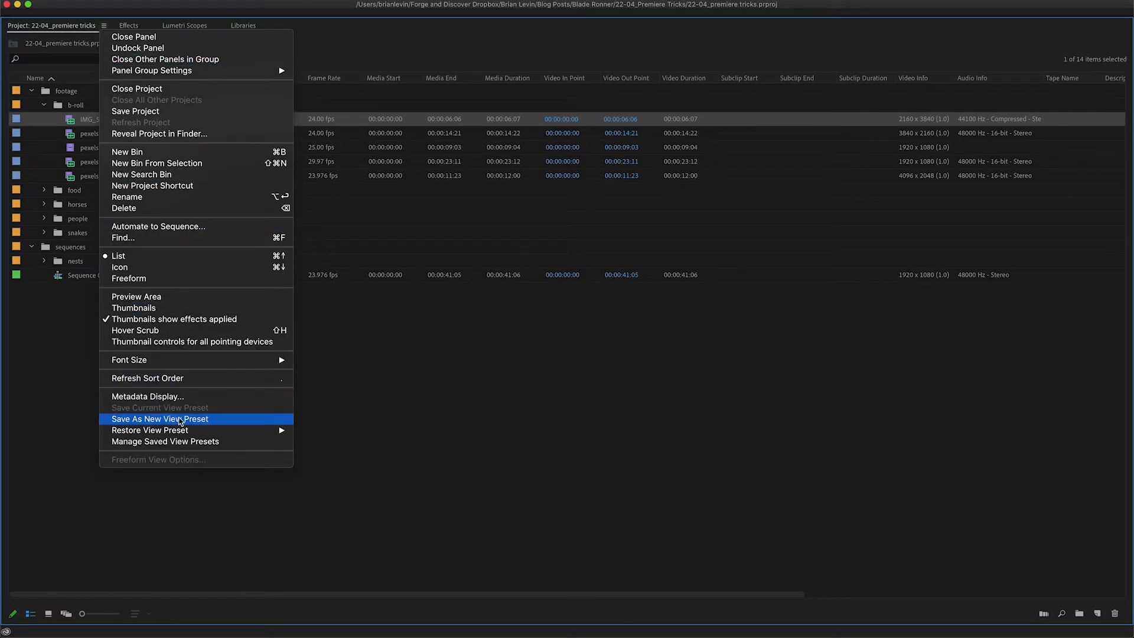
left_click(160, 419)
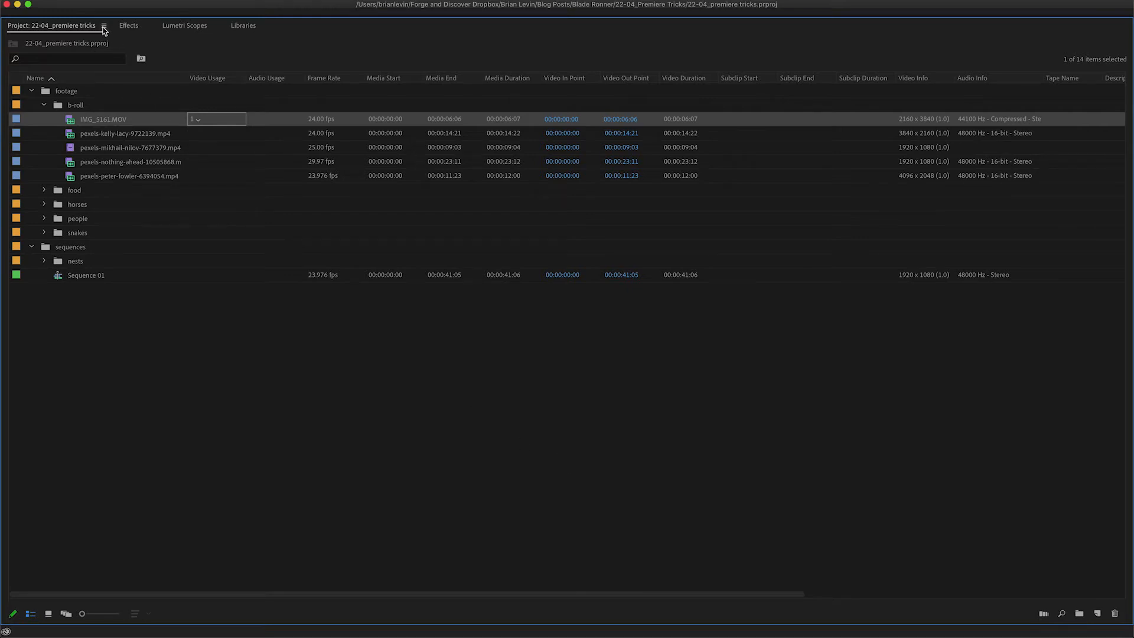
left_click(107, 25)
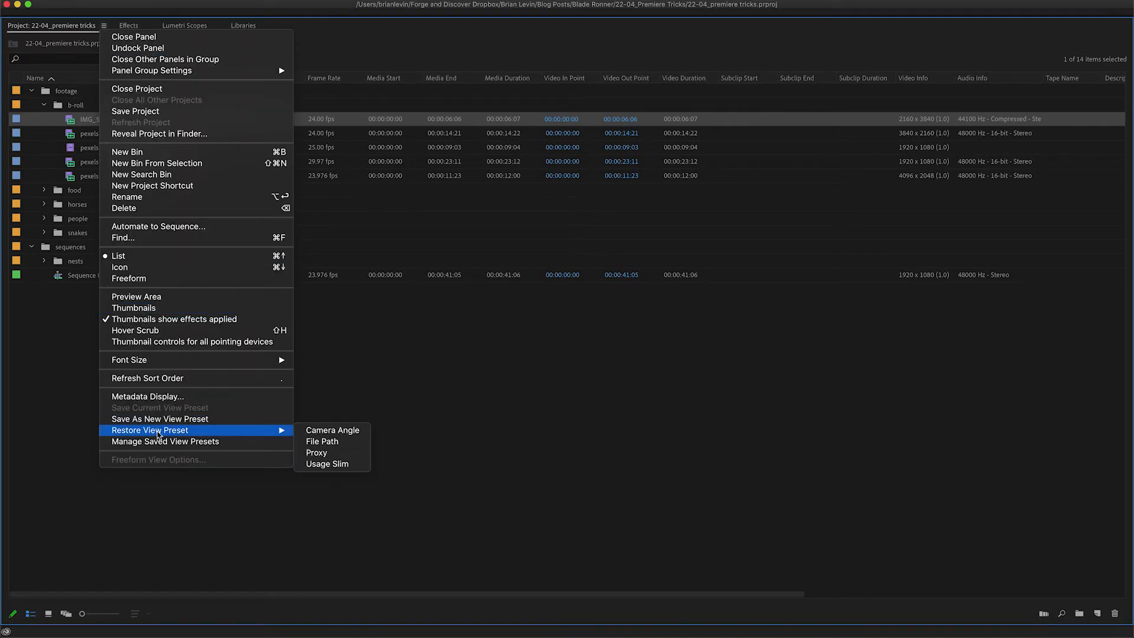
mouse_move(325, 466)
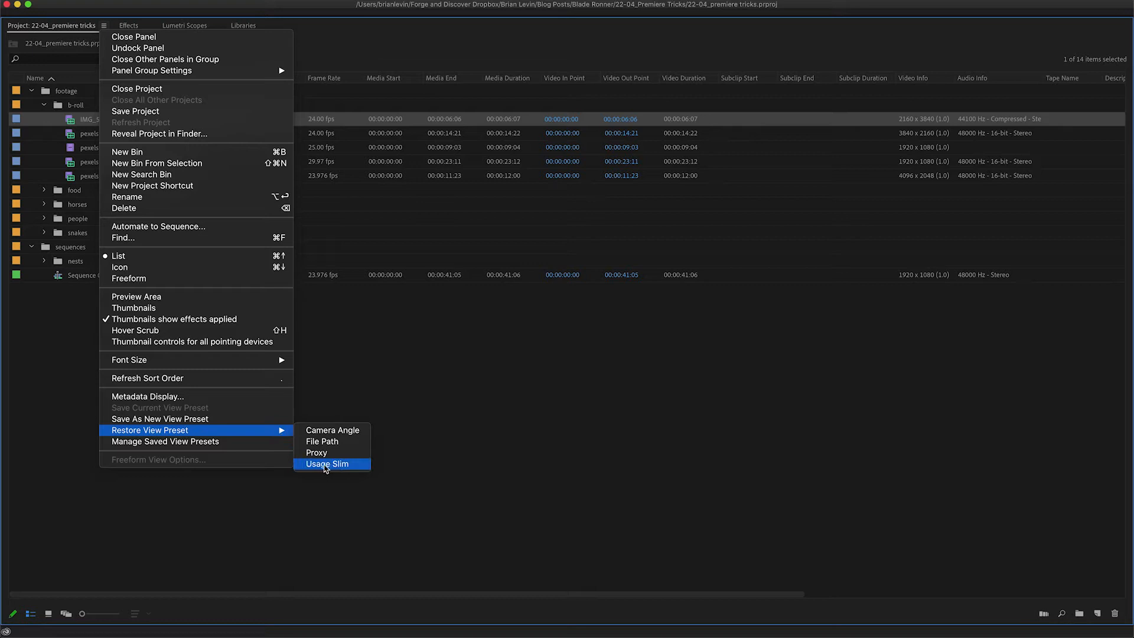
left_click(326, 464)
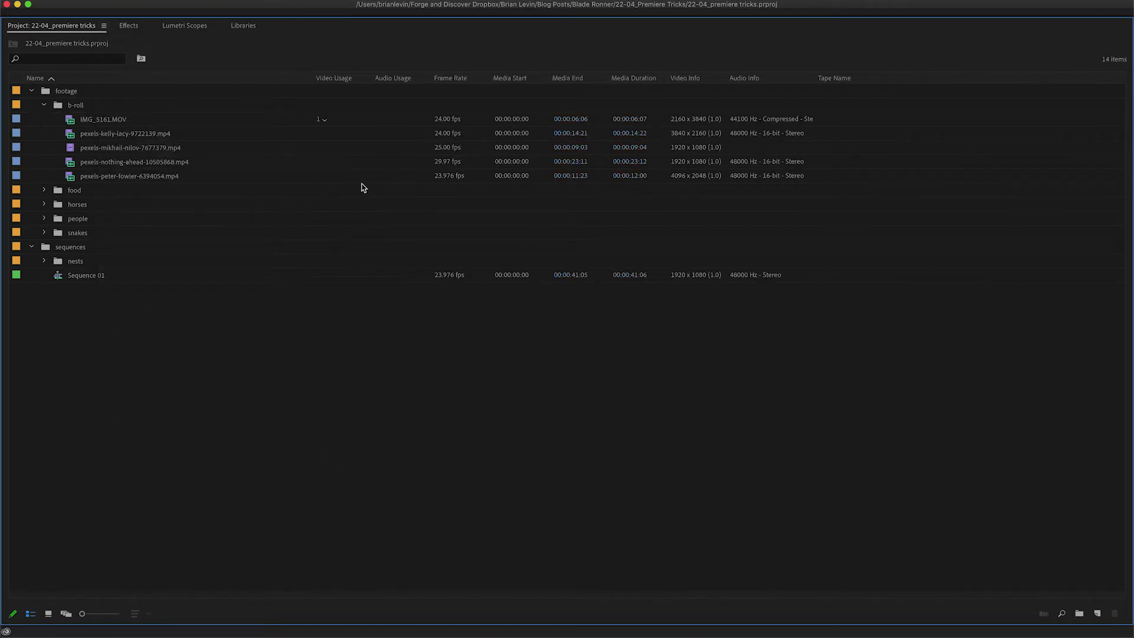
mouse_move(369, 235)
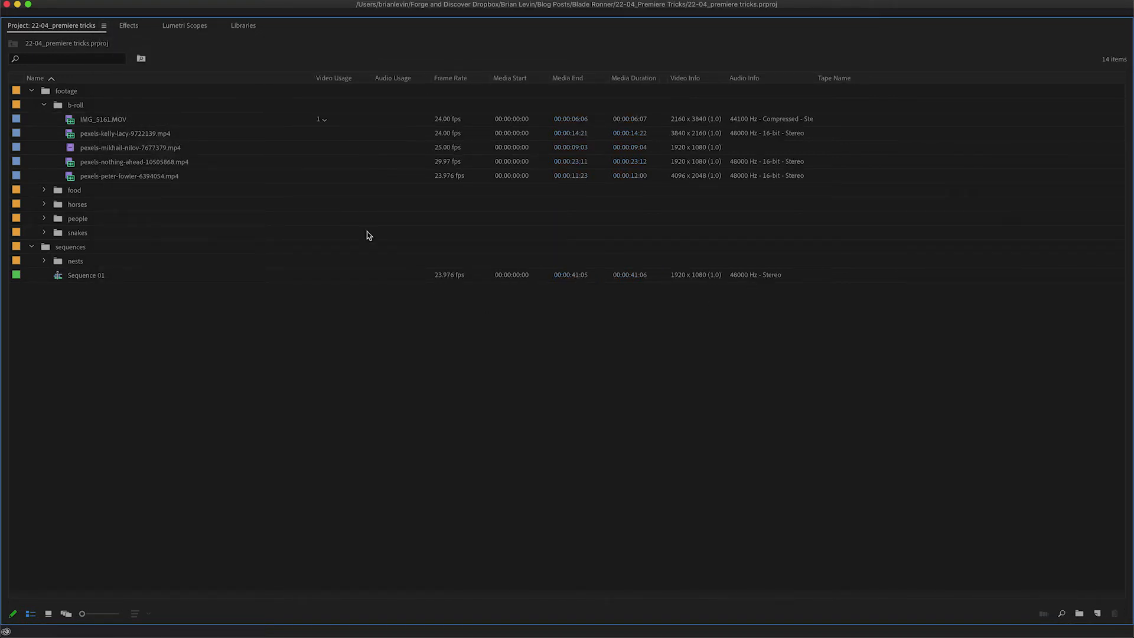
mouse_move(372, 262)
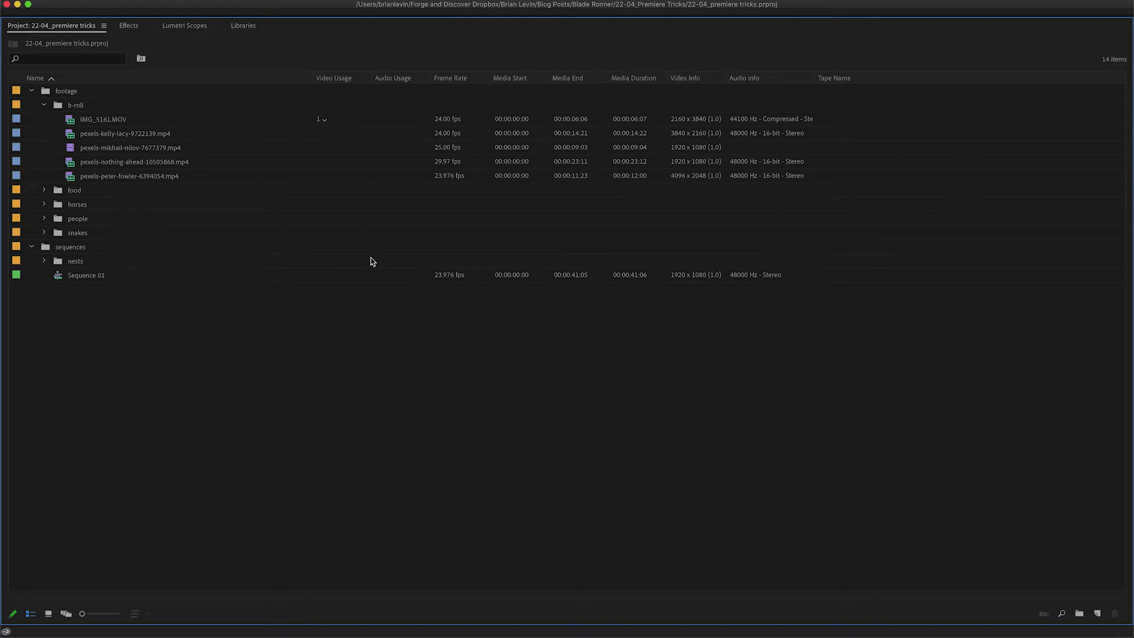
mouse_move(347, 83)
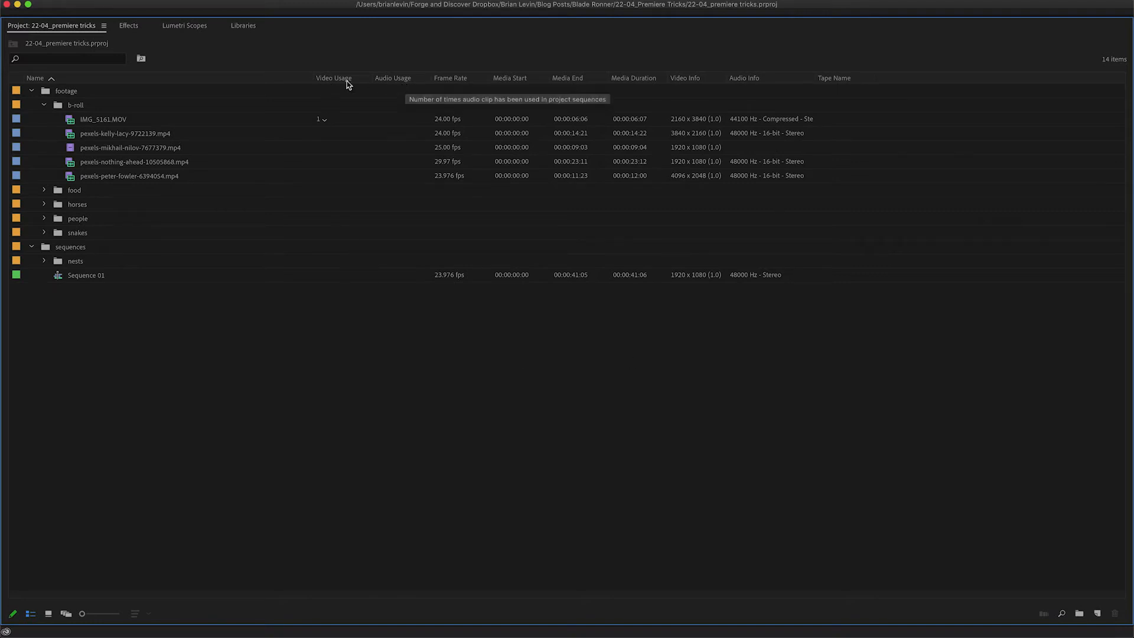
mouse_move(350, 140)
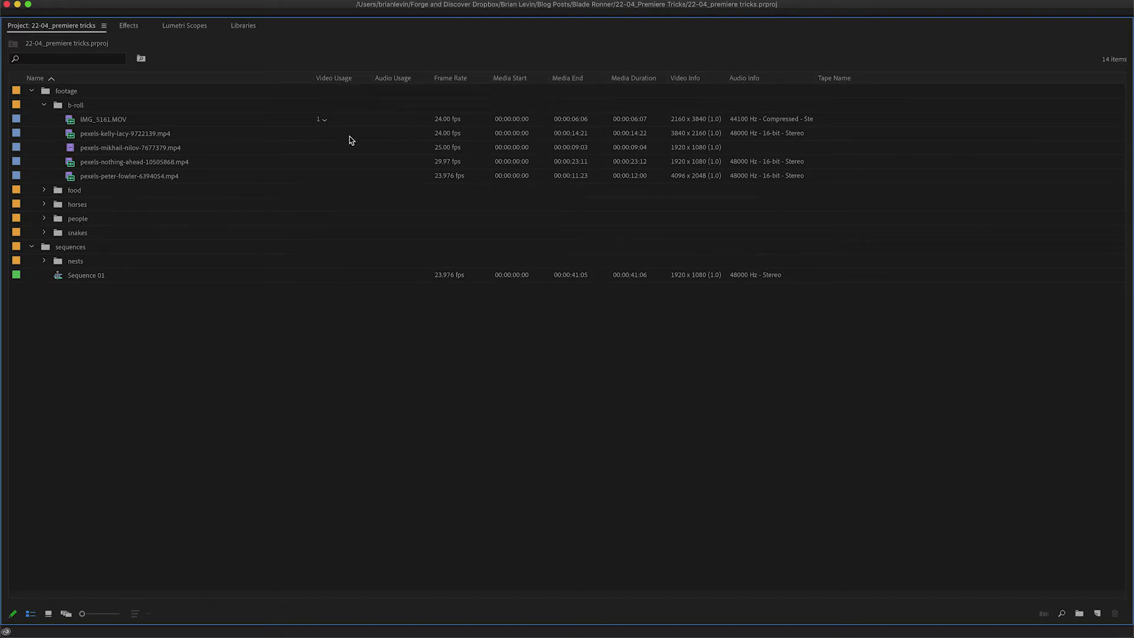
mouse_move(350, 140)
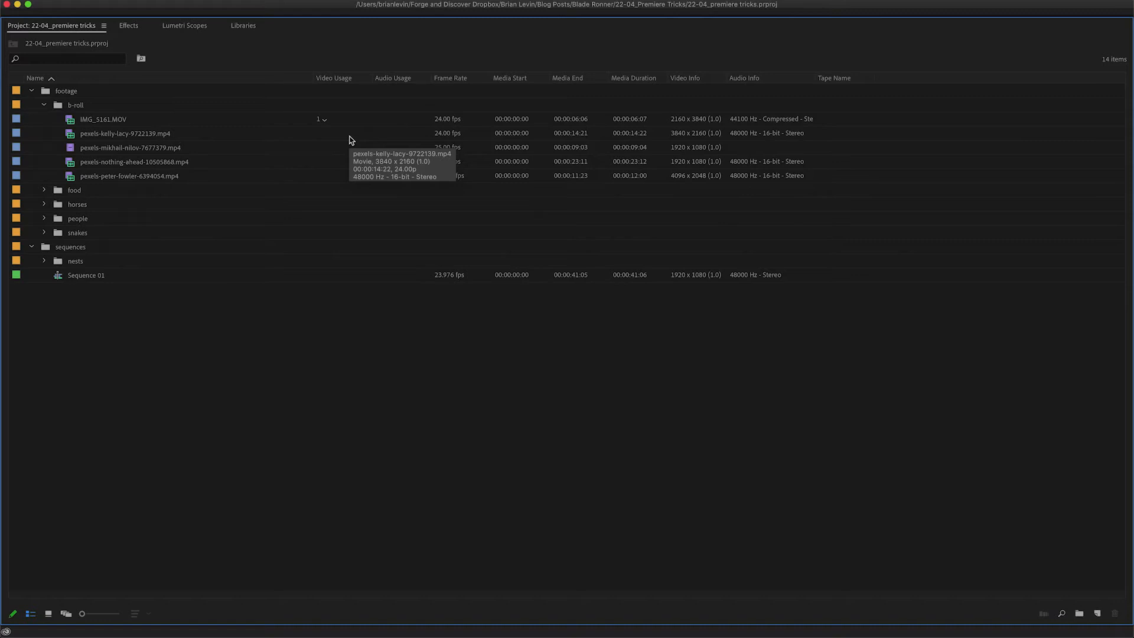
left_click(105, 26)
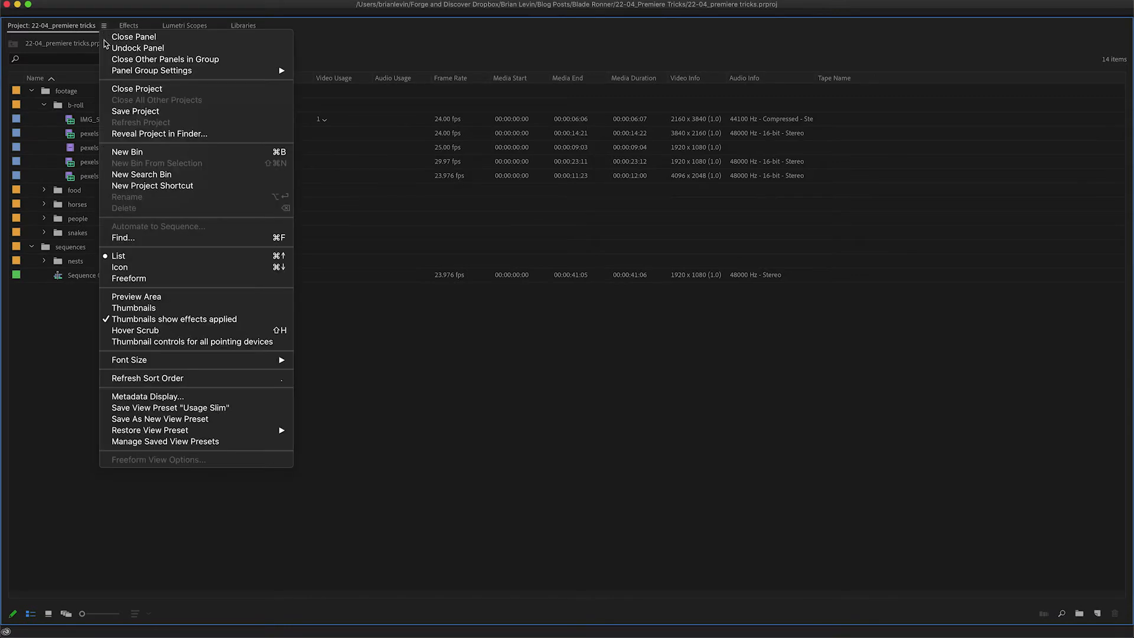
mouse_move(171, 434)
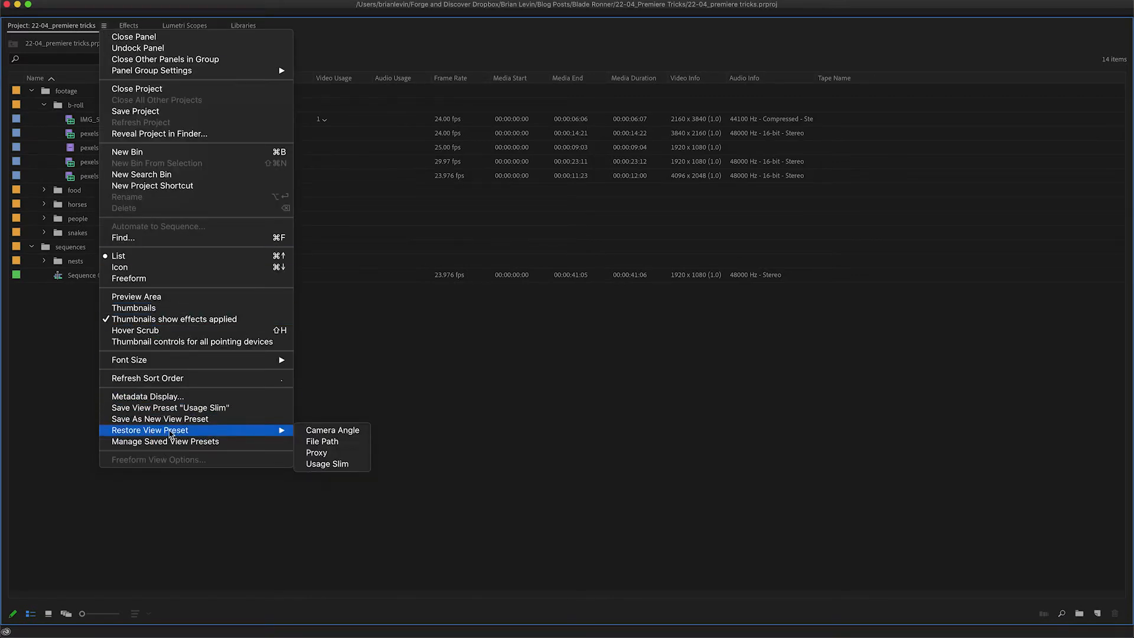
mouse_move(317, 456)
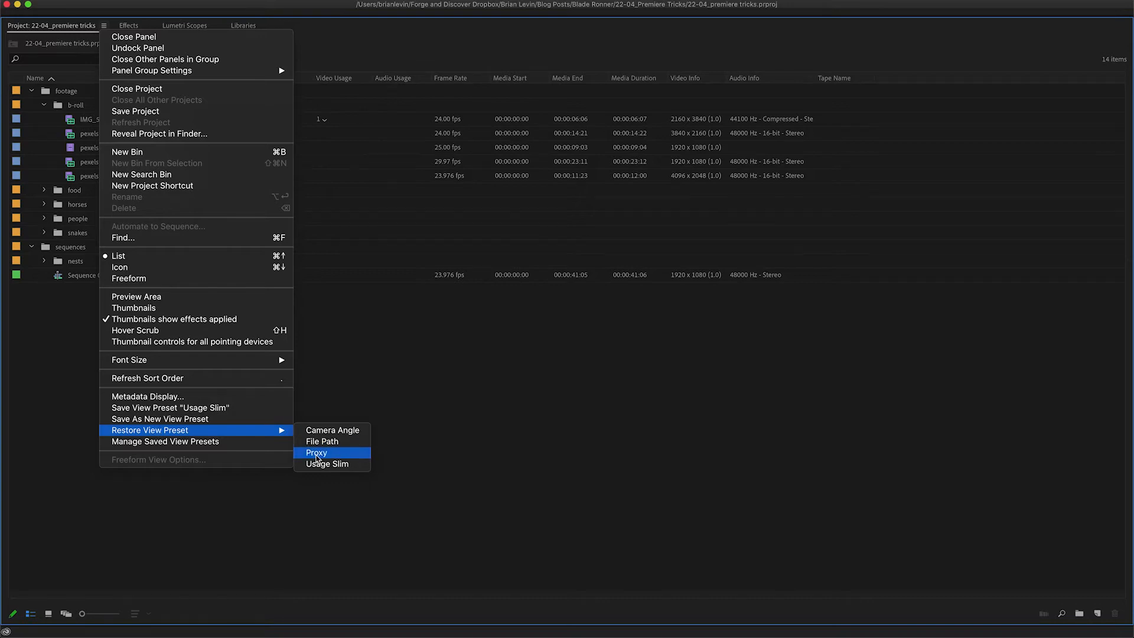
left_click(316, 452)
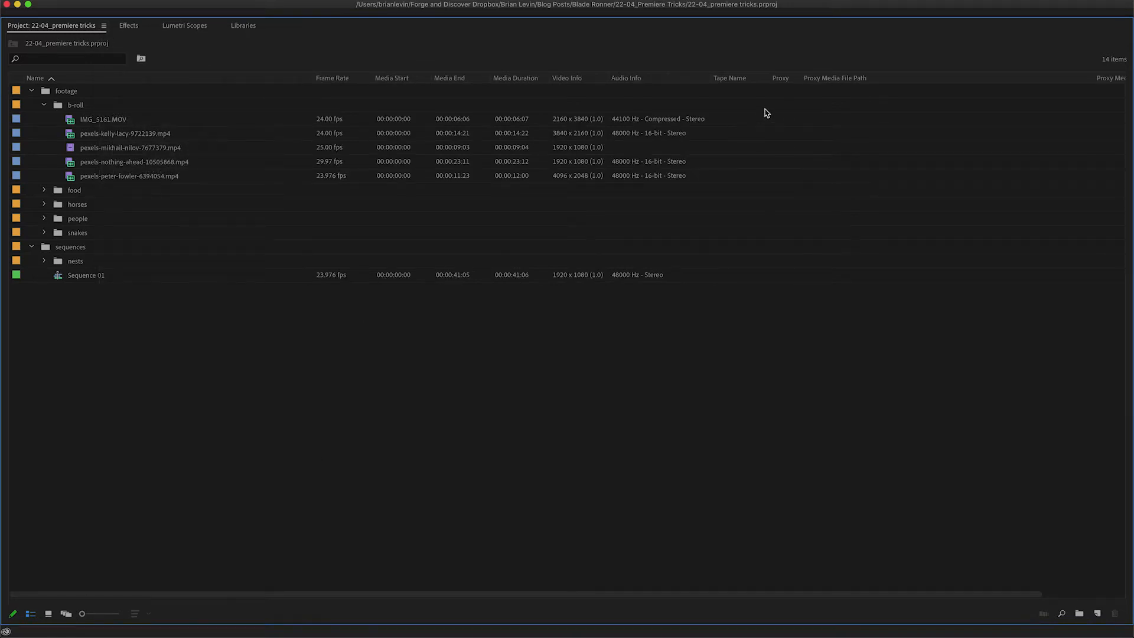
mouse_move(714, 213)
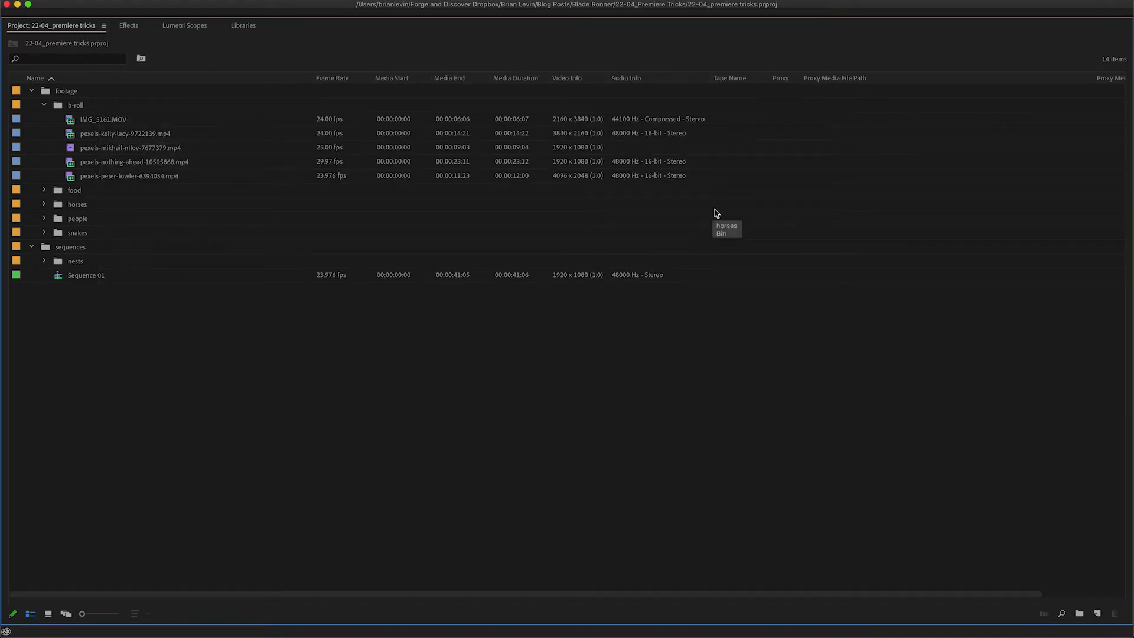
mouse_move(715, 213)
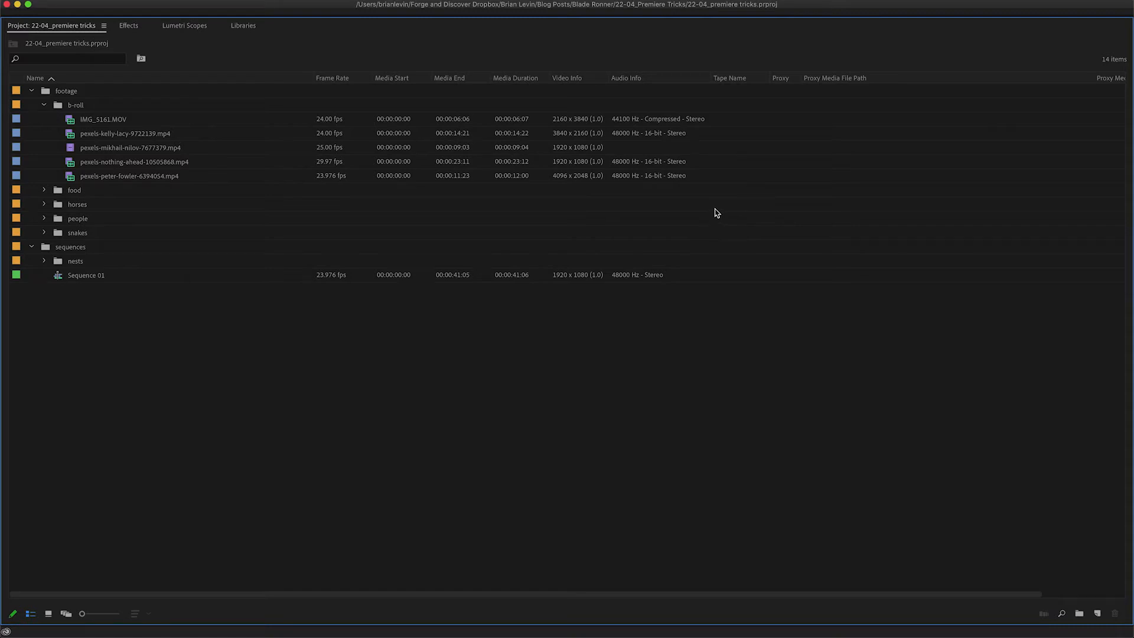
mouse_move(720, 275)
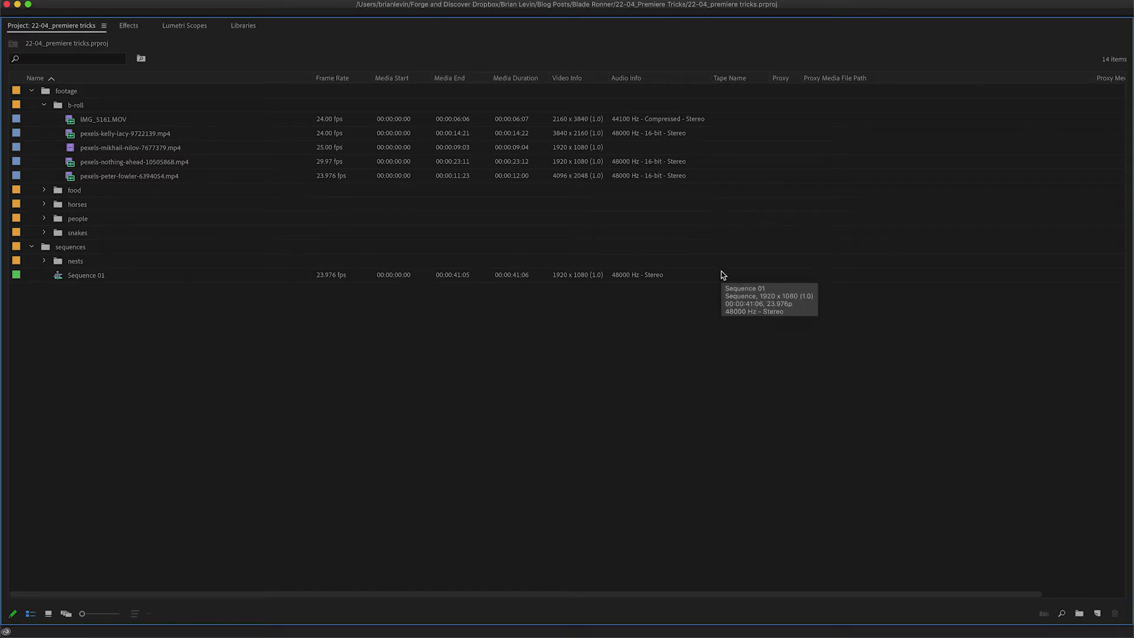
Un-maximize the Project panel to bring back the full editing workspace
double_click(86, 275)
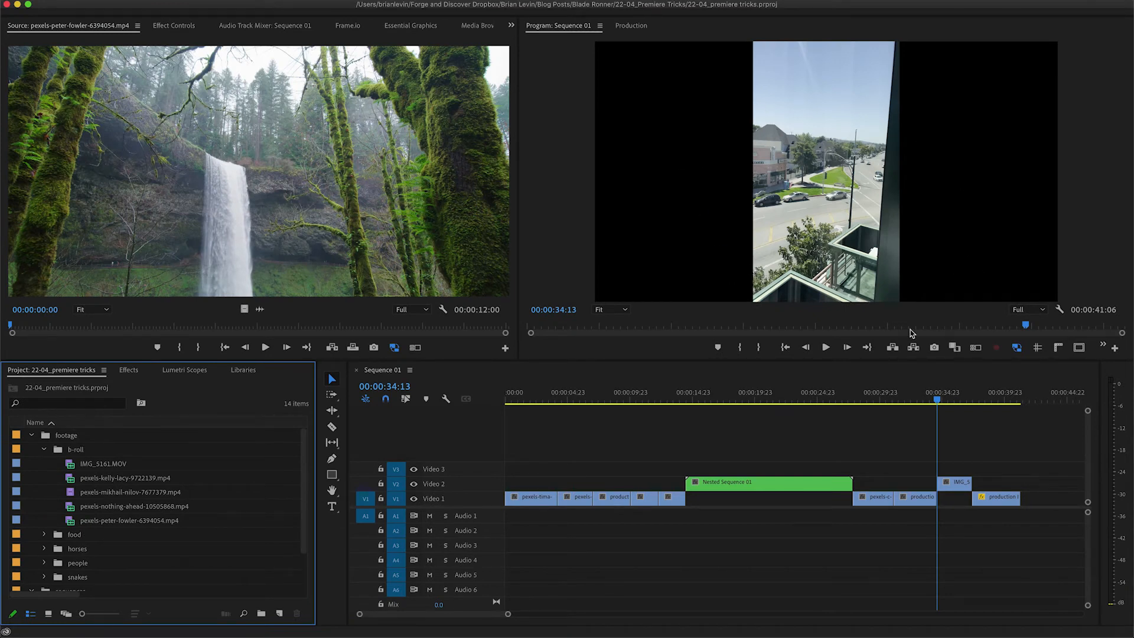
mouse_move(760, 323)
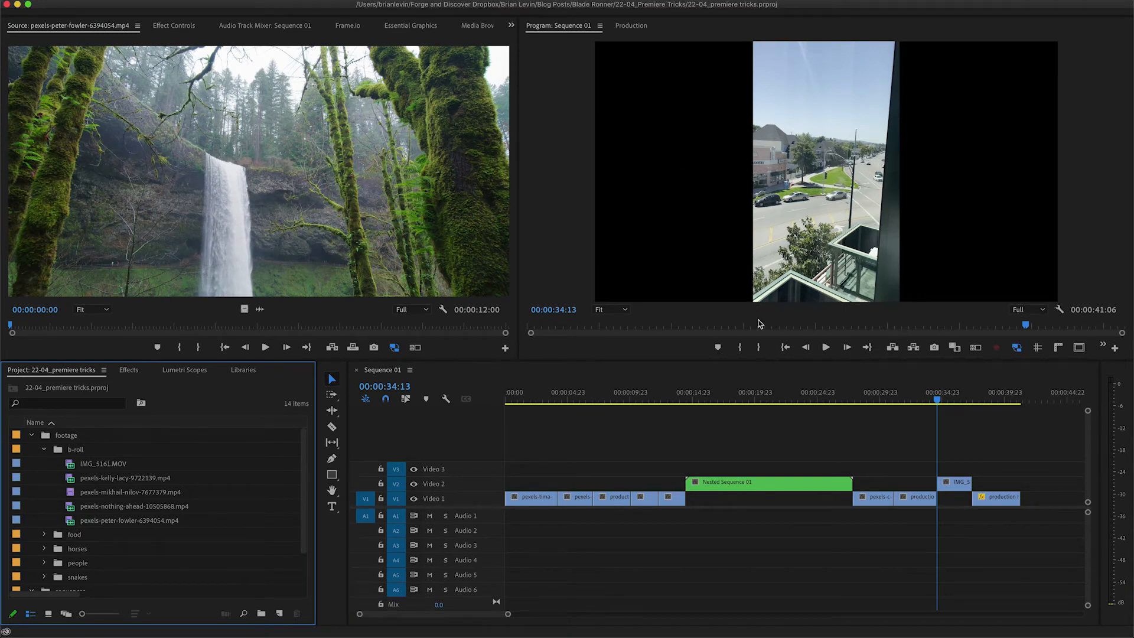
mouse_move(917, 295)
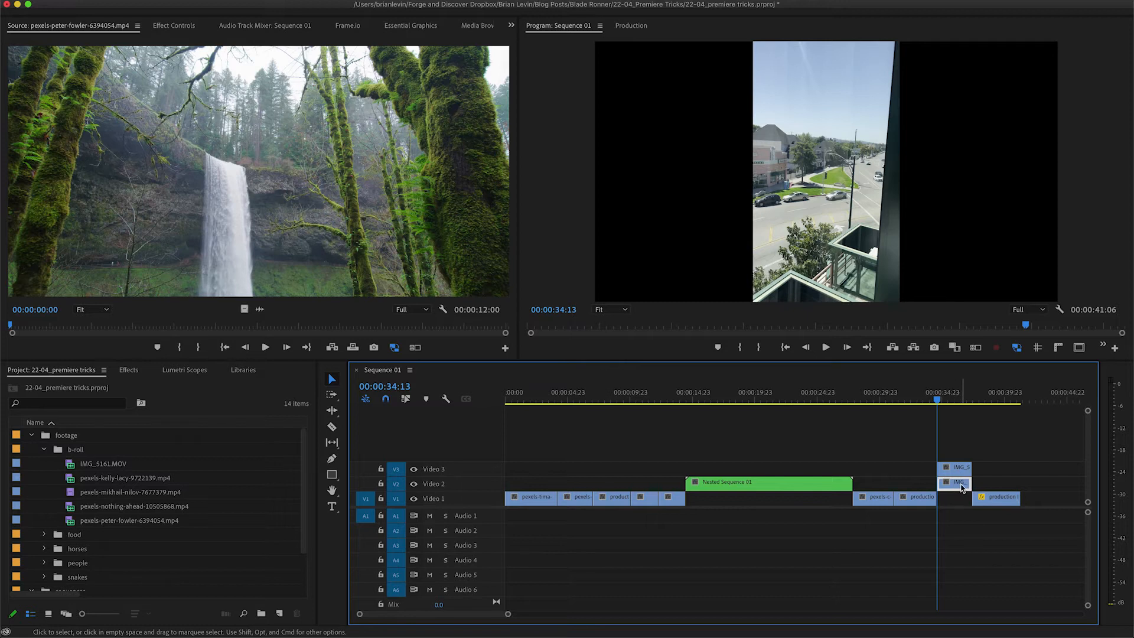
Search effects for 'gauss', scale the IMG_5161 copy to 324 and blur it at 26
left_click(128, 370)
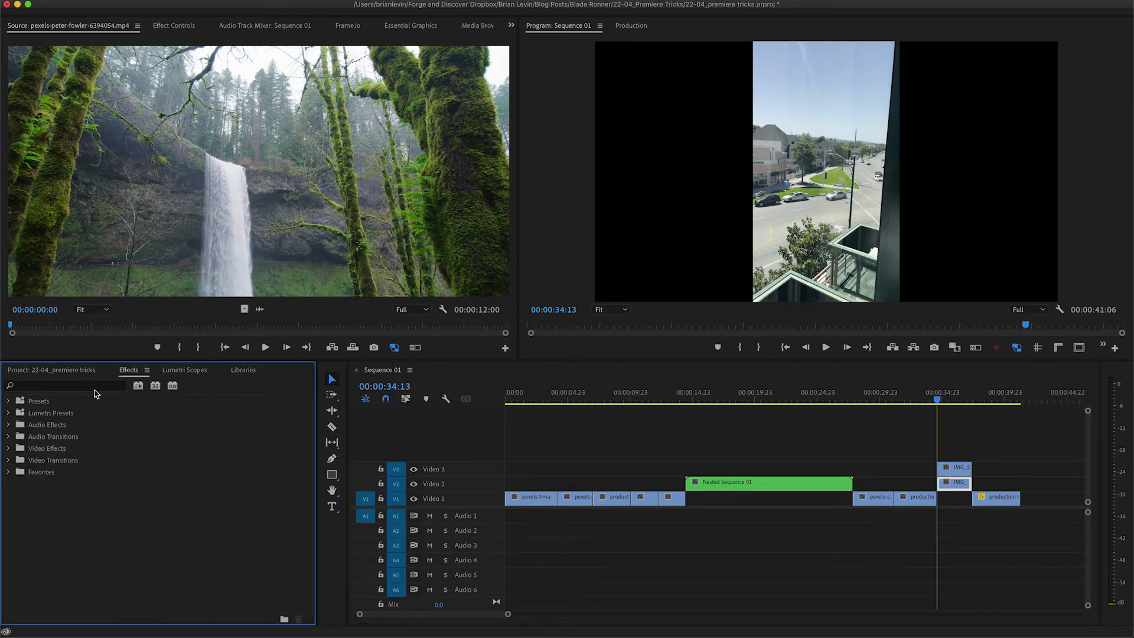
type("gauss")
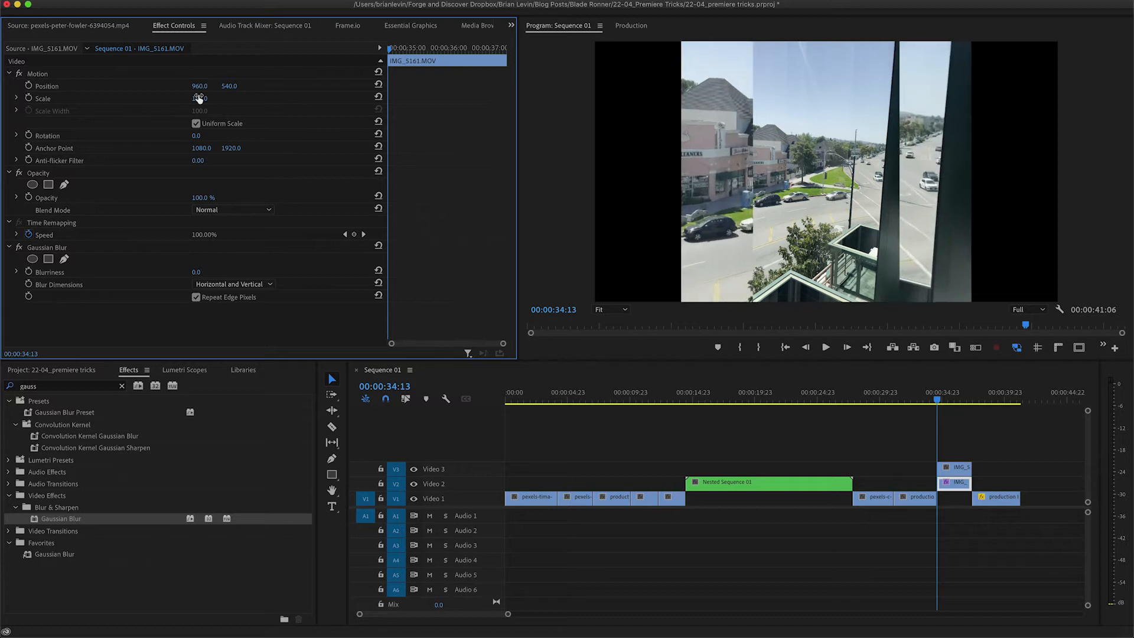
left_click_drag(200, 97, 224, 98)
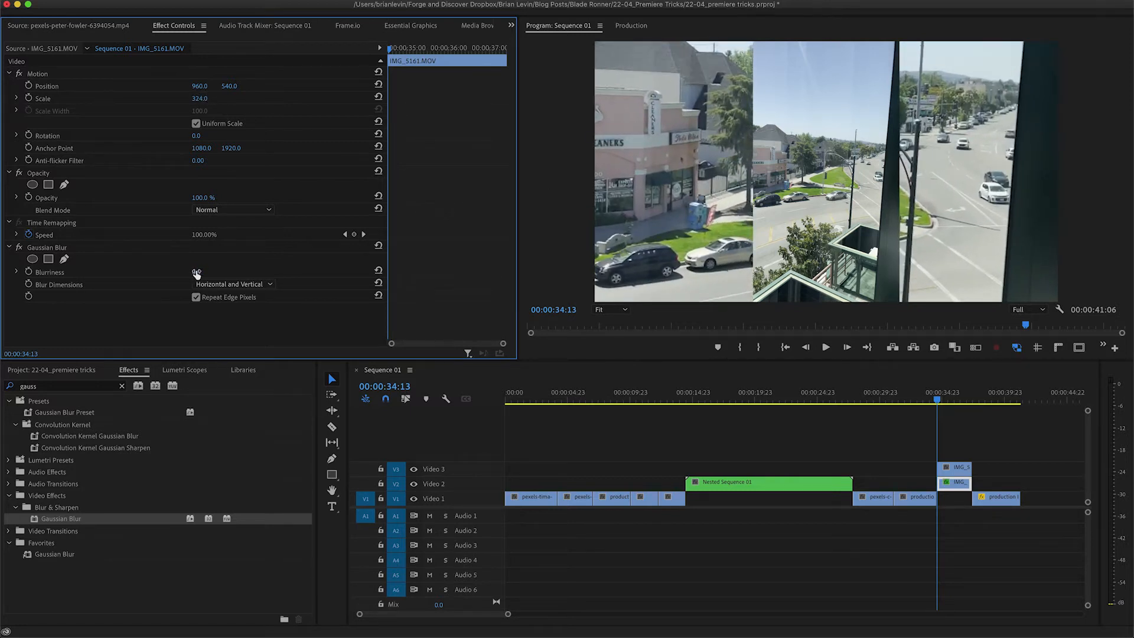
left_click_drag(197, 272, 213, 271)
type("brightne")
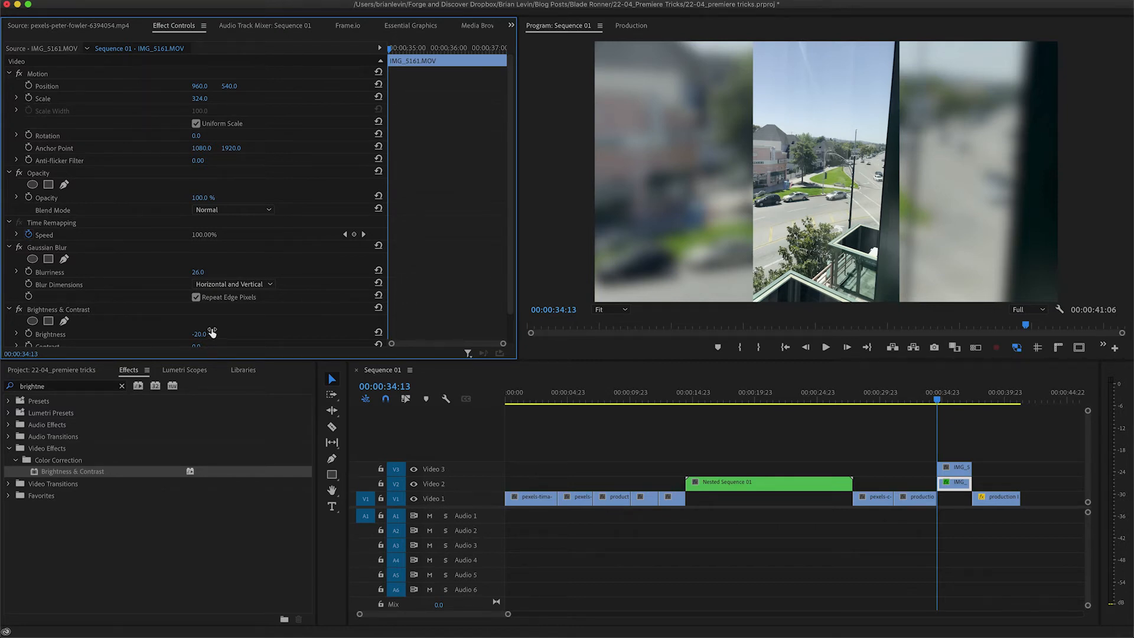
scroll("down", 3)
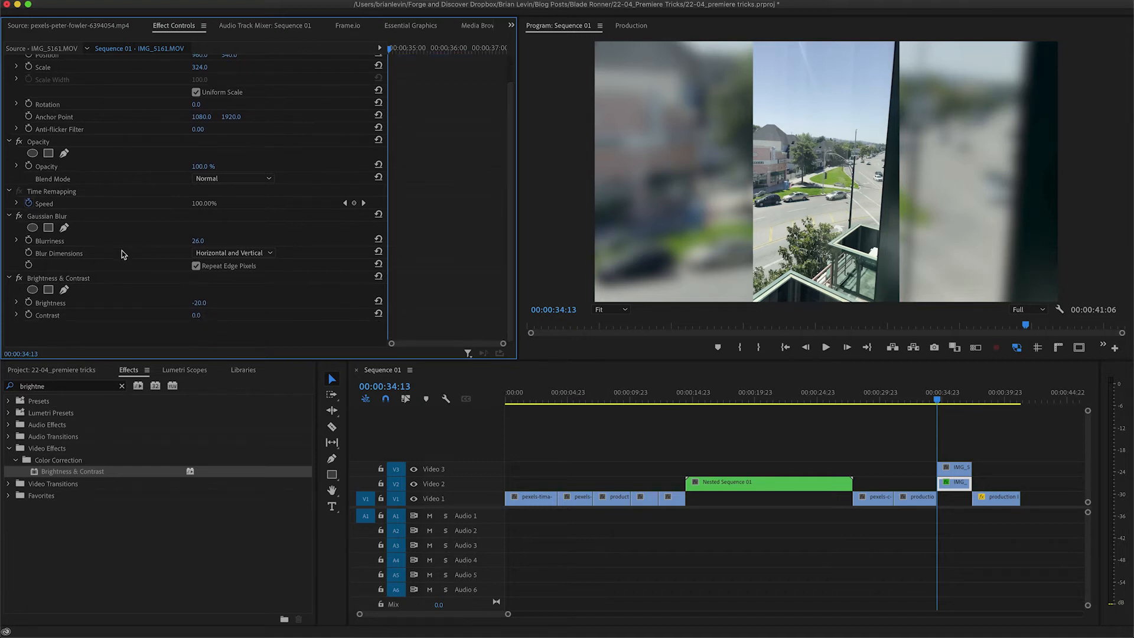
mouse_move(146, 195)
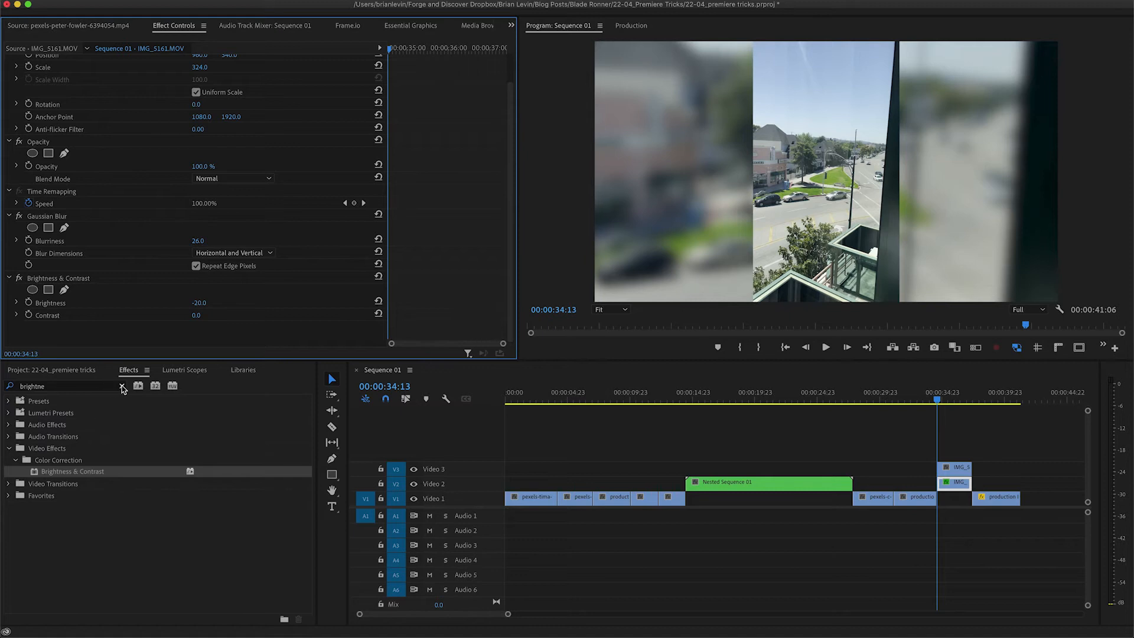
Search the Effects panel for 'transform' and apply Distort > Transform to the clip
left_click(121, 385)
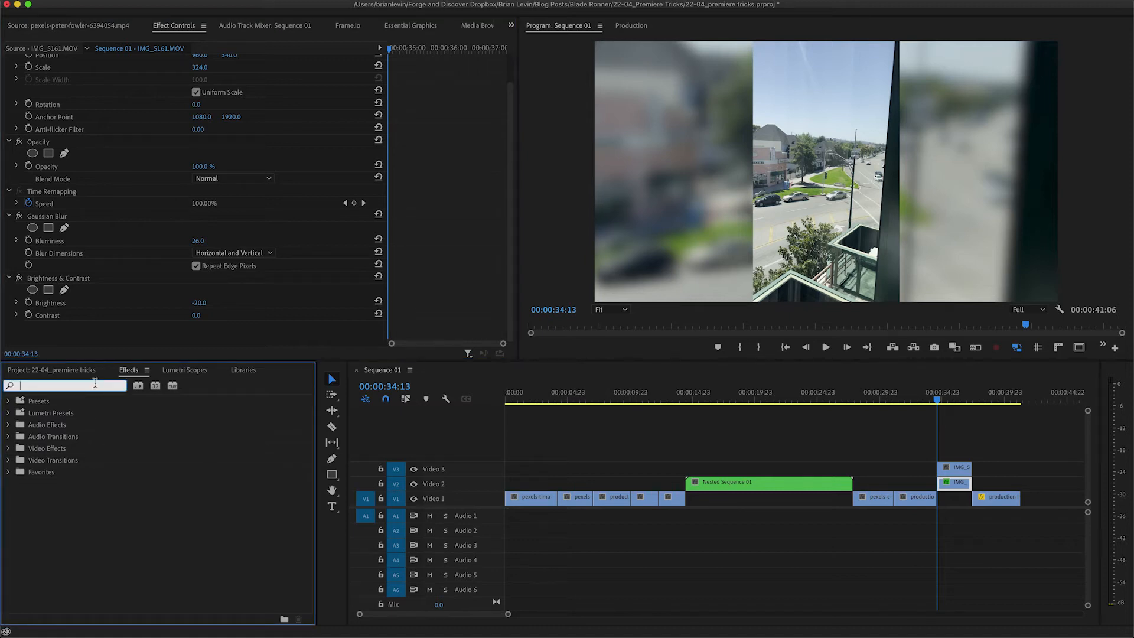
type("transform")
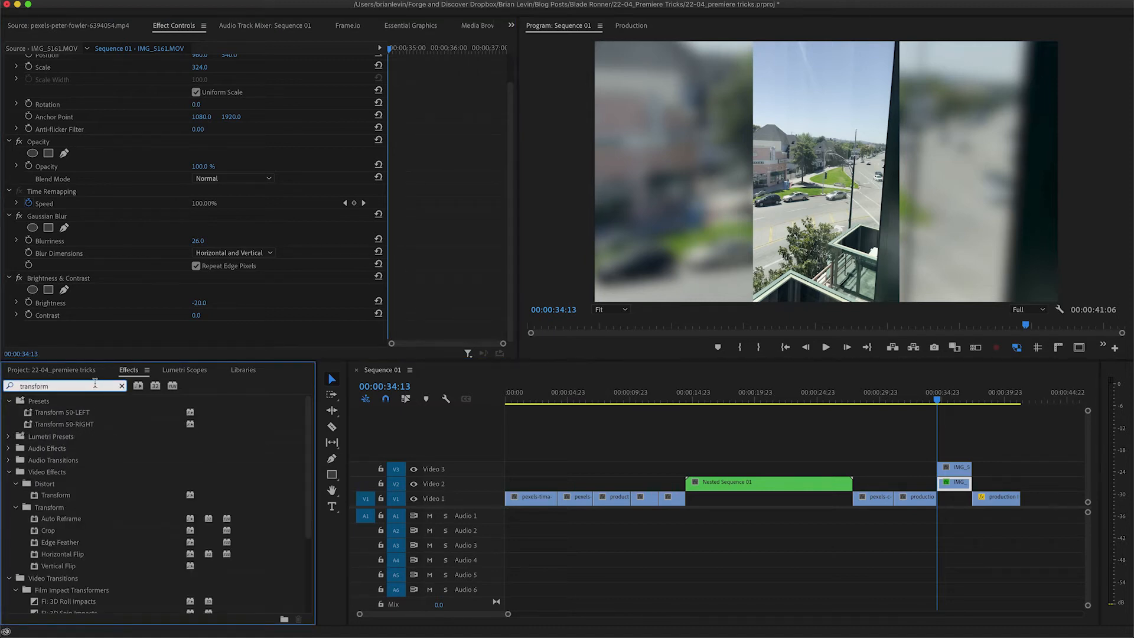
left_click(55, 494)
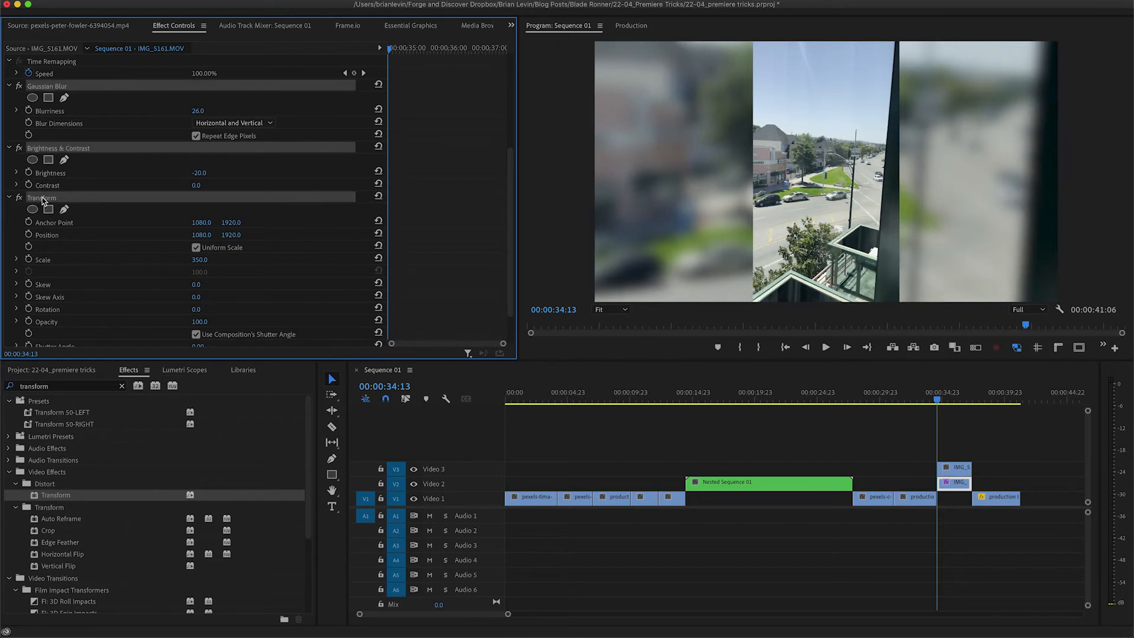
Save the clip's selected effects as the preset 'Gaussian Blur and Scale Preset'
right_click(37, 197)
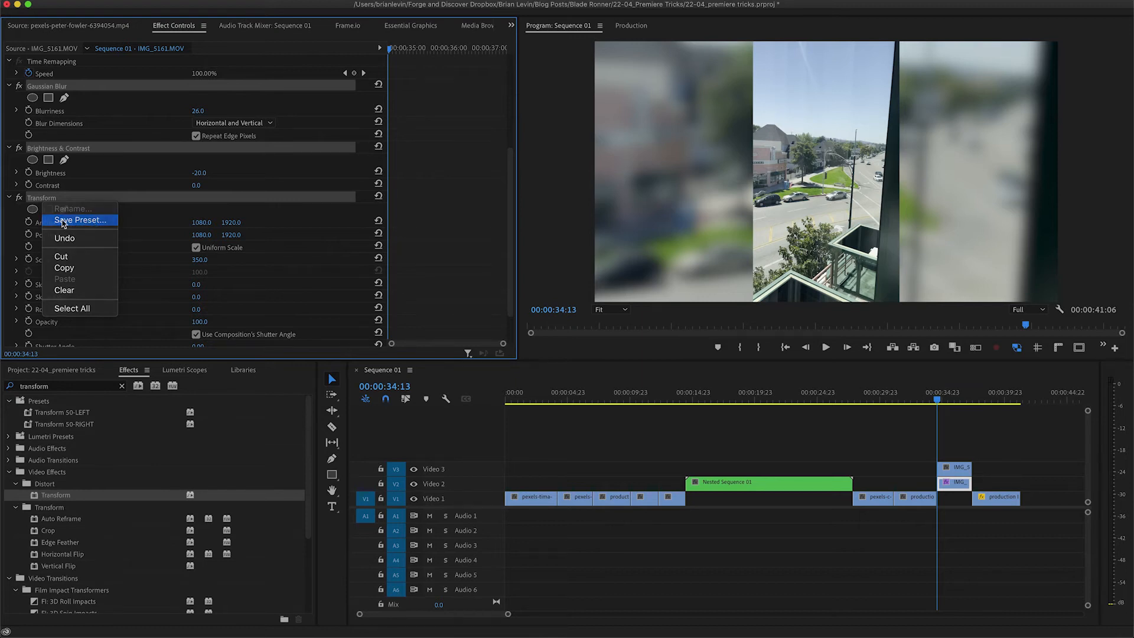
left_click(80, 220)
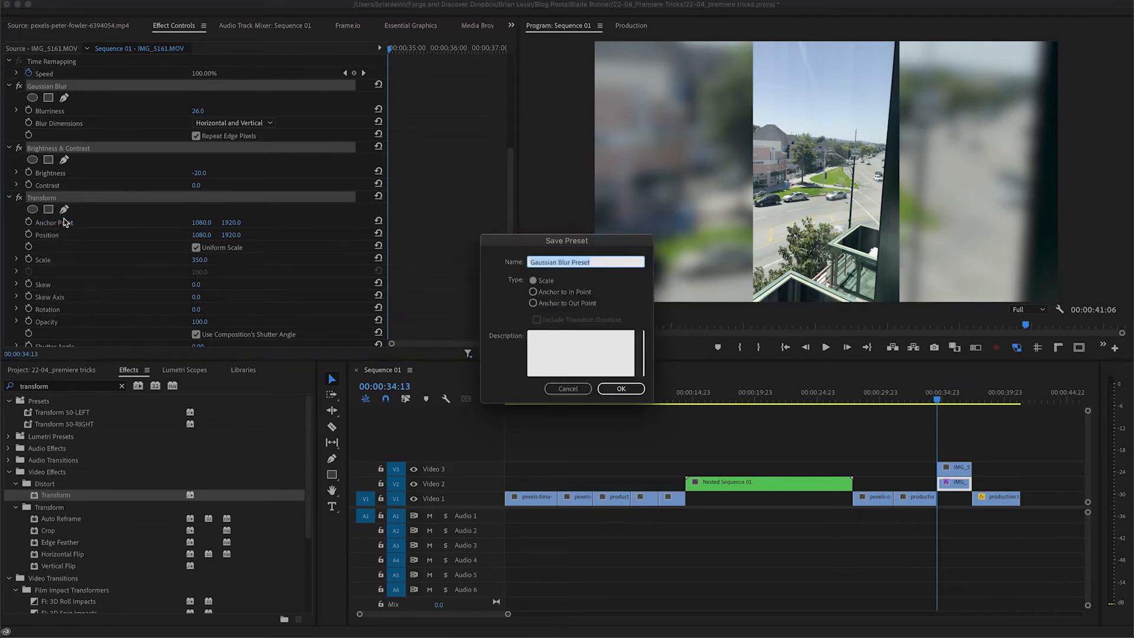
type("Gaussian Blur and Scale")
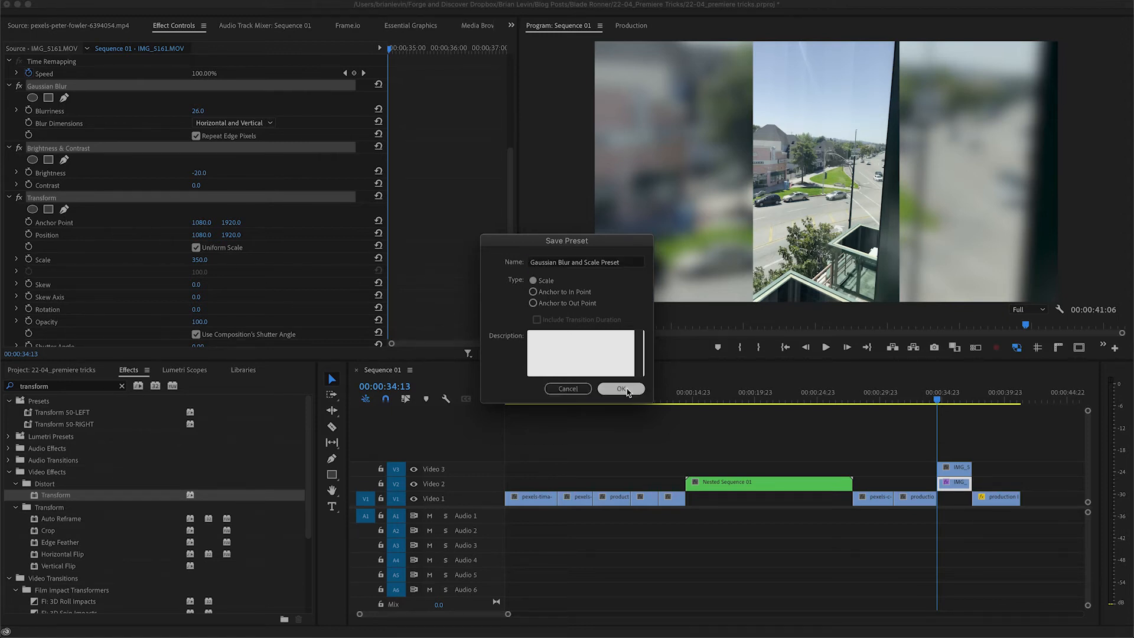
left_click(621, 389)
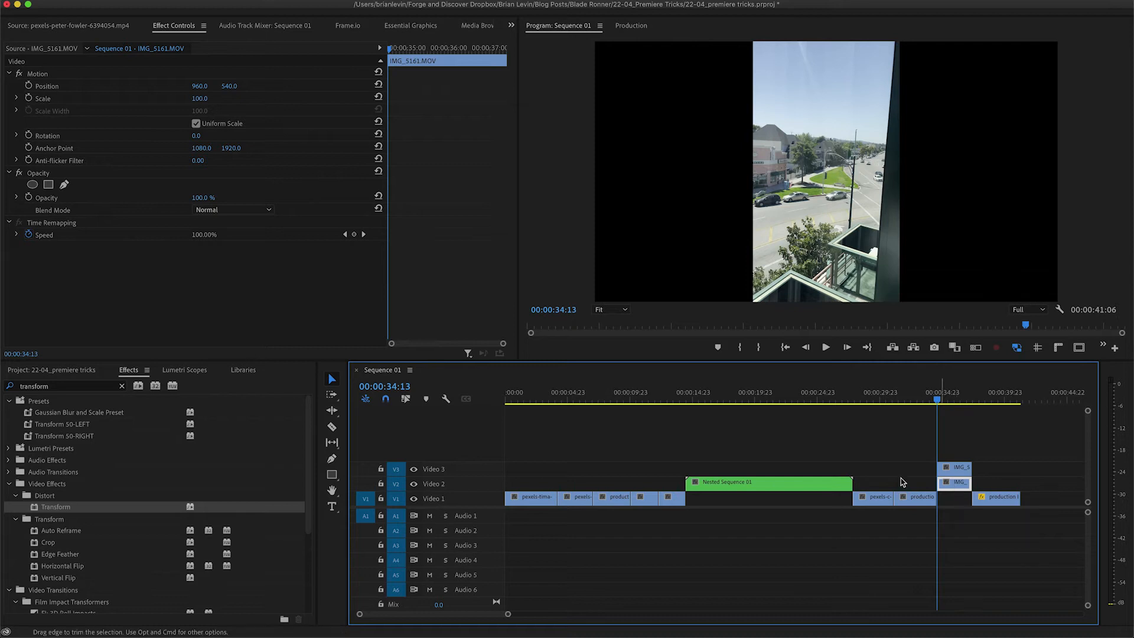
Clear the 'transform' search so the Effects panel lists all effect categories
left_click(122, 385)
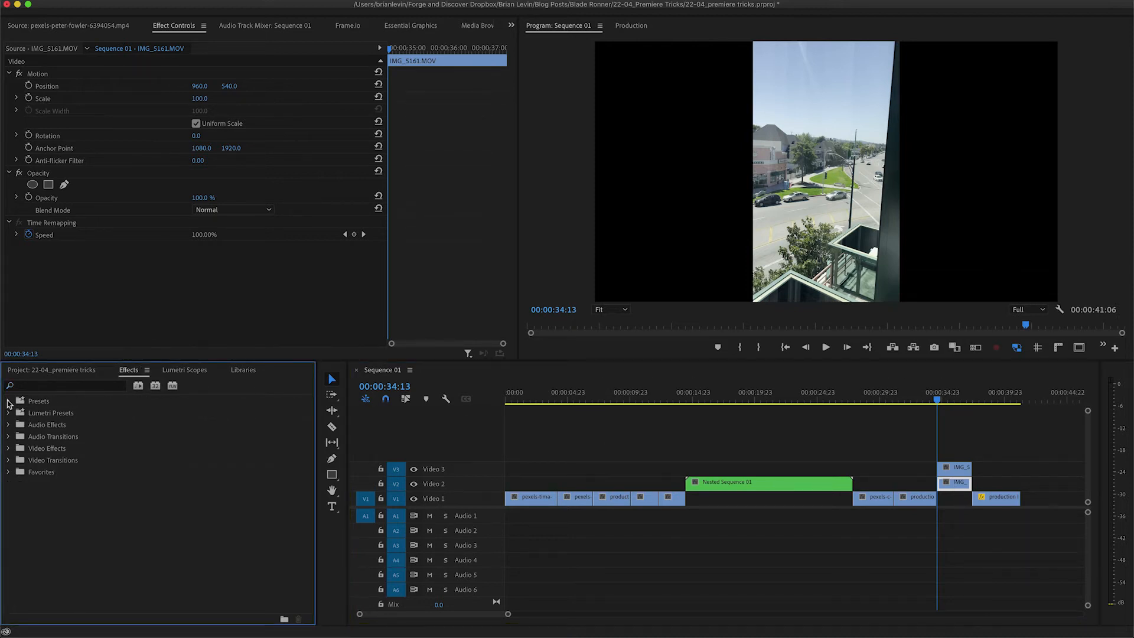
left_click(8, 401)
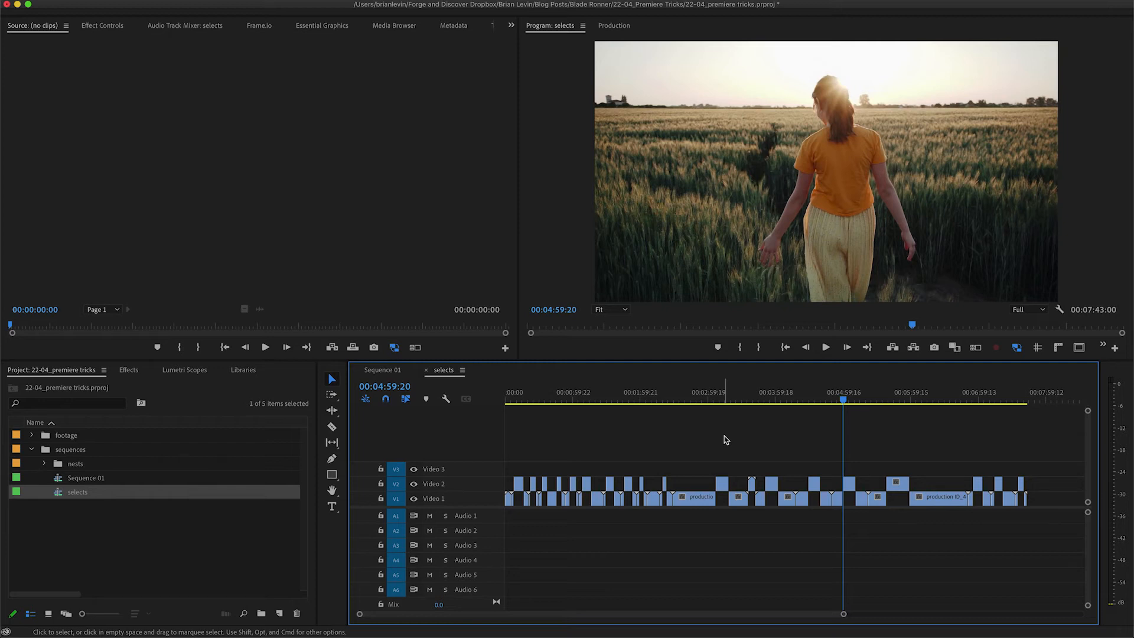
mouse_move(792, 442)
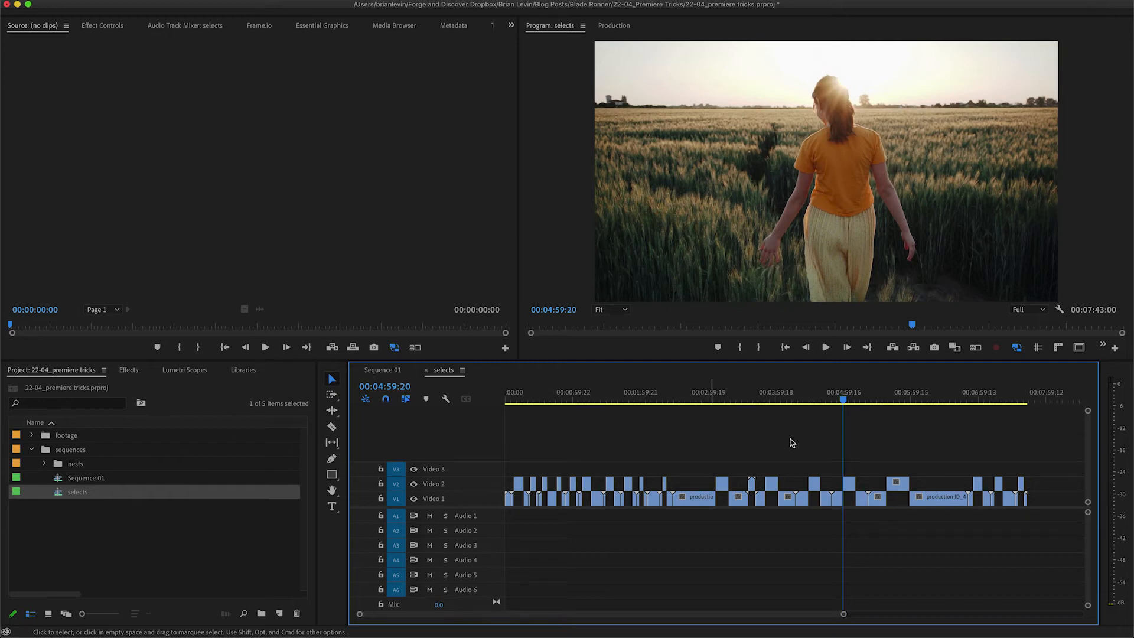
mouse_move(517, 503)
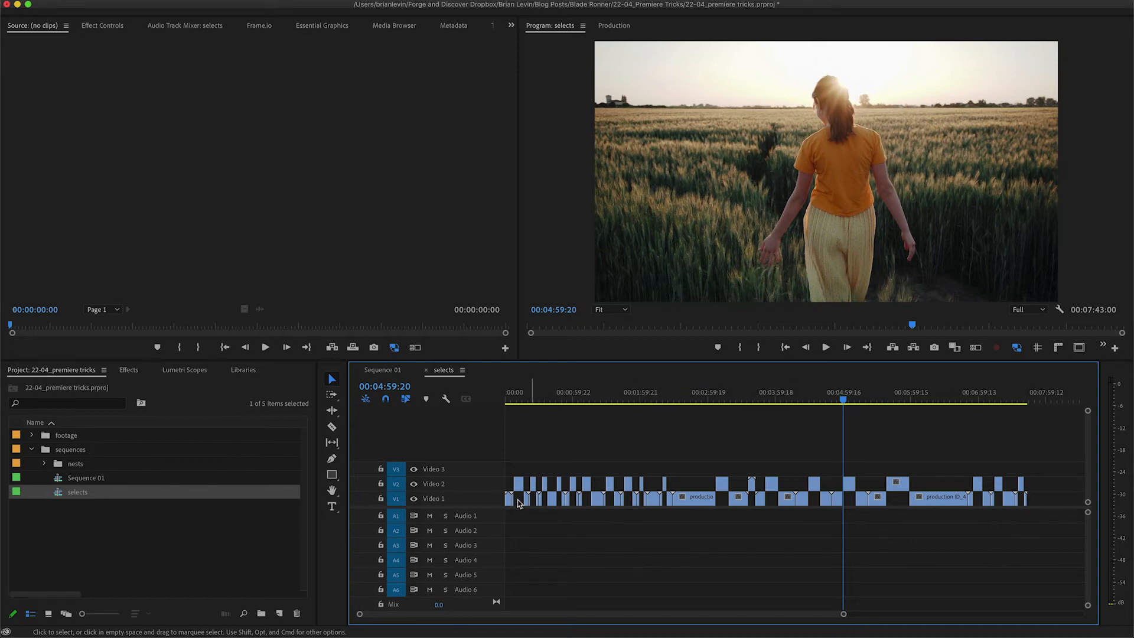
mouse_move(693, 489)
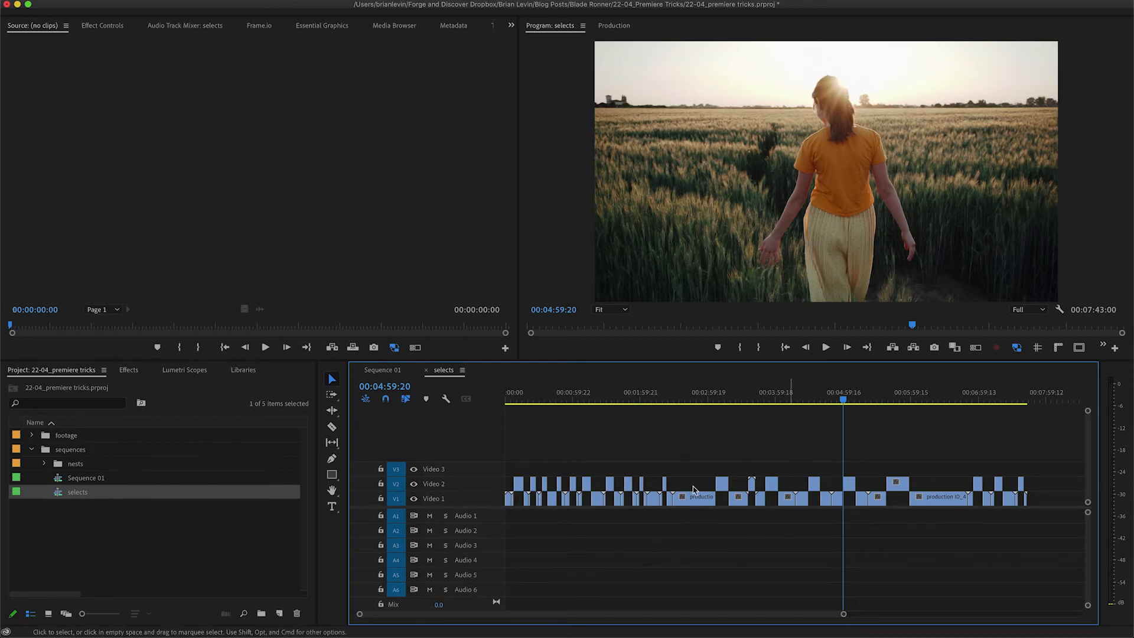
mouse_move(842, 497)
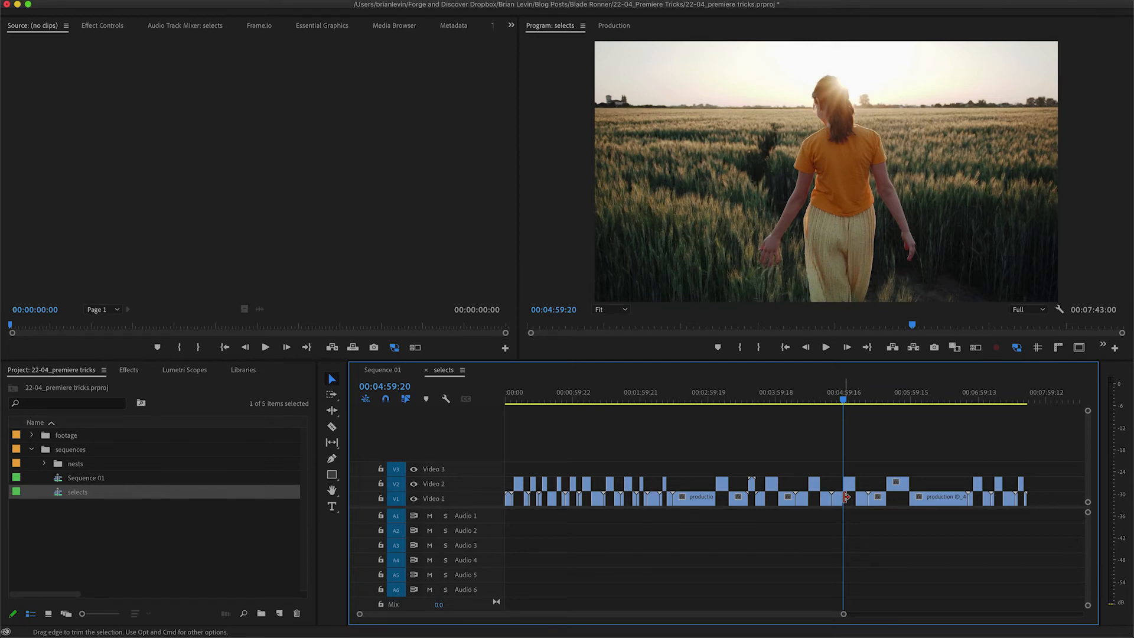
Close the selects sequence timeline to return to Sequence 01
left_click(382, 370)
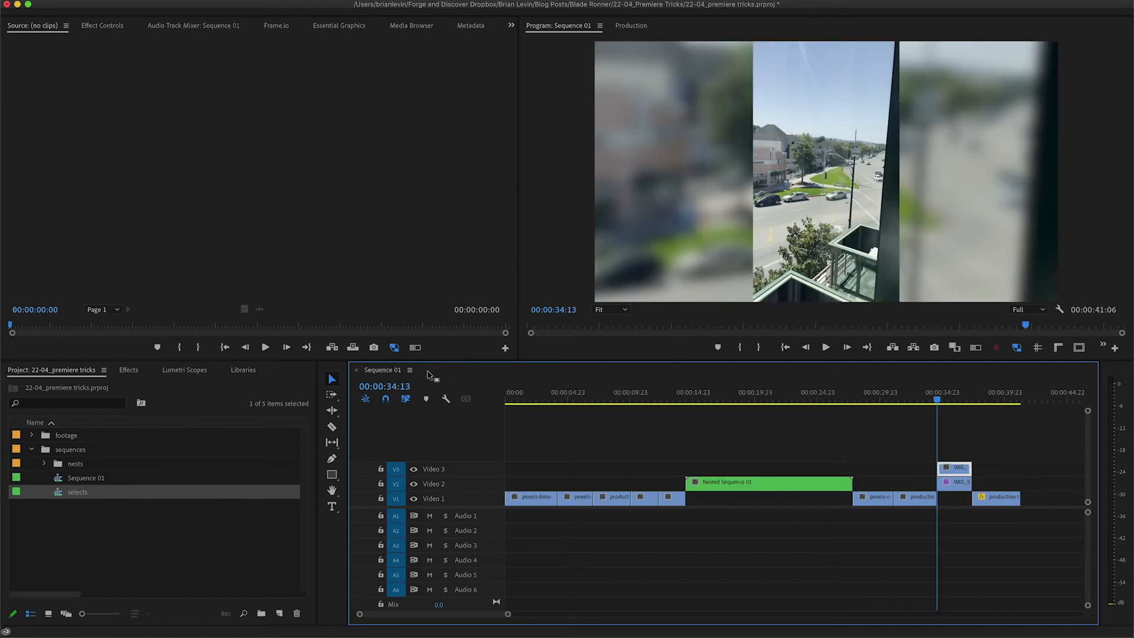
mouse_move(70, 499)
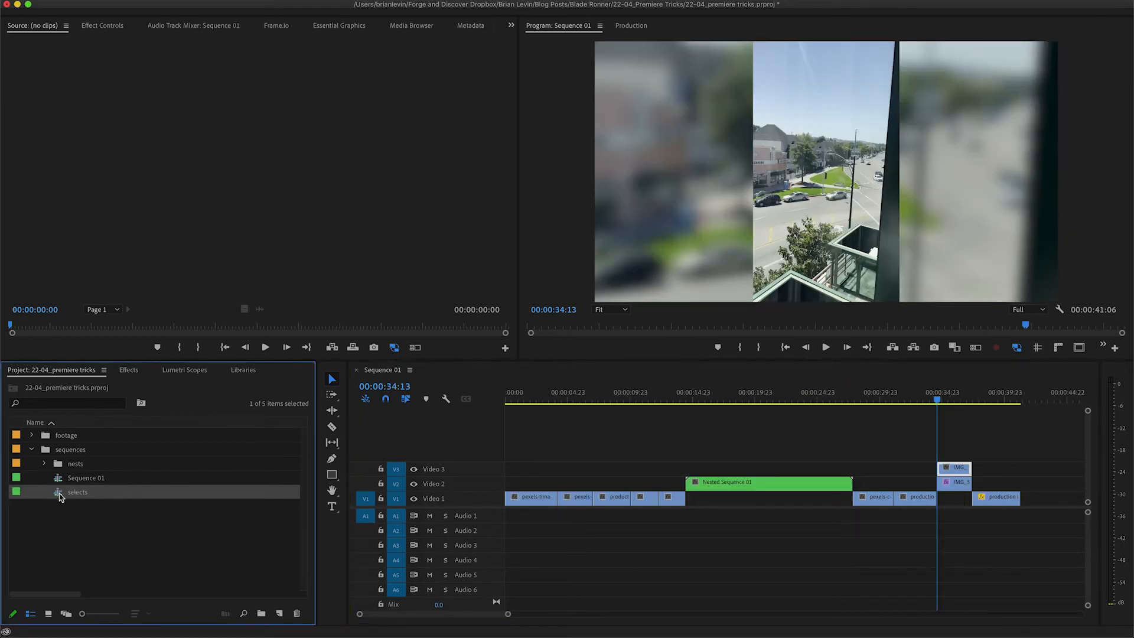
Load 'selects' in the Source Monitor and open it as a source timeline
double_click(65, 491)
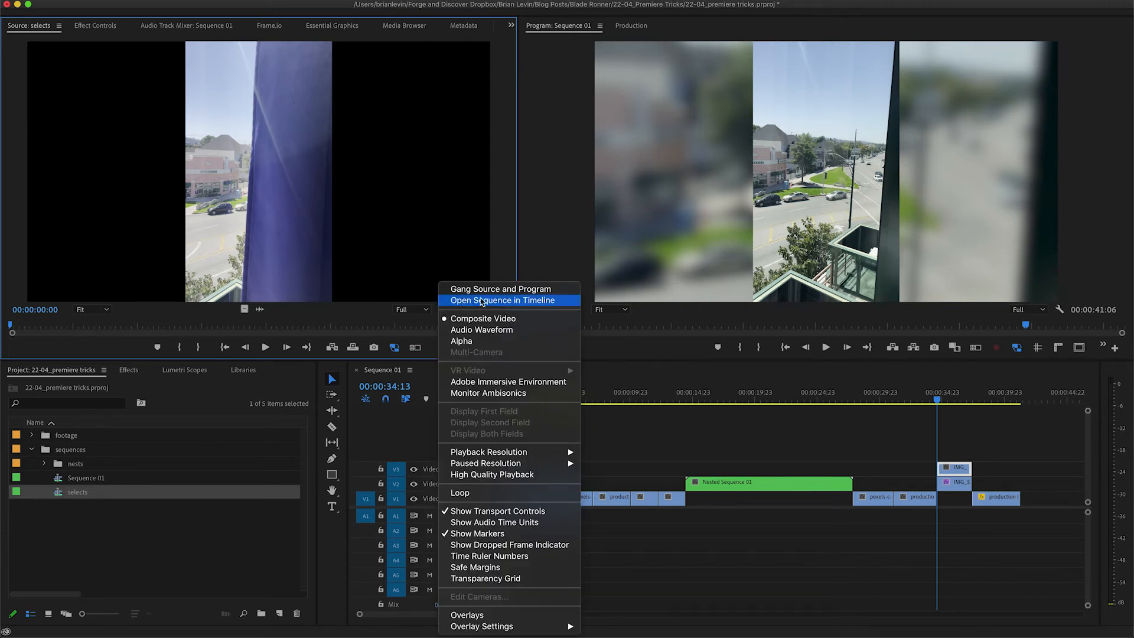
left_click(502, 299)
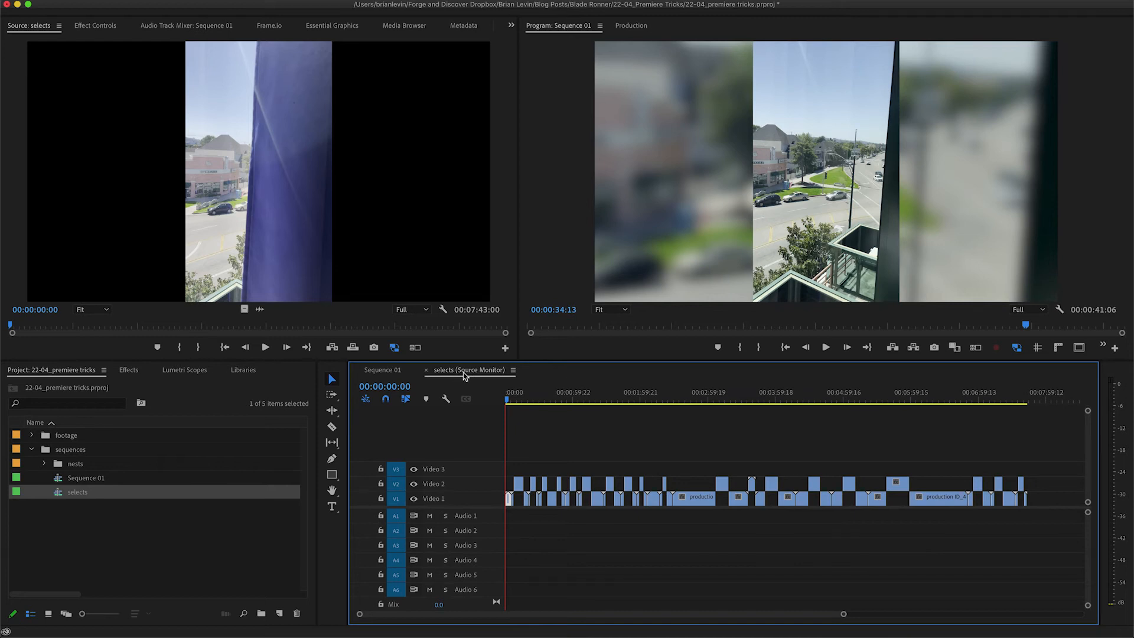
mouse_move(476, 379)
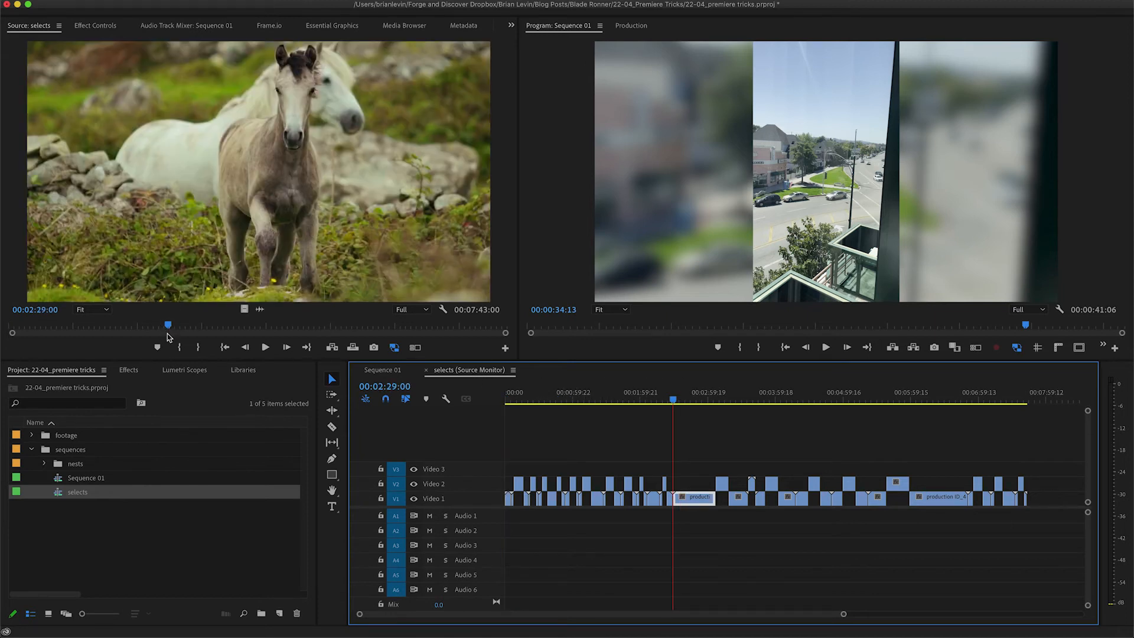
Preview the first and next short horse clips in the selects source timeline
left_click(715, 399)
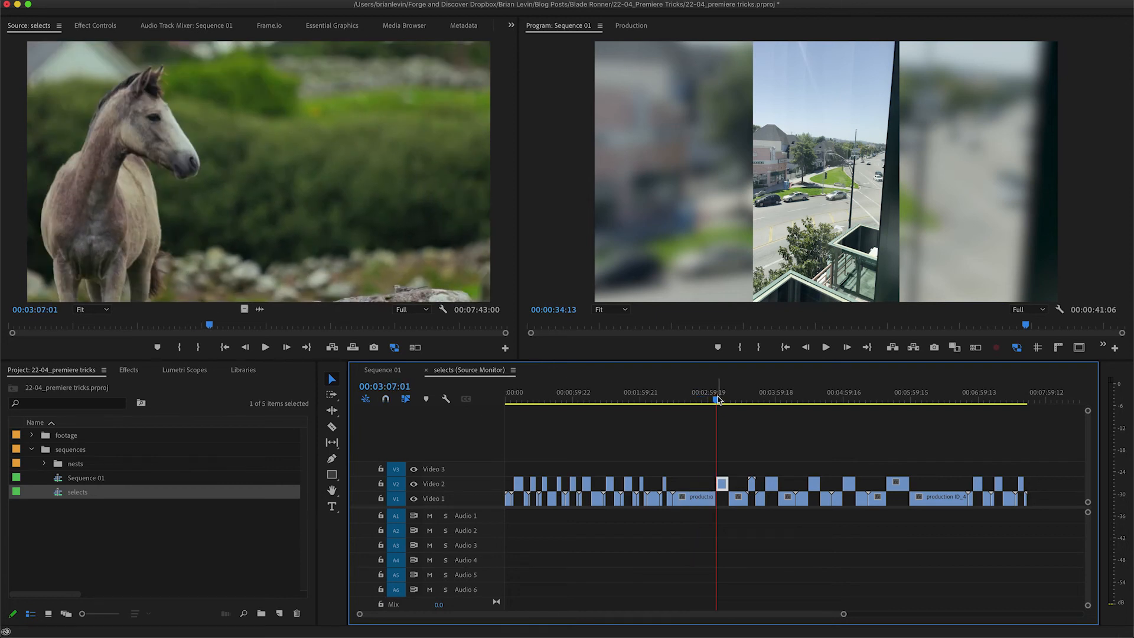
left_click(778, 410)
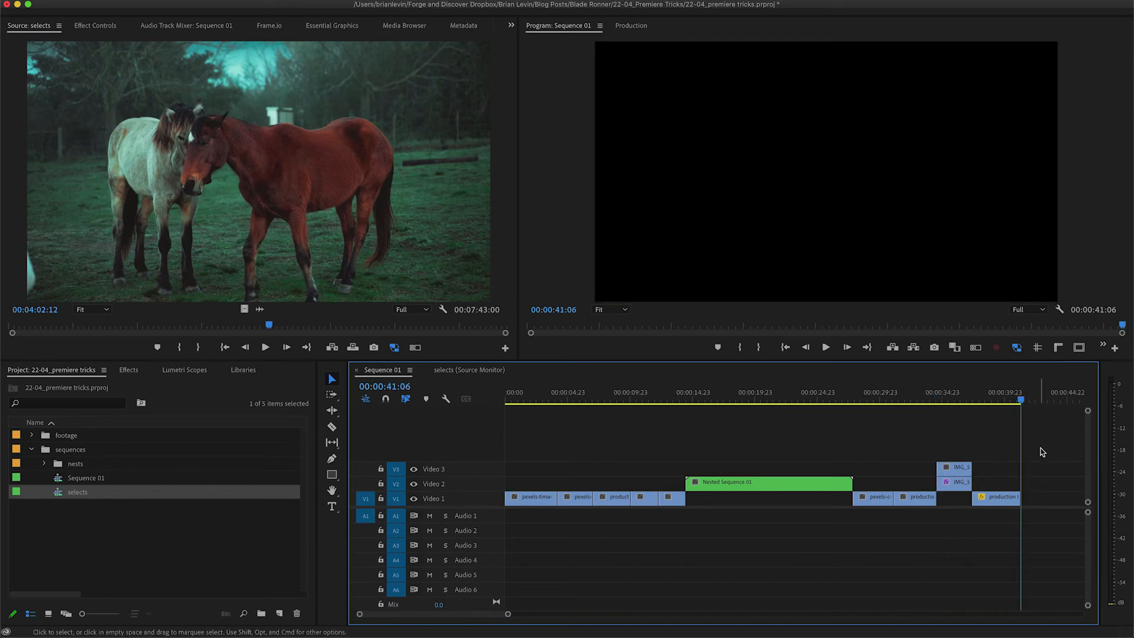
mouse_move(1018, 439)
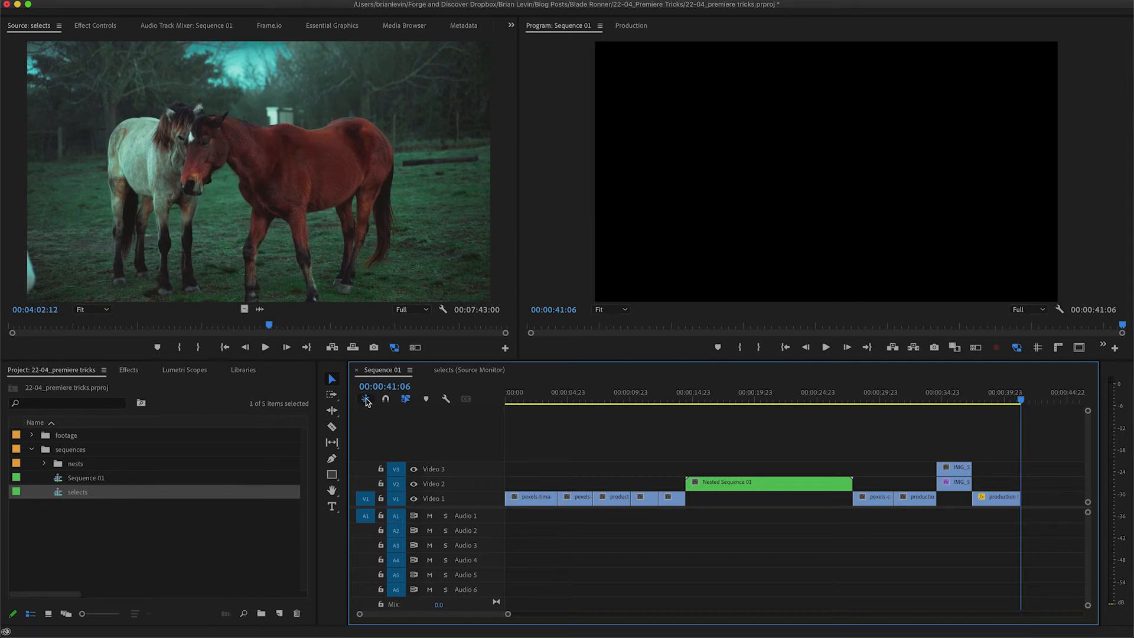
mouse_move(365, 398)
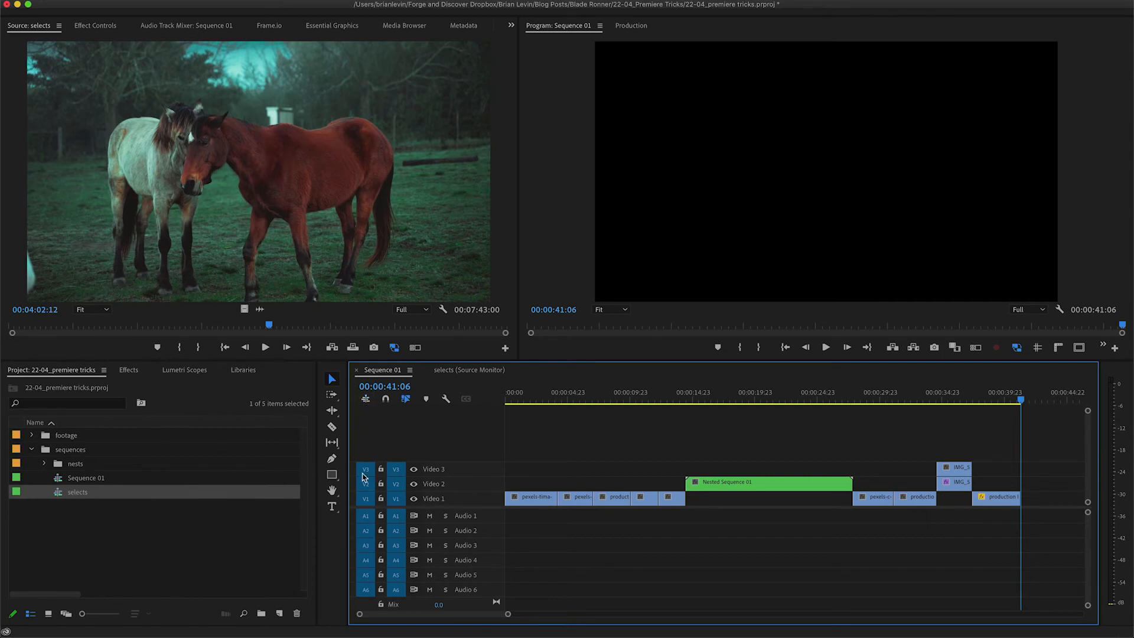
mouse_move(362, 559)
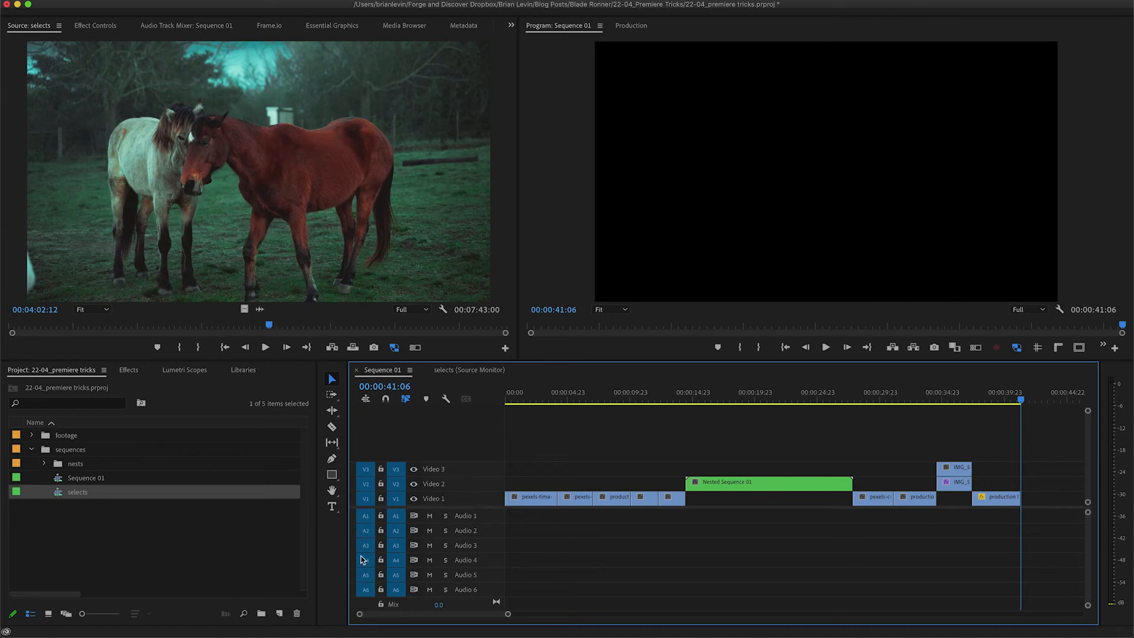
mouse_move(372, 517)
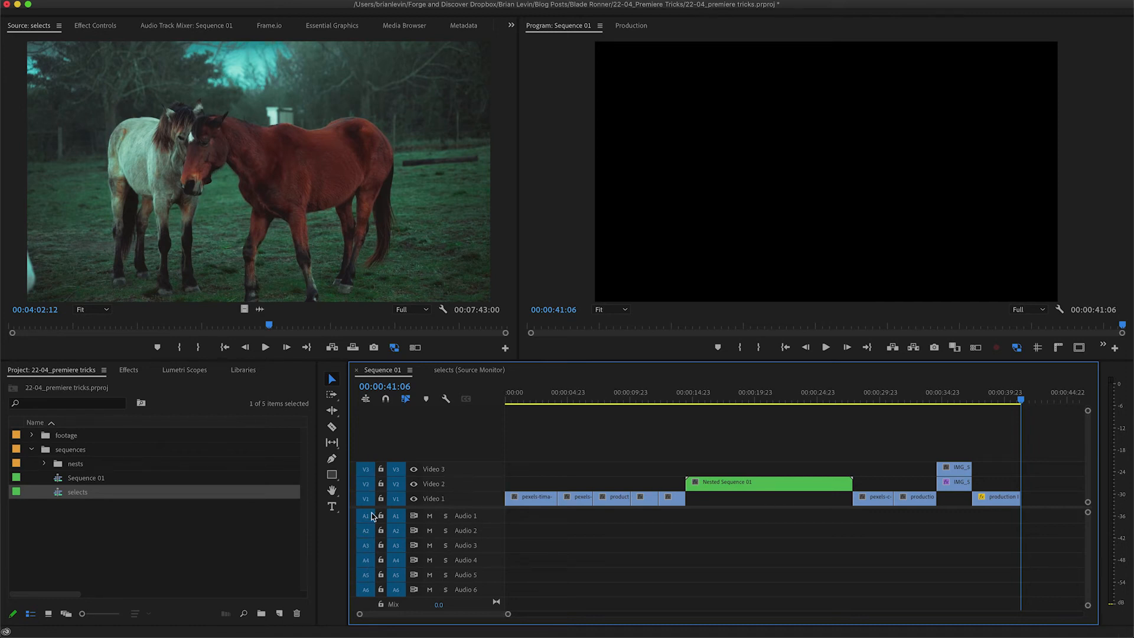
mouse_move(606, 396)
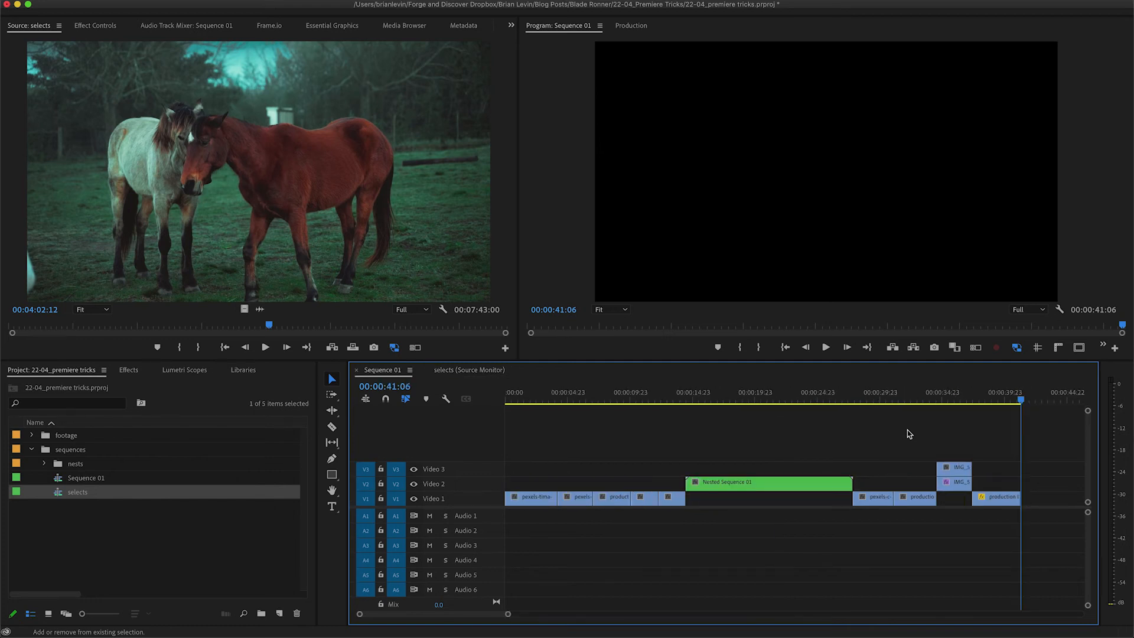
Turn on source patching for tracks V1–V3 and A1–A6 in Sequence 01
left_click(468, 370)
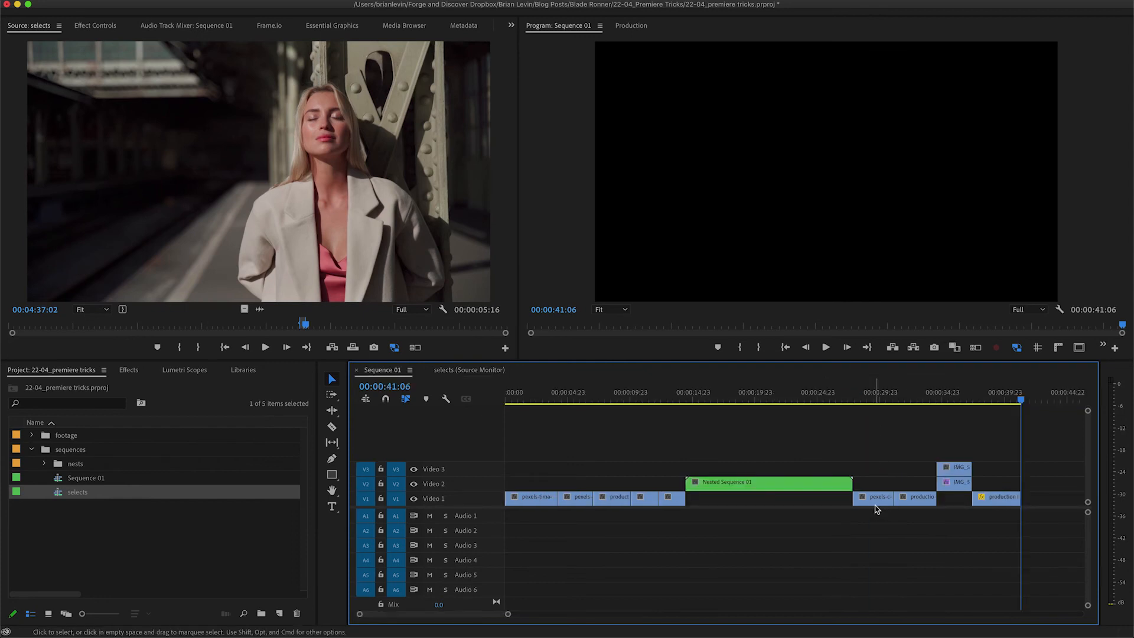
mouse_move(876, 508)
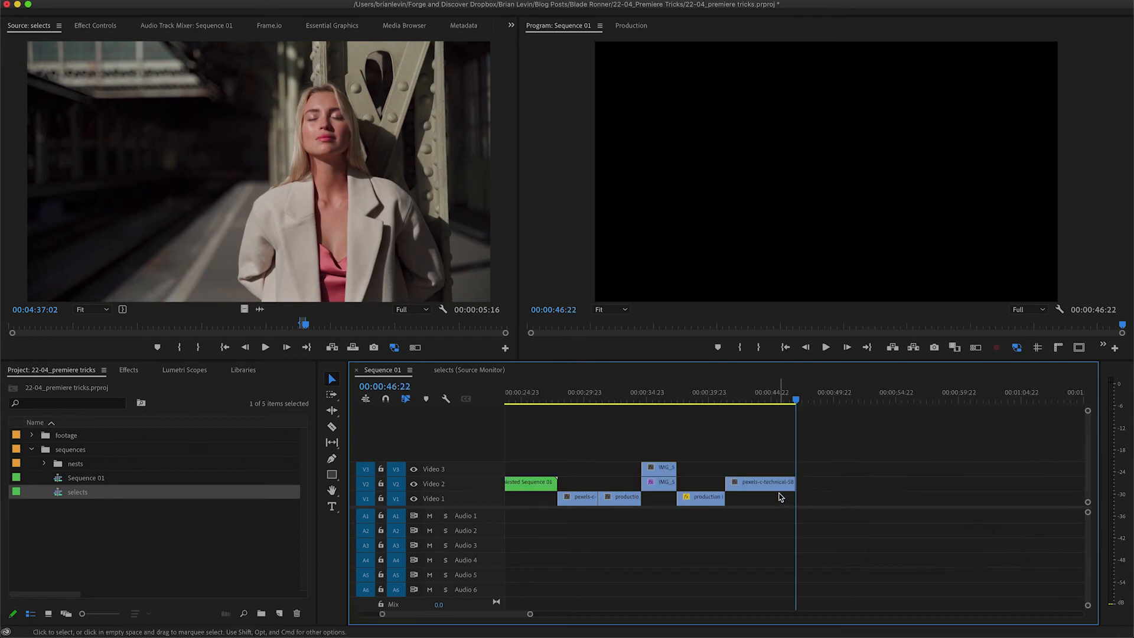
Place the five-second portrait clip on Video 2, extending Sequence 01 to 00:00:46:22
left_click(724, 400)
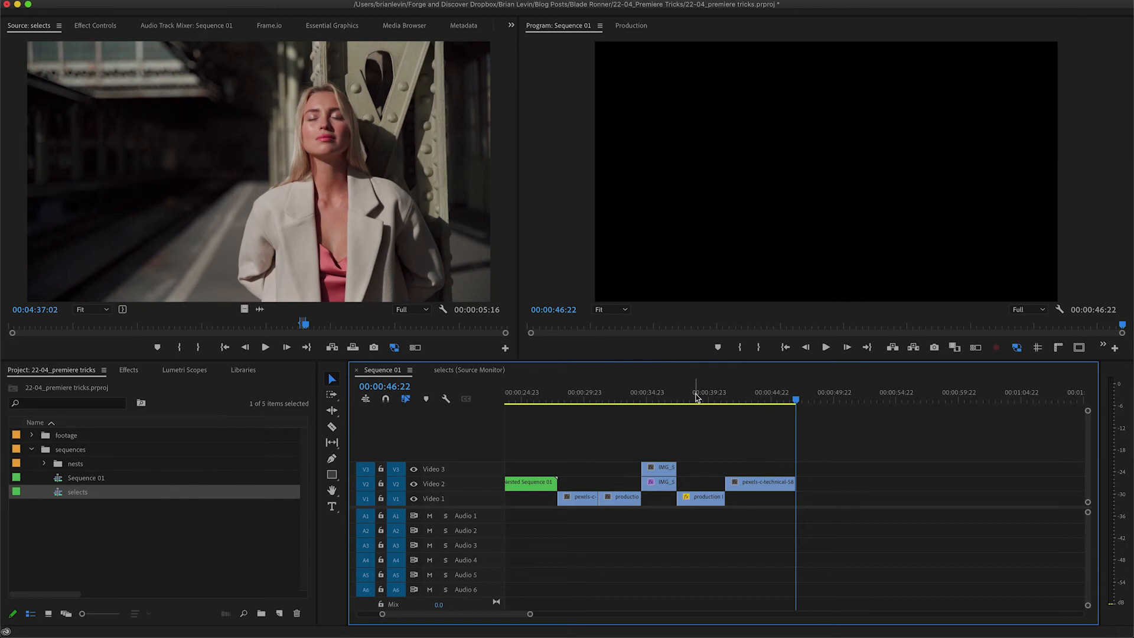
left_click(676, 398)
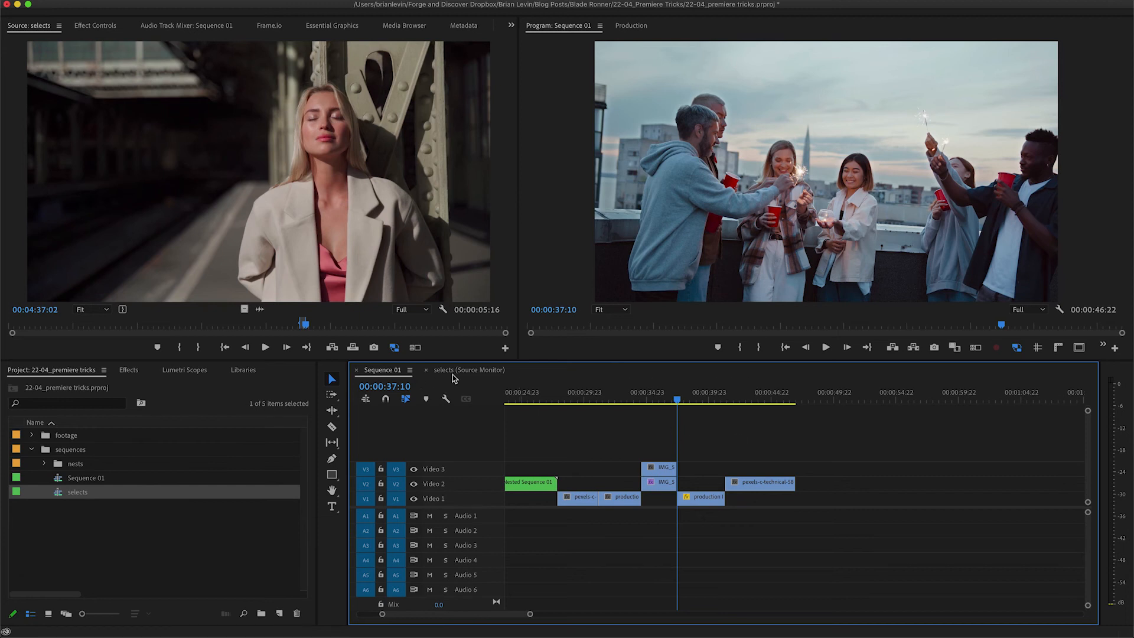
Toggle track header controls in Sequence 01 while moving the production clip to V2
left_click(469, 370)
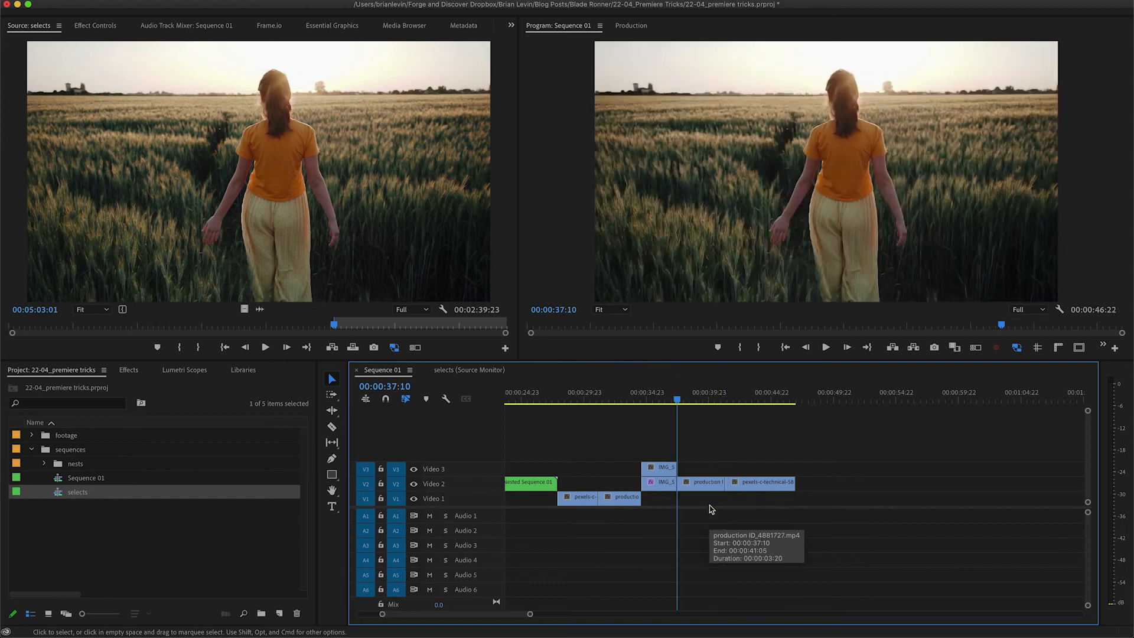
mouse_move(182, 140)
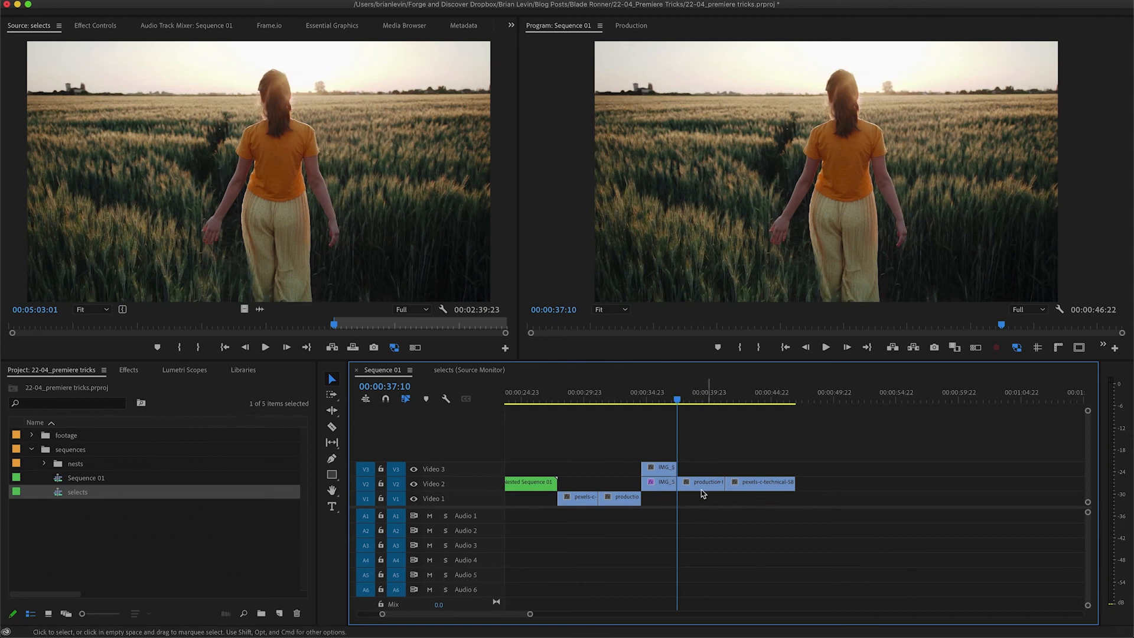
mouse_move(708, 515)
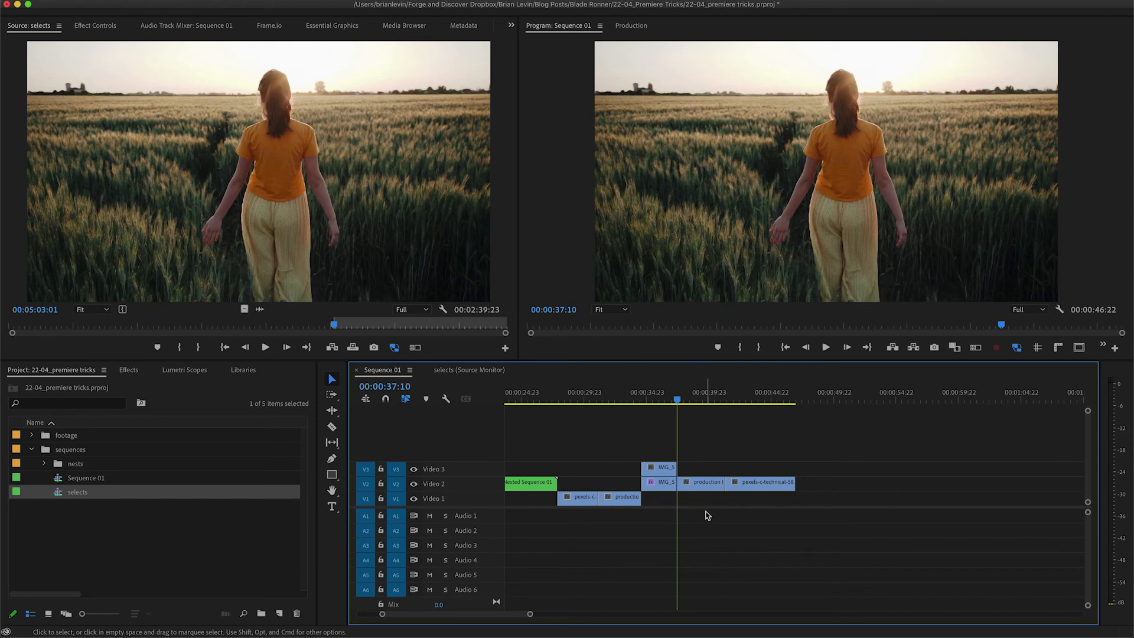
left_click(468, 369)
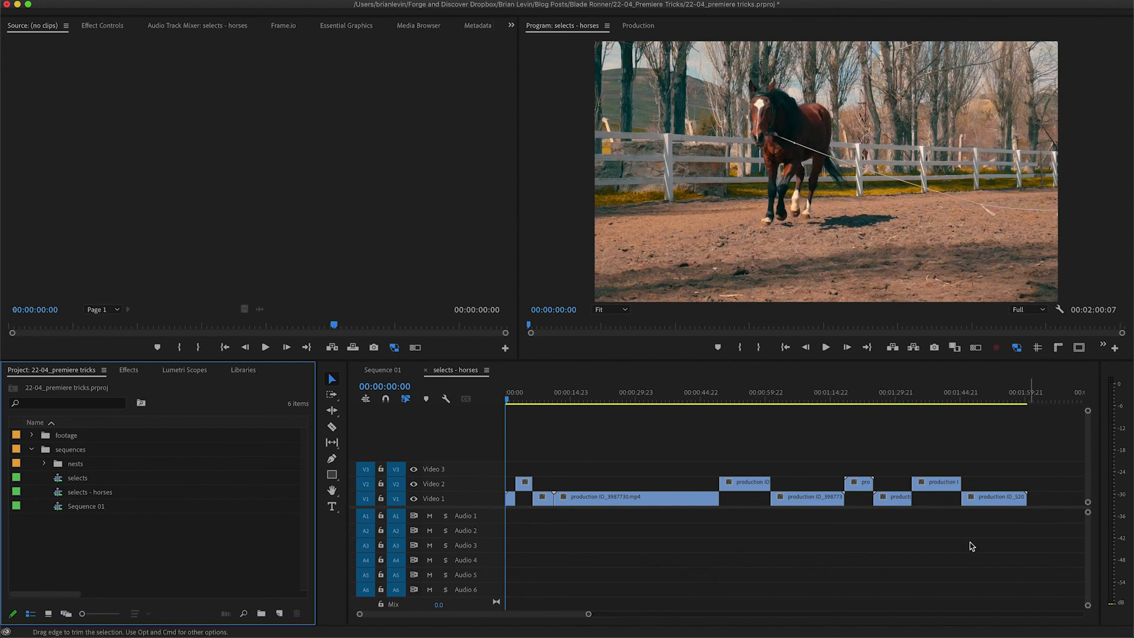
mouse_move(525, 398)
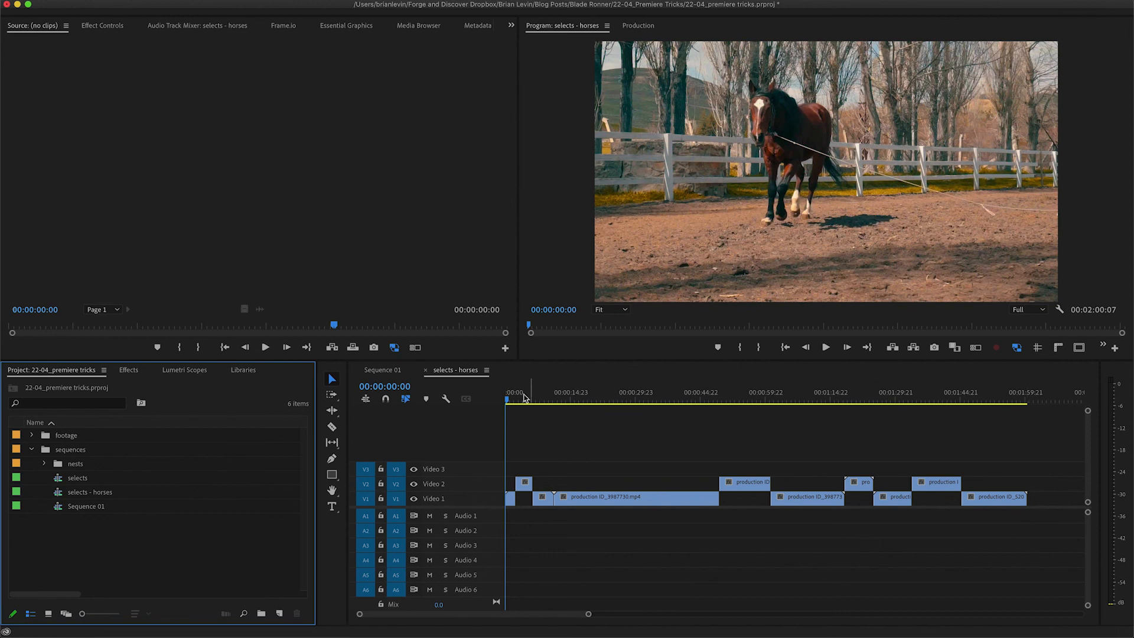
Select the grey horse clip on Video 2, then the 'selects - horses' sequence in the bin
left_click(754, 401)
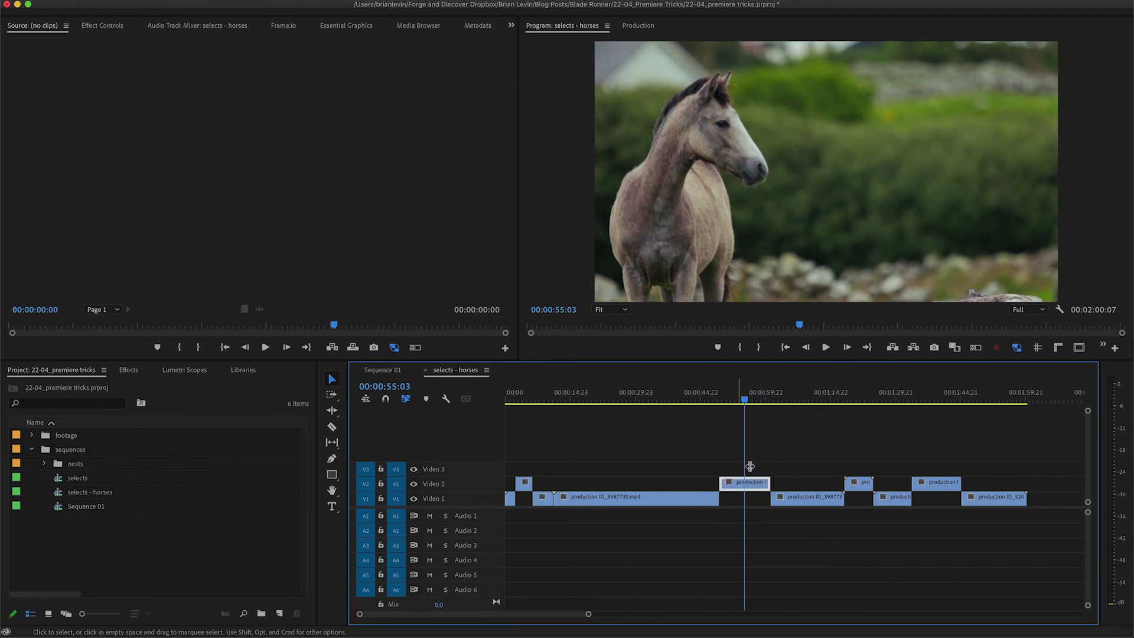
mouse_move(739, 469)
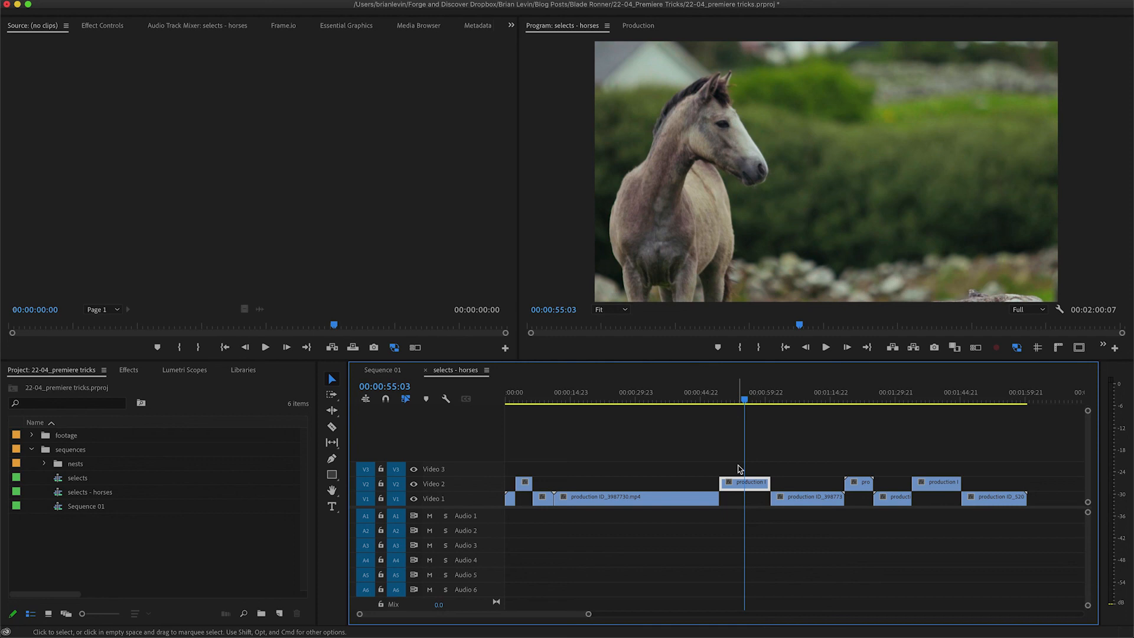
mouse_move(60, 495)
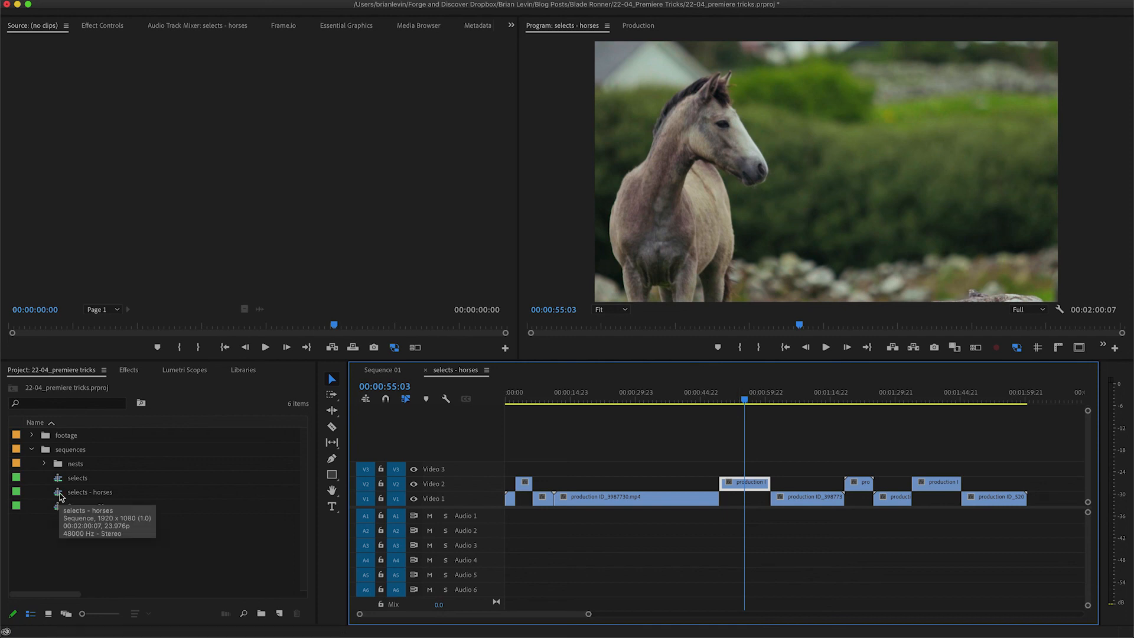
left_click(89, 492)
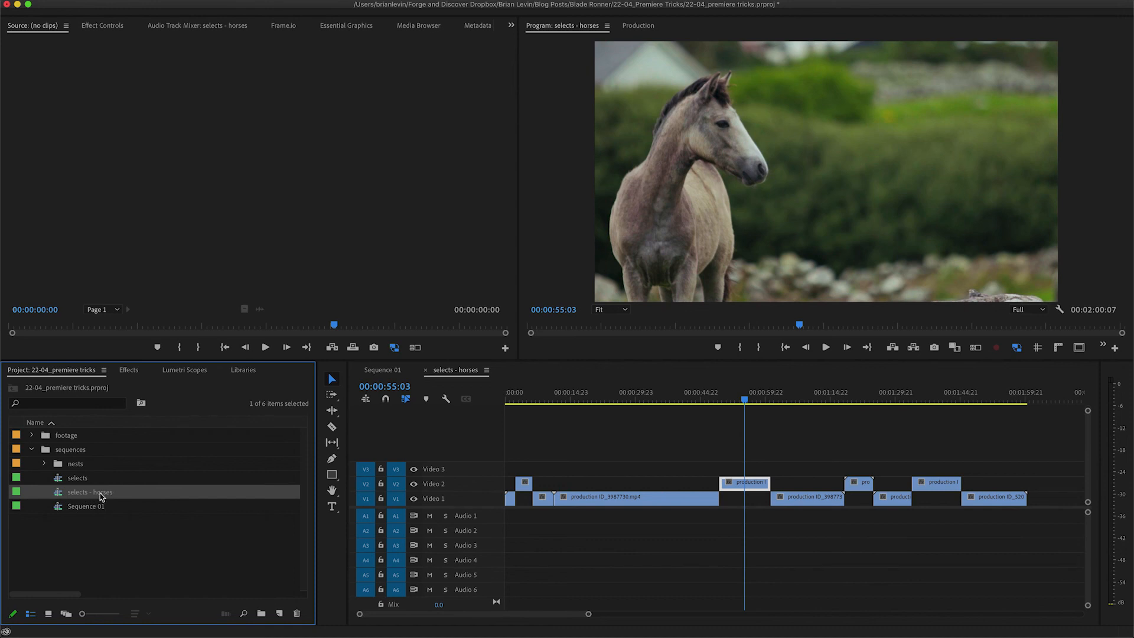
mouse_move(62, 498)
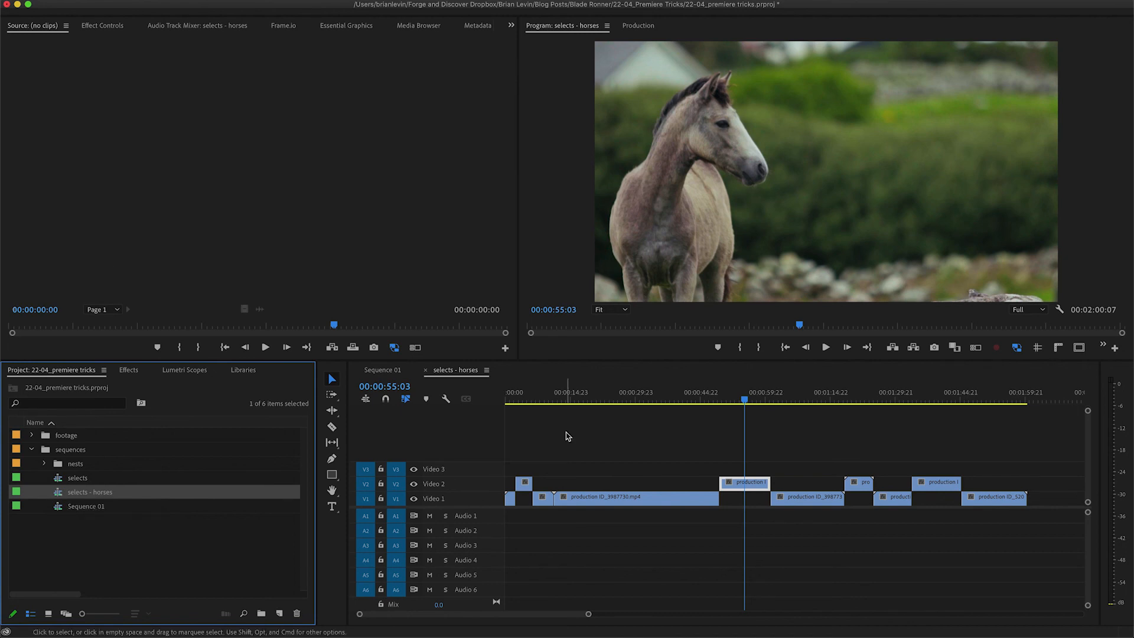
mouse_move(556, 443)
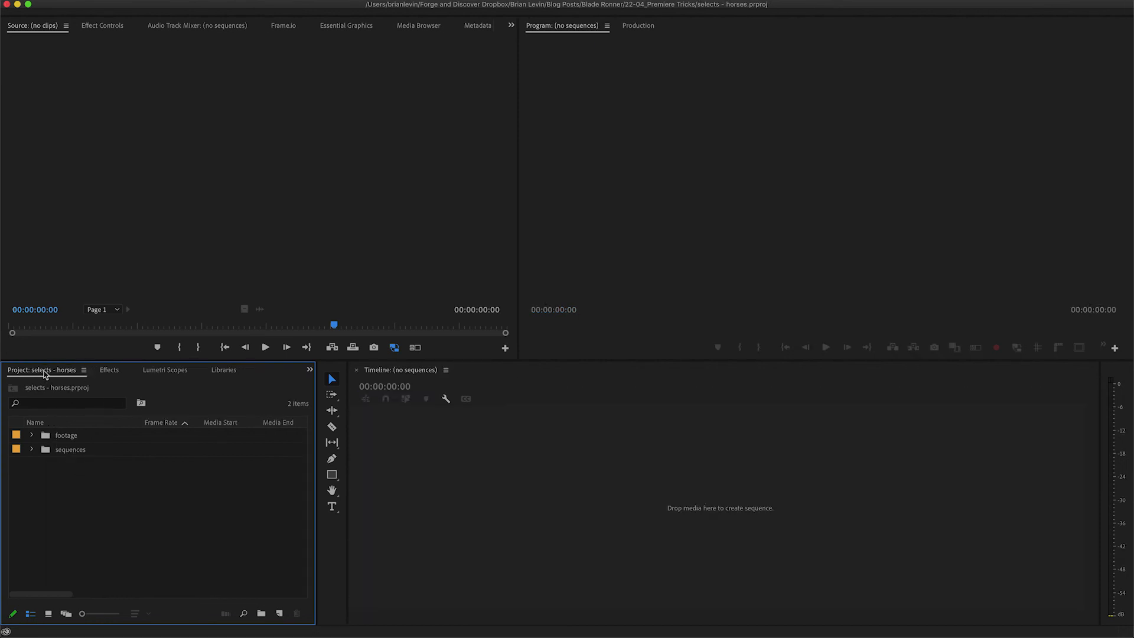
Expand the sequences and footage bins and select the 'selects - horses' sequence
left_click(70, 449)
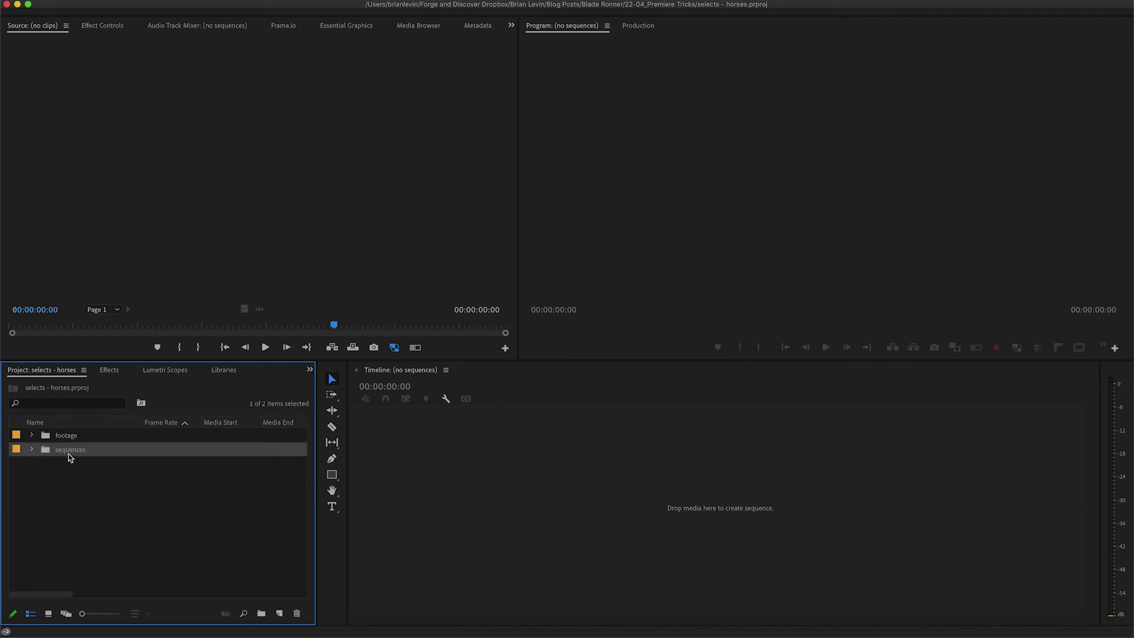
left_click(32, 448)
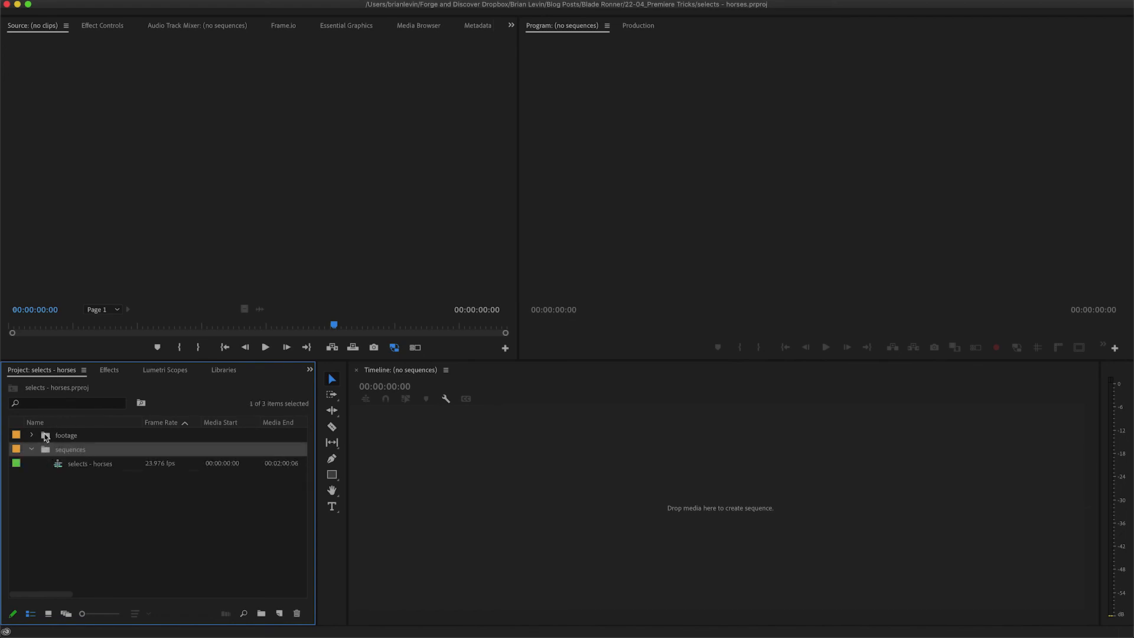
left_click(31, 434)
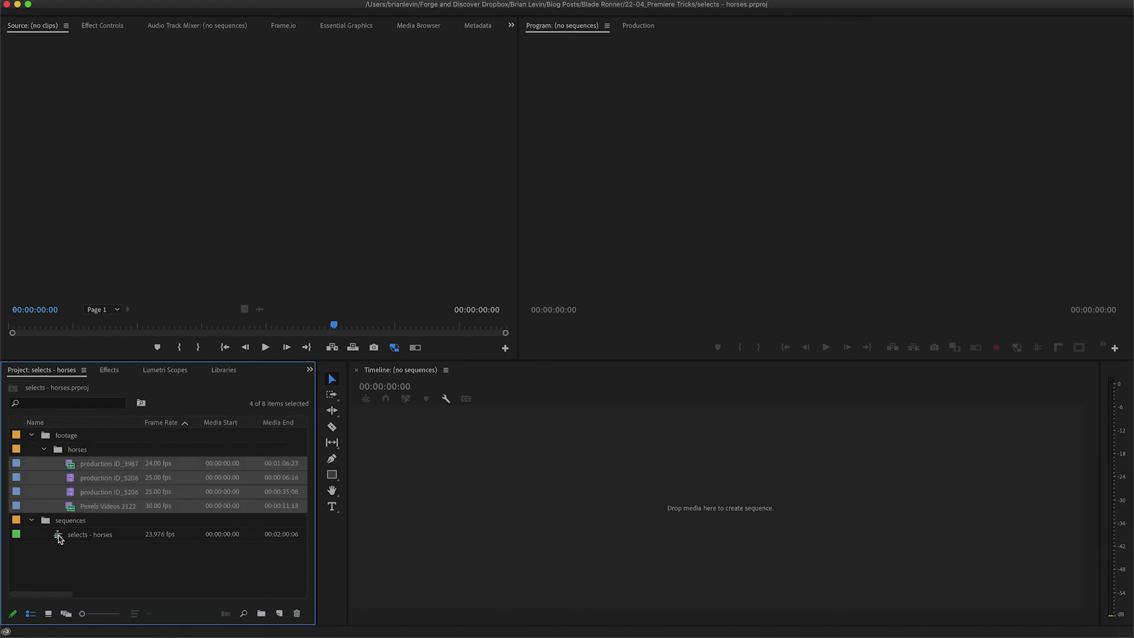
left_click(87, 534)
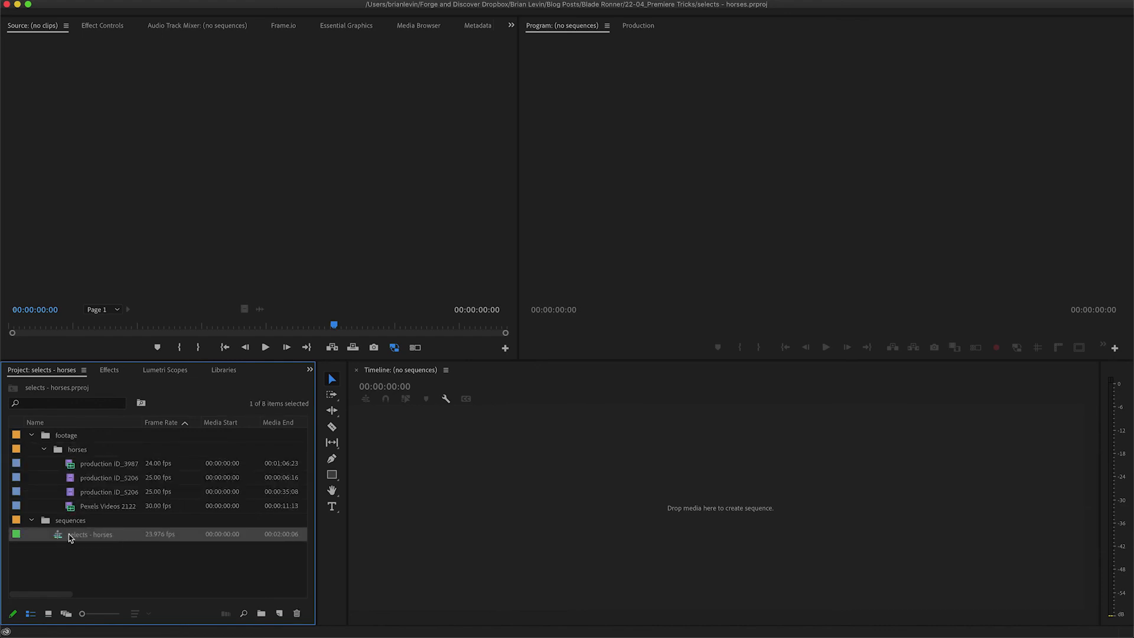
mouse_move(59, 535)
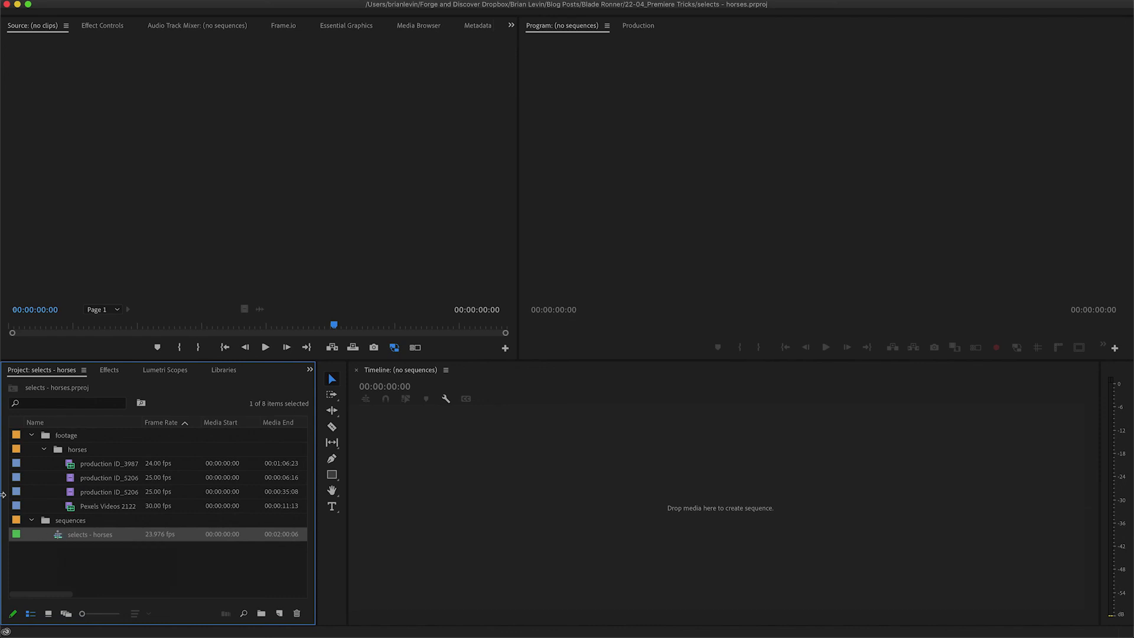
mouse_move(80, 573)
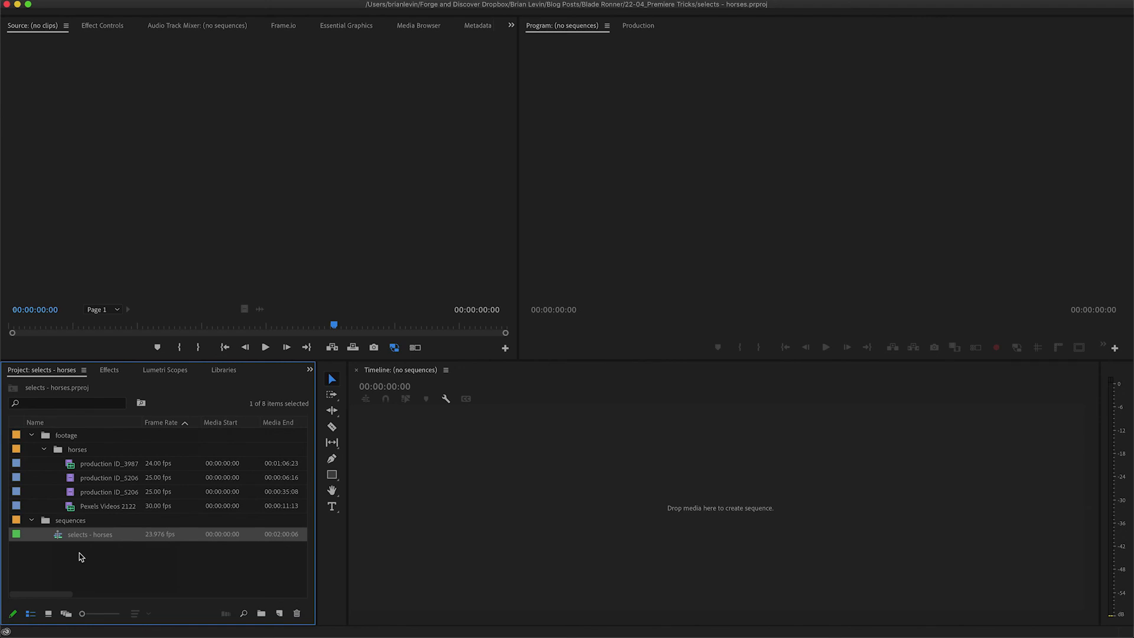